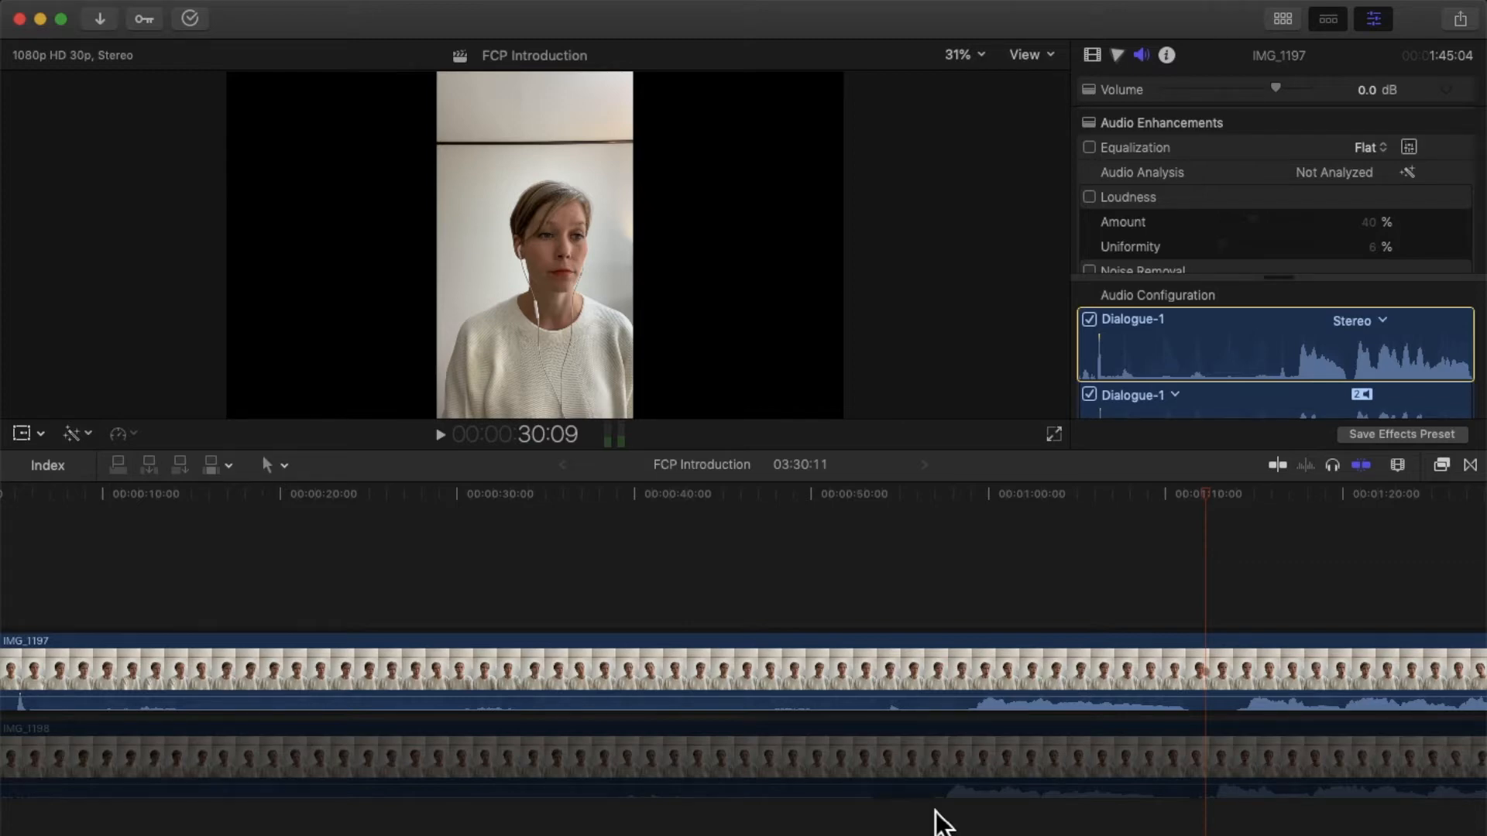
{"action": "mouse_move", "coordinate": [690, 628]}
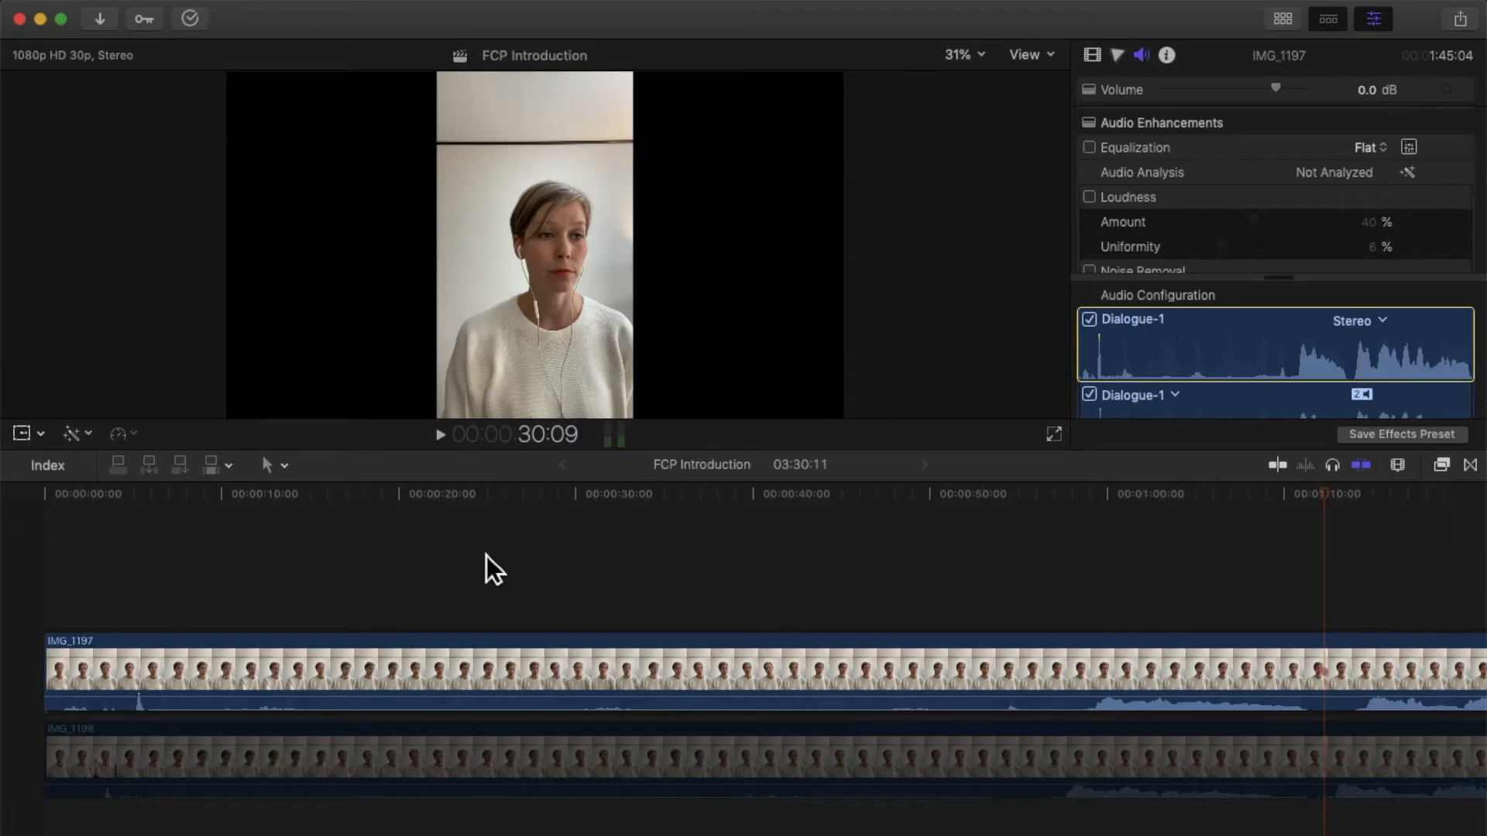
{"action": "mouse_move", "coordinate": [621, 572]}
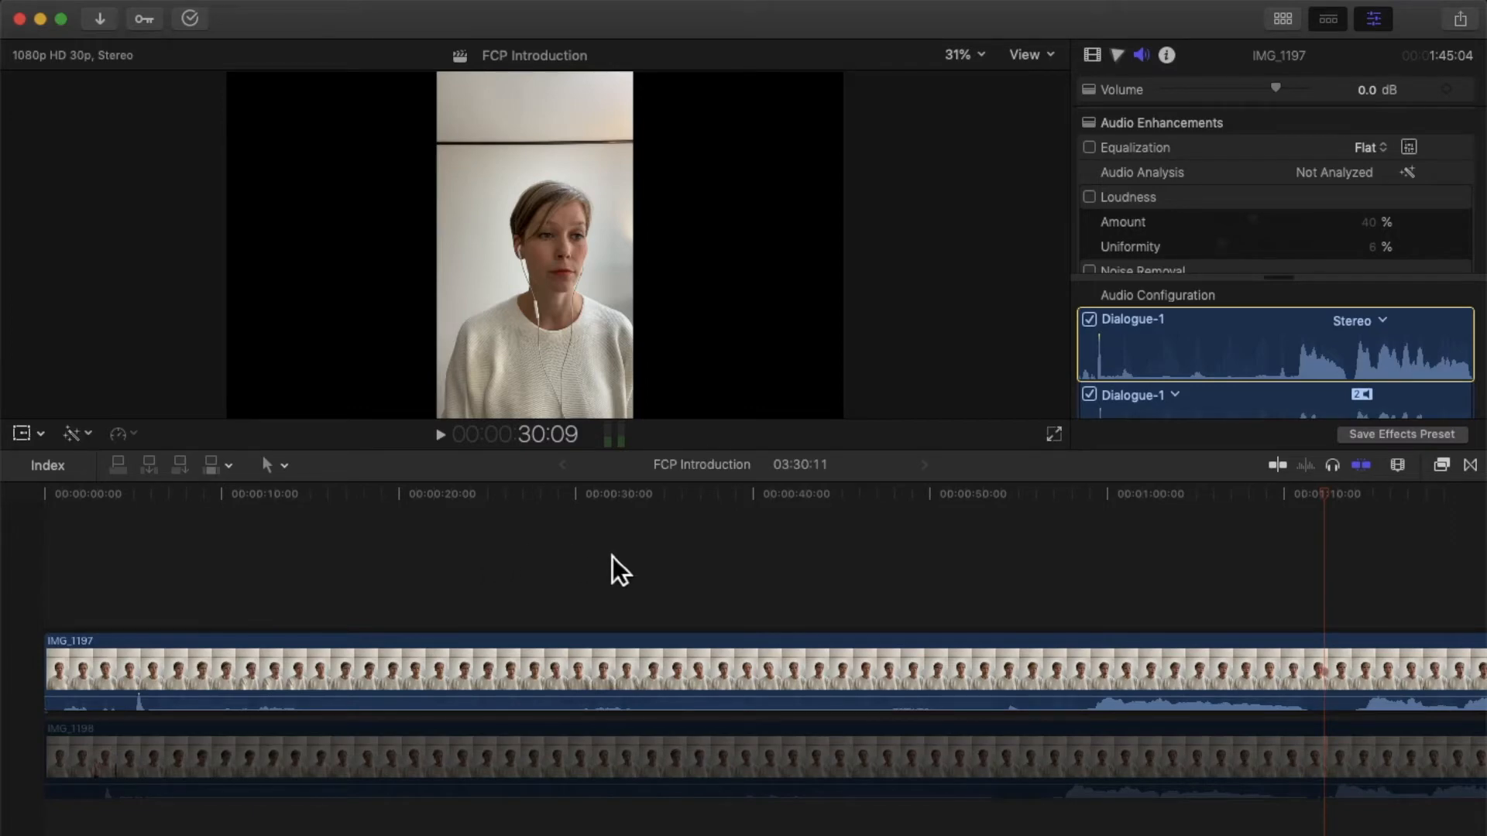
{"action": "mouse_move", "coordinate": [578, 677]}
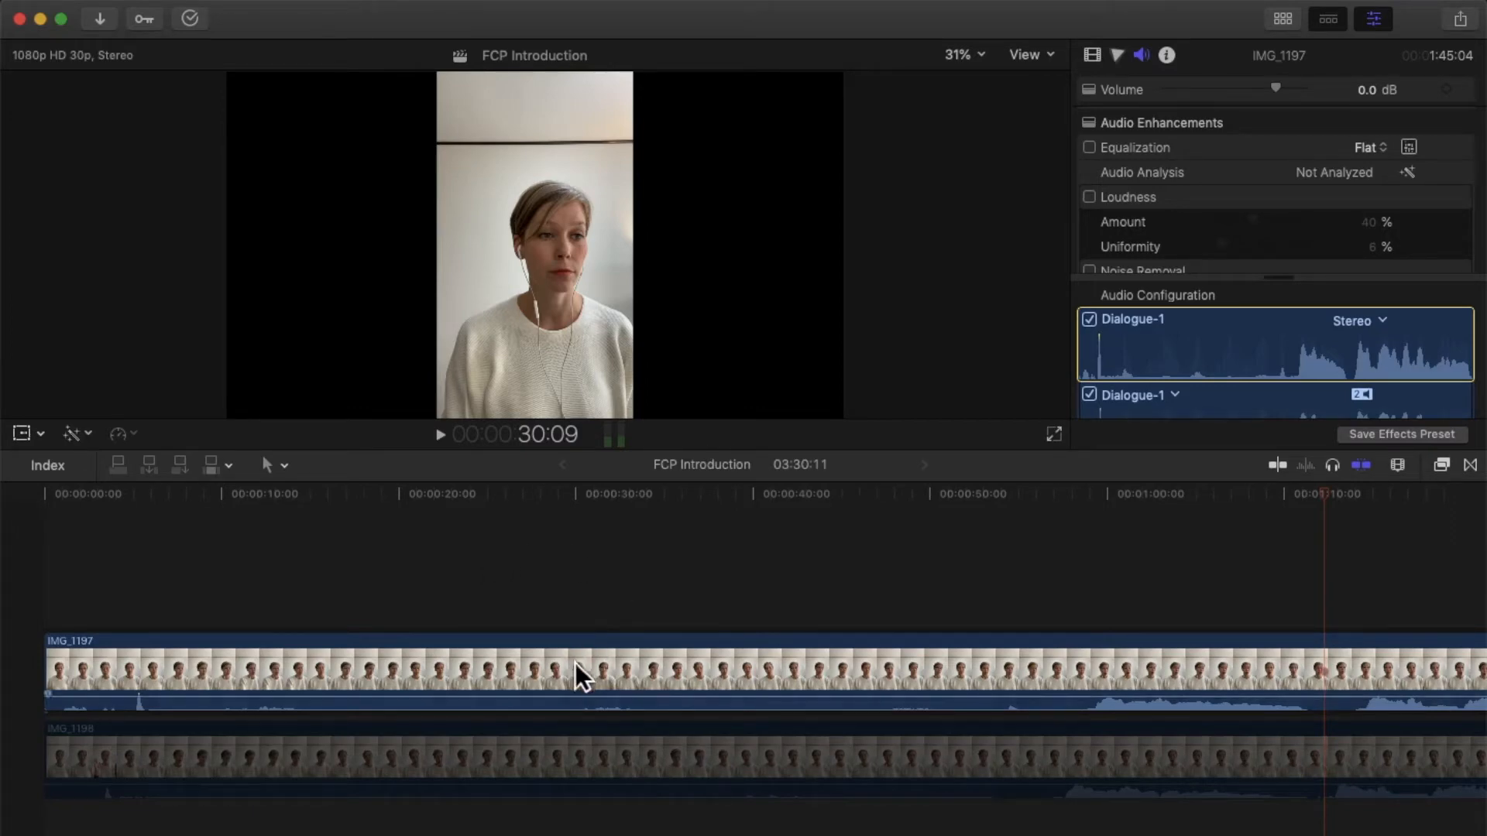
Step: Assign the Singing audio role to the IMG_1197 clip, replacing Dialogue-1
{"action": "right_click", "coordinate": [581, 673]}
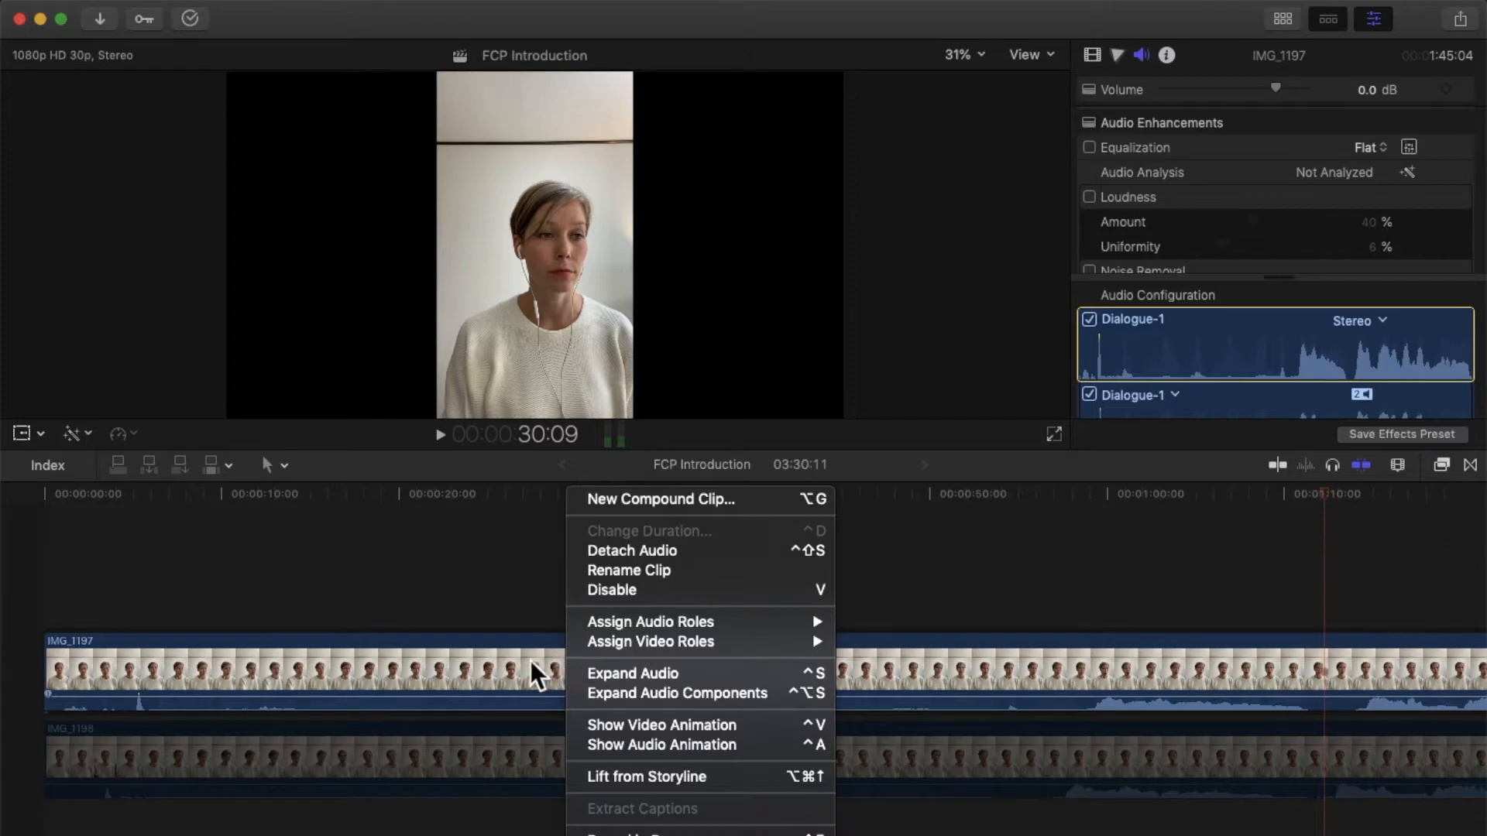
{"action": "mouse_move", "coordinate": [630, 645]}
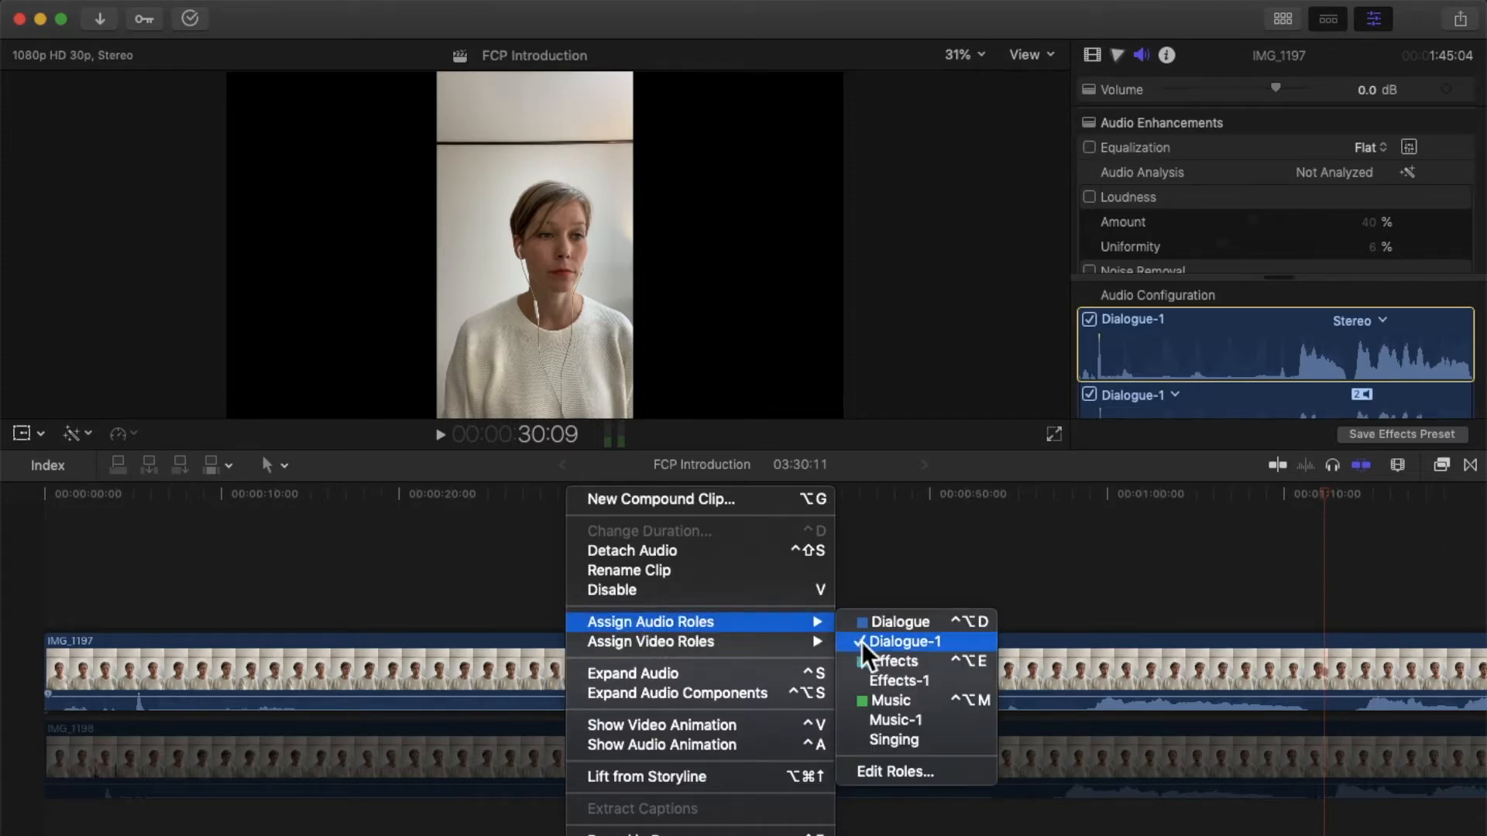
{"action": "mouse_move", "coordinate": [889, 741]}
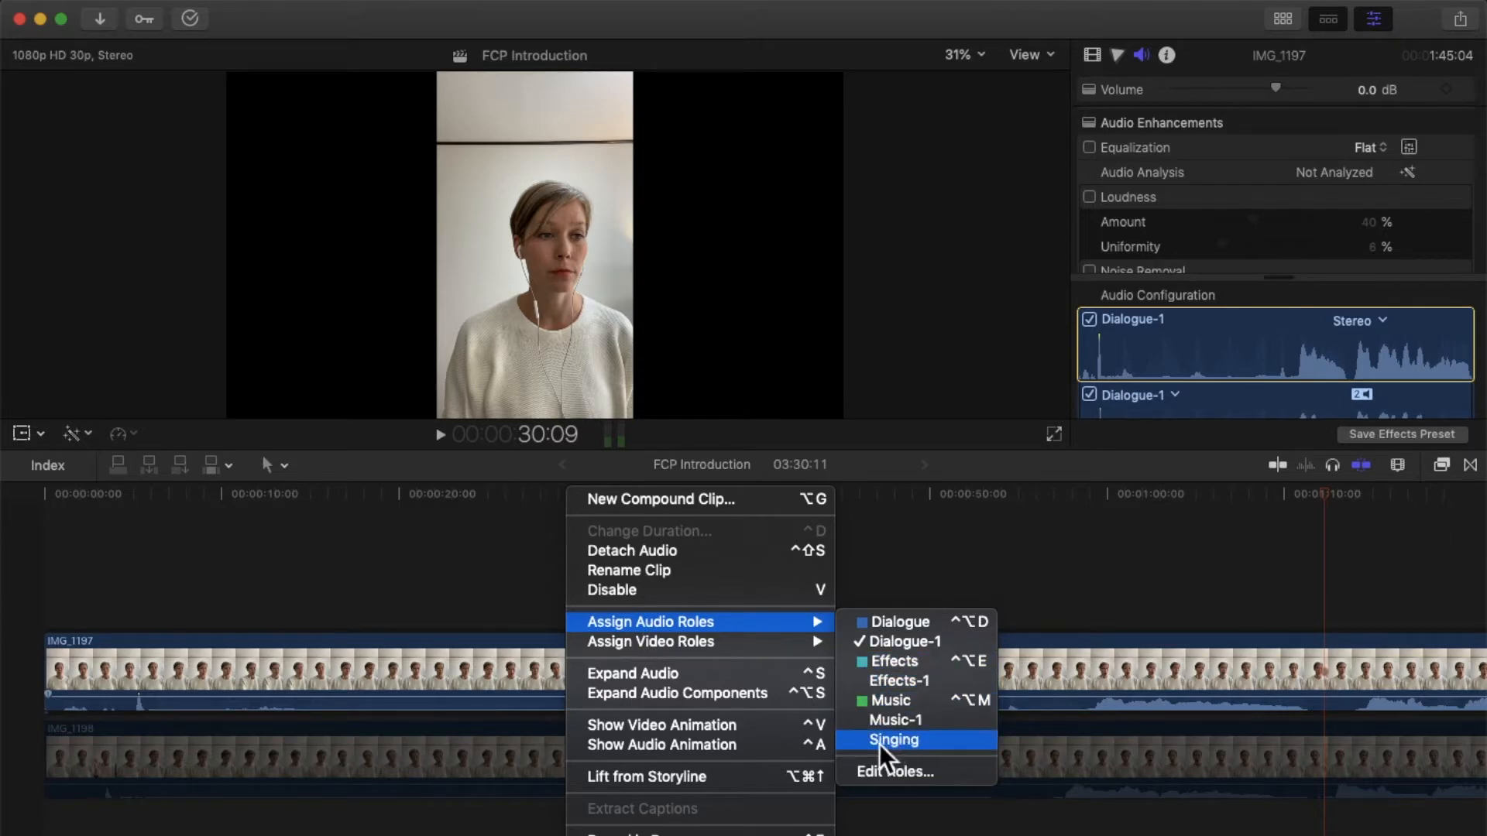
{"action": "mouse_move", "coordinate": [901, 787]}
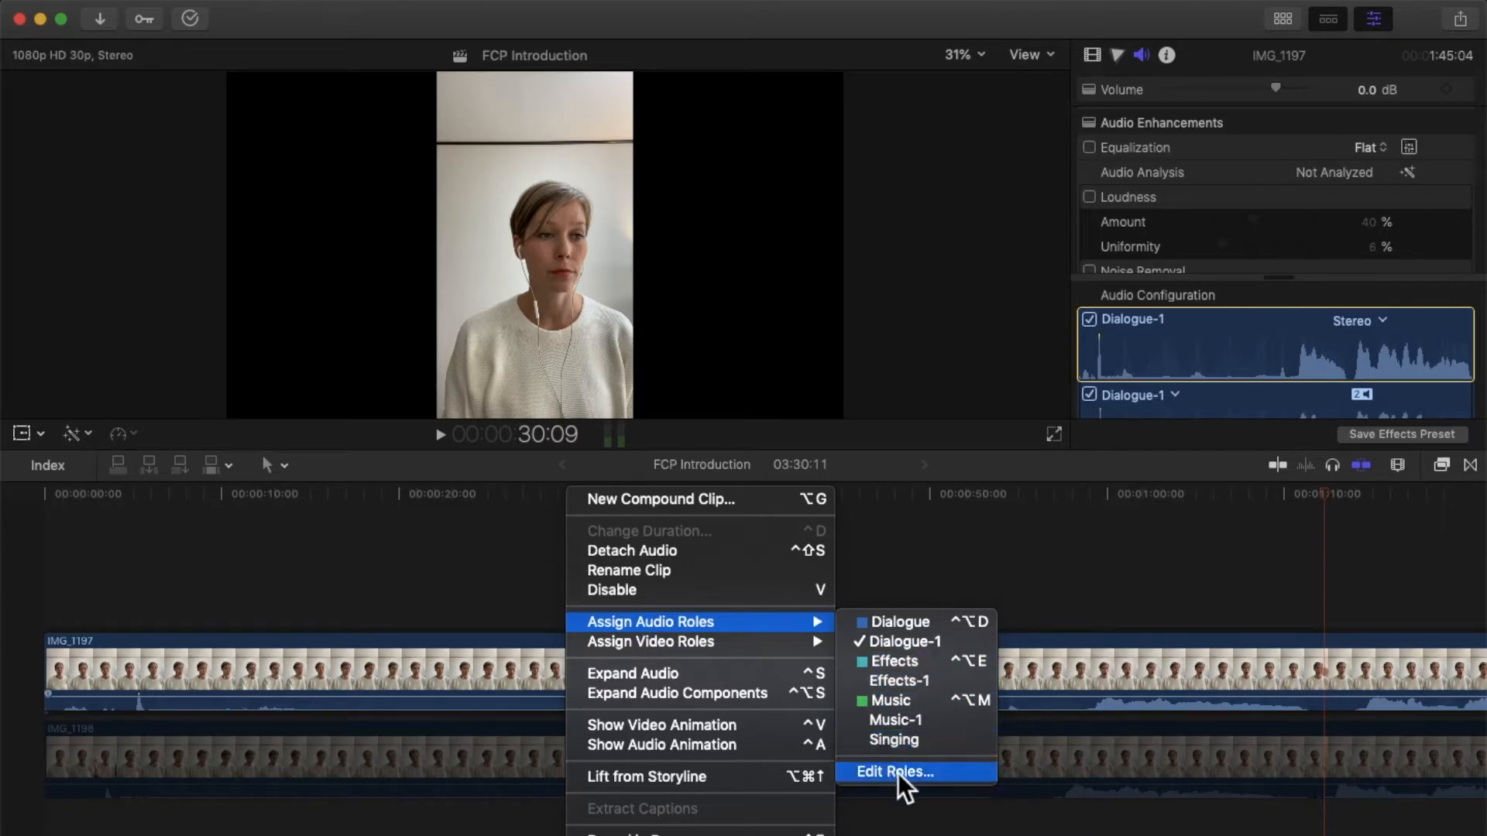
{"action": "left_click", "coordinate": [892, 771]}
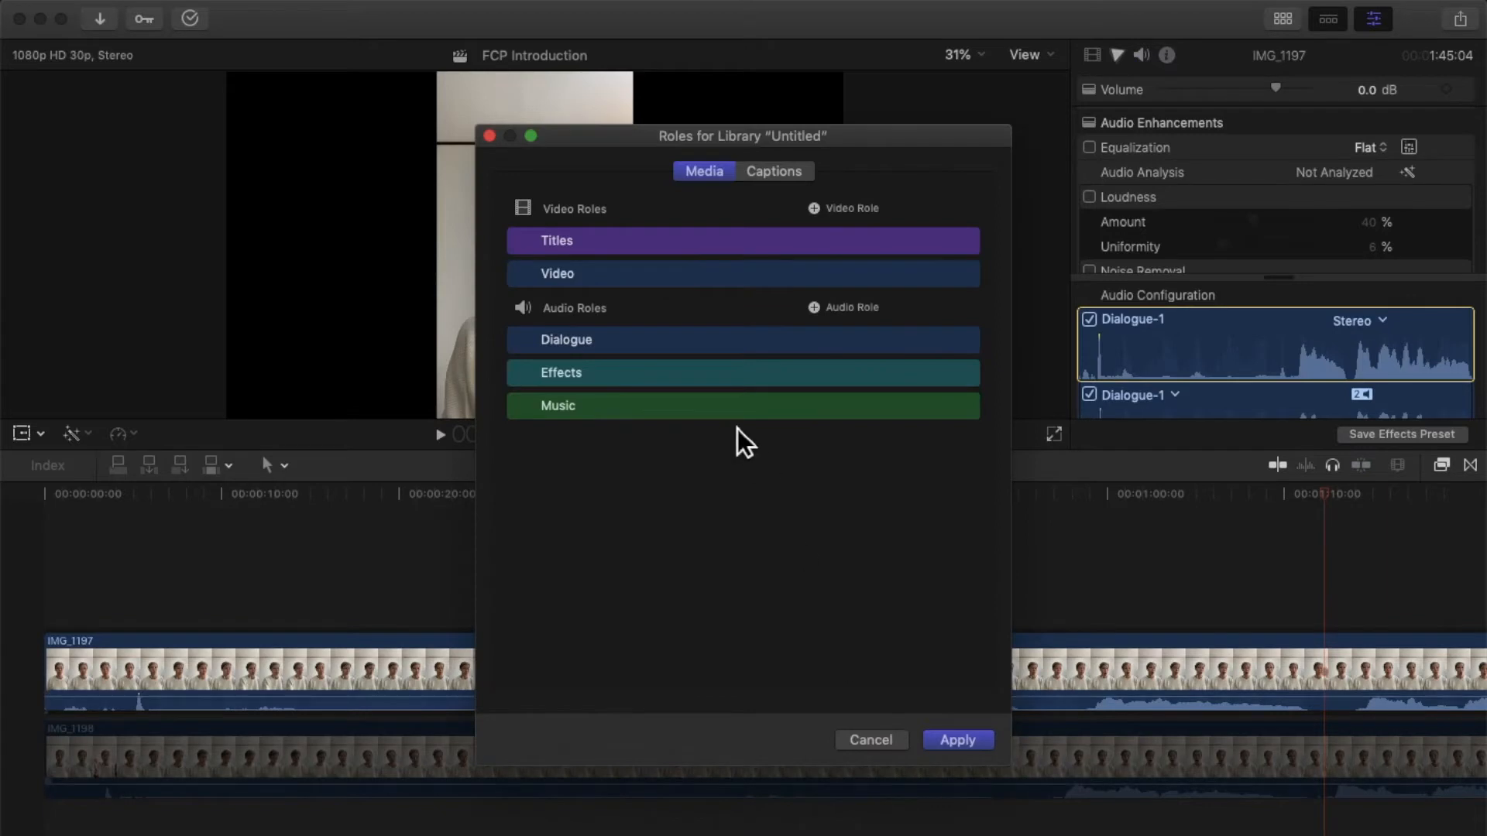
{"action": "mouse_move", "coordinate": [822, 416]}
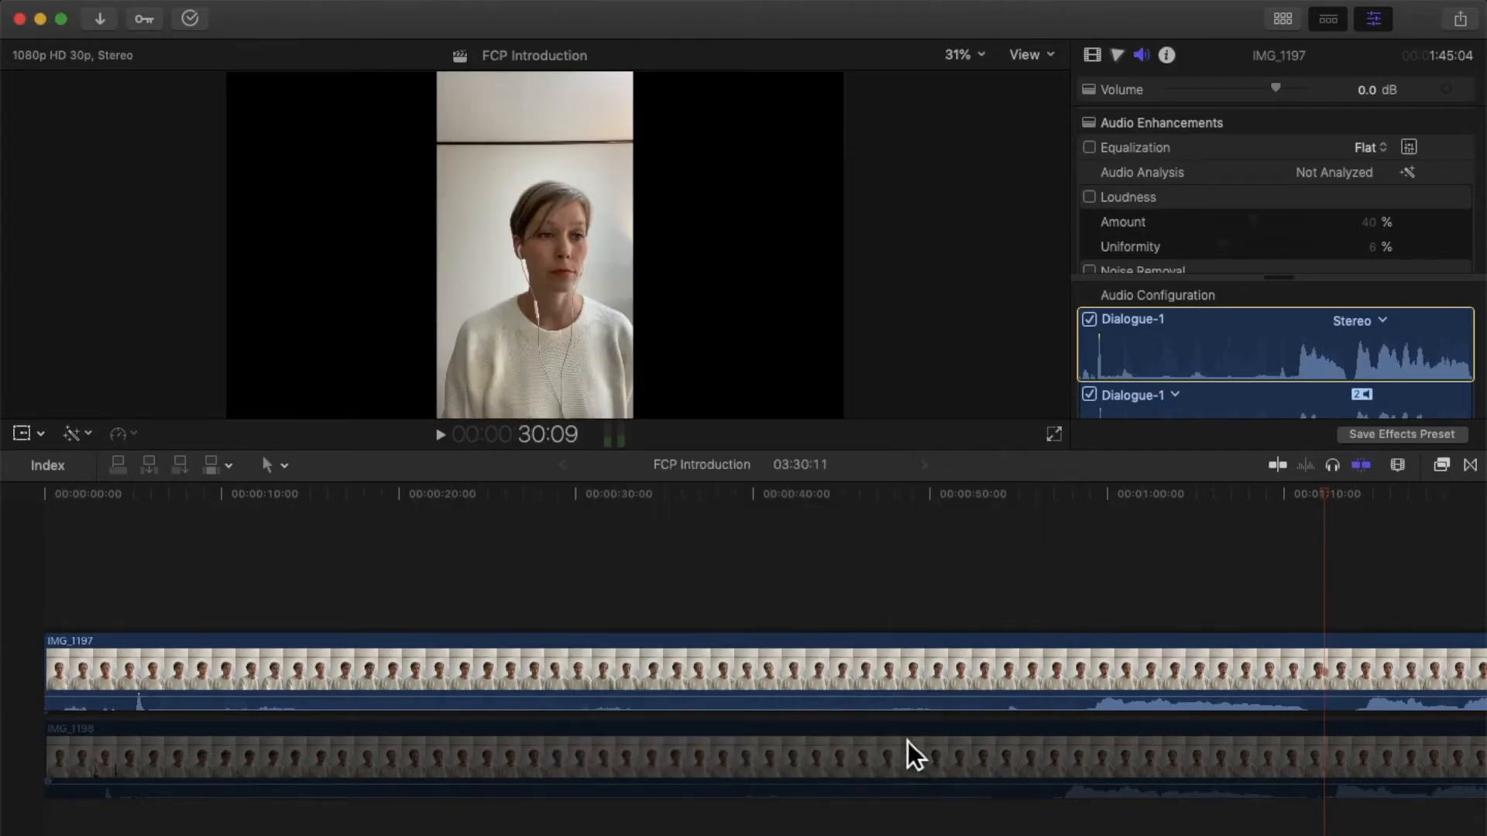
{"action": "right_click", "coordinate": [915, 754]}
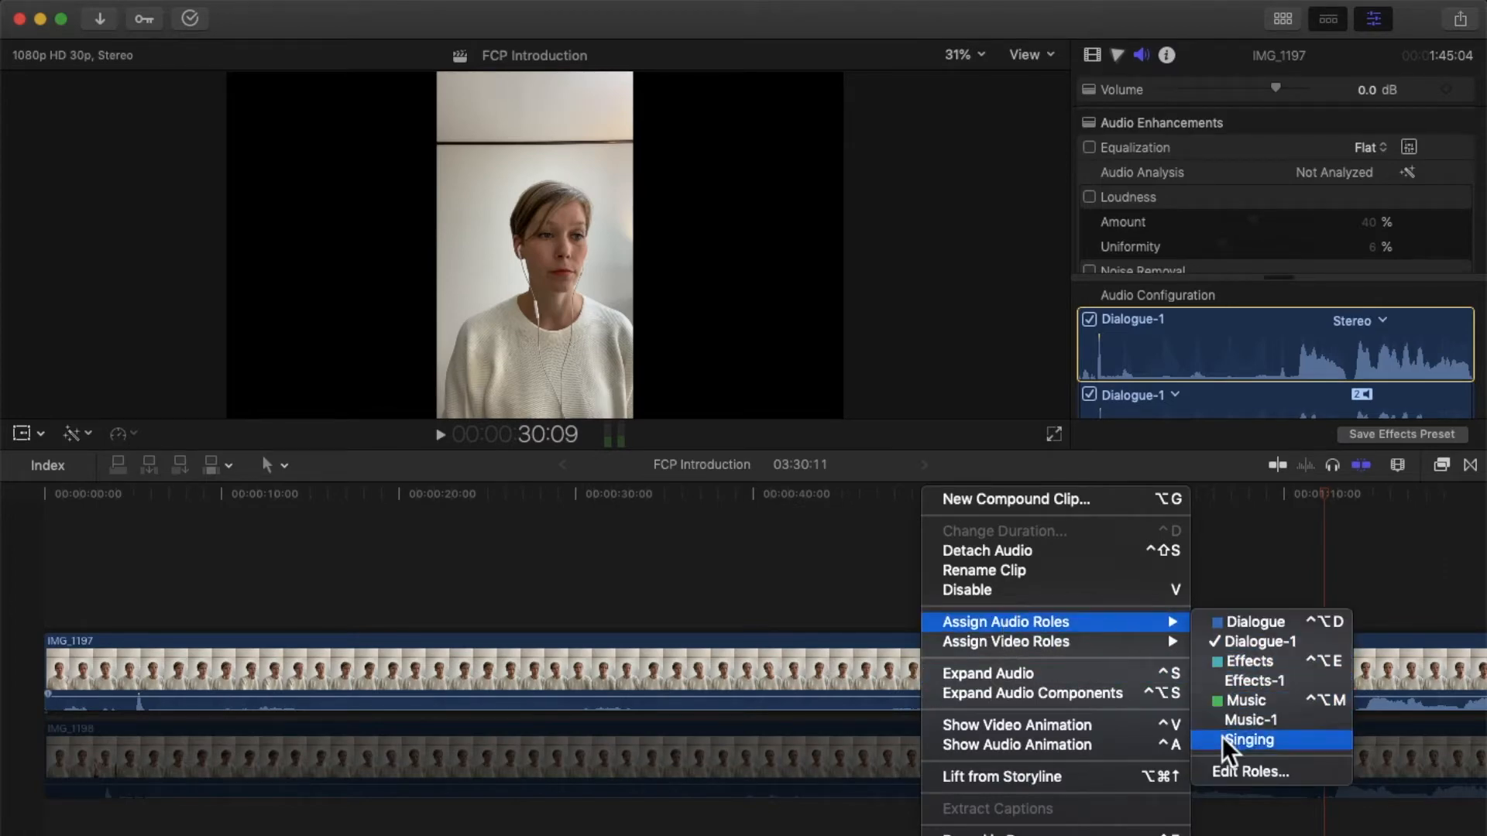
{"action": "left_click", "coordinate": [1248, 740]}
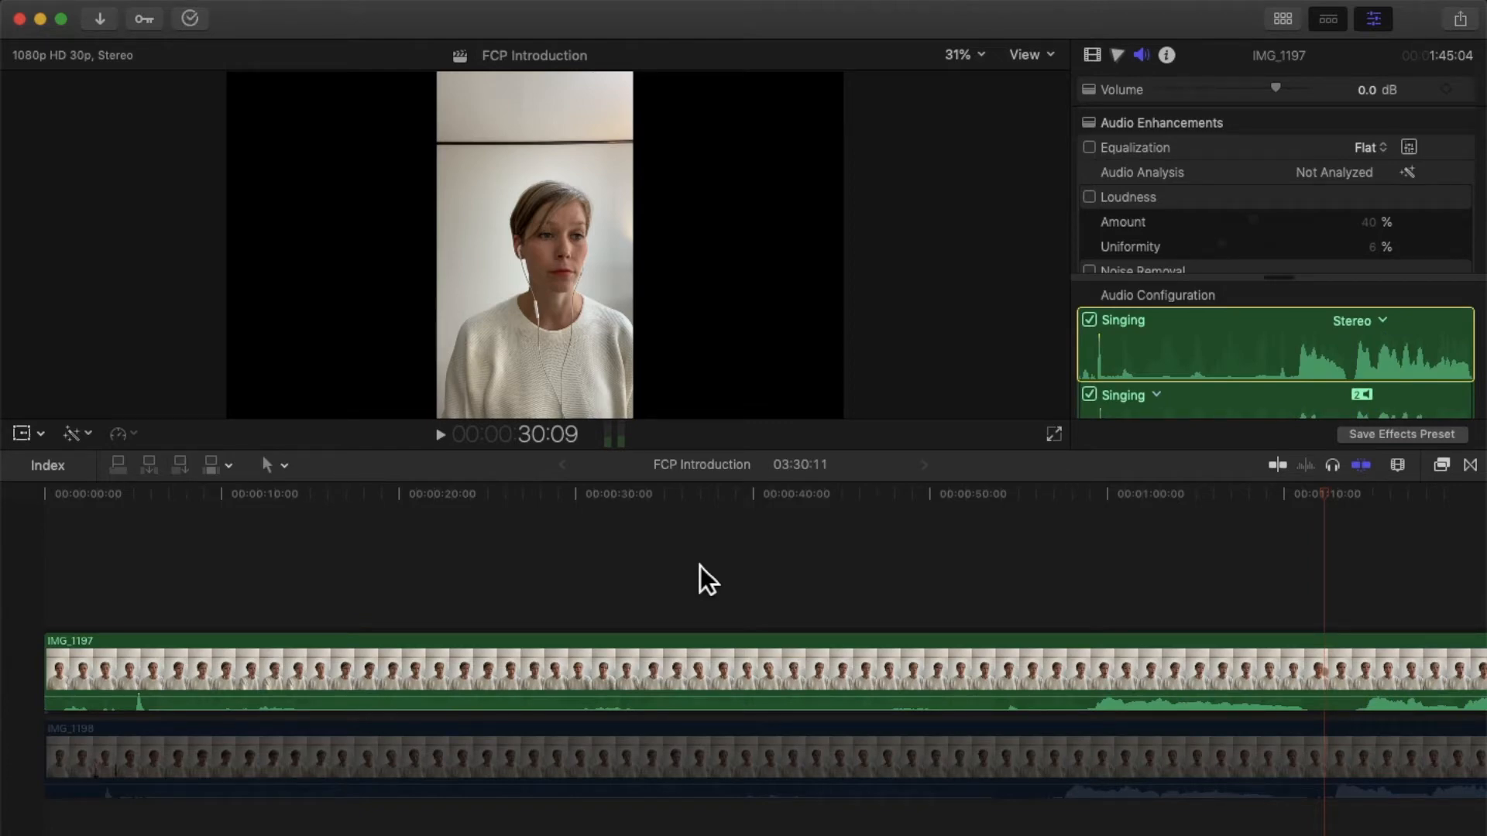
{"action": "mouse_move", "coordinate": [1250, 556]}
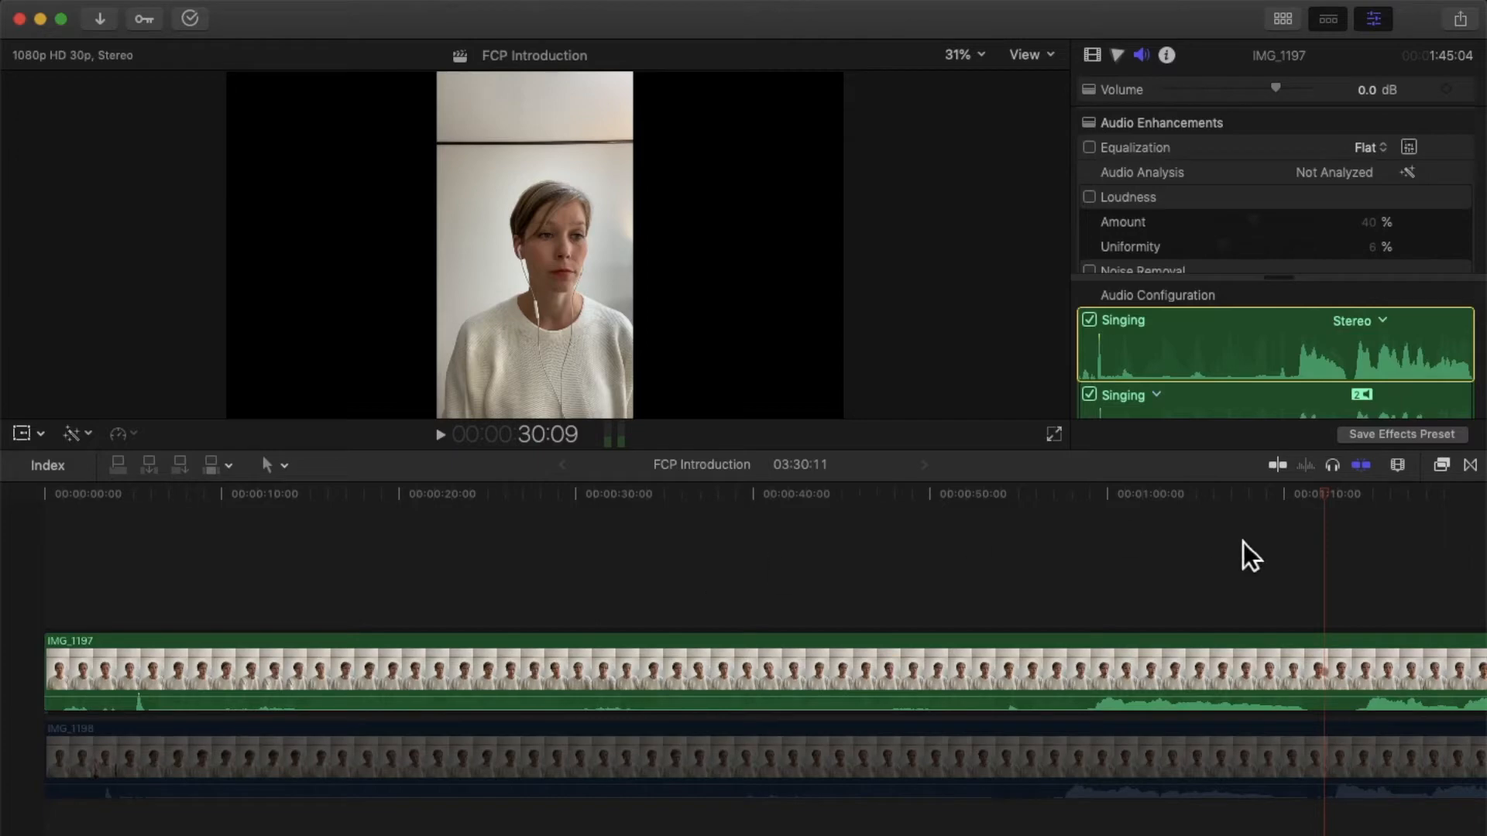
{"action": "mouse_move", "coordinate": [1002, 398]}
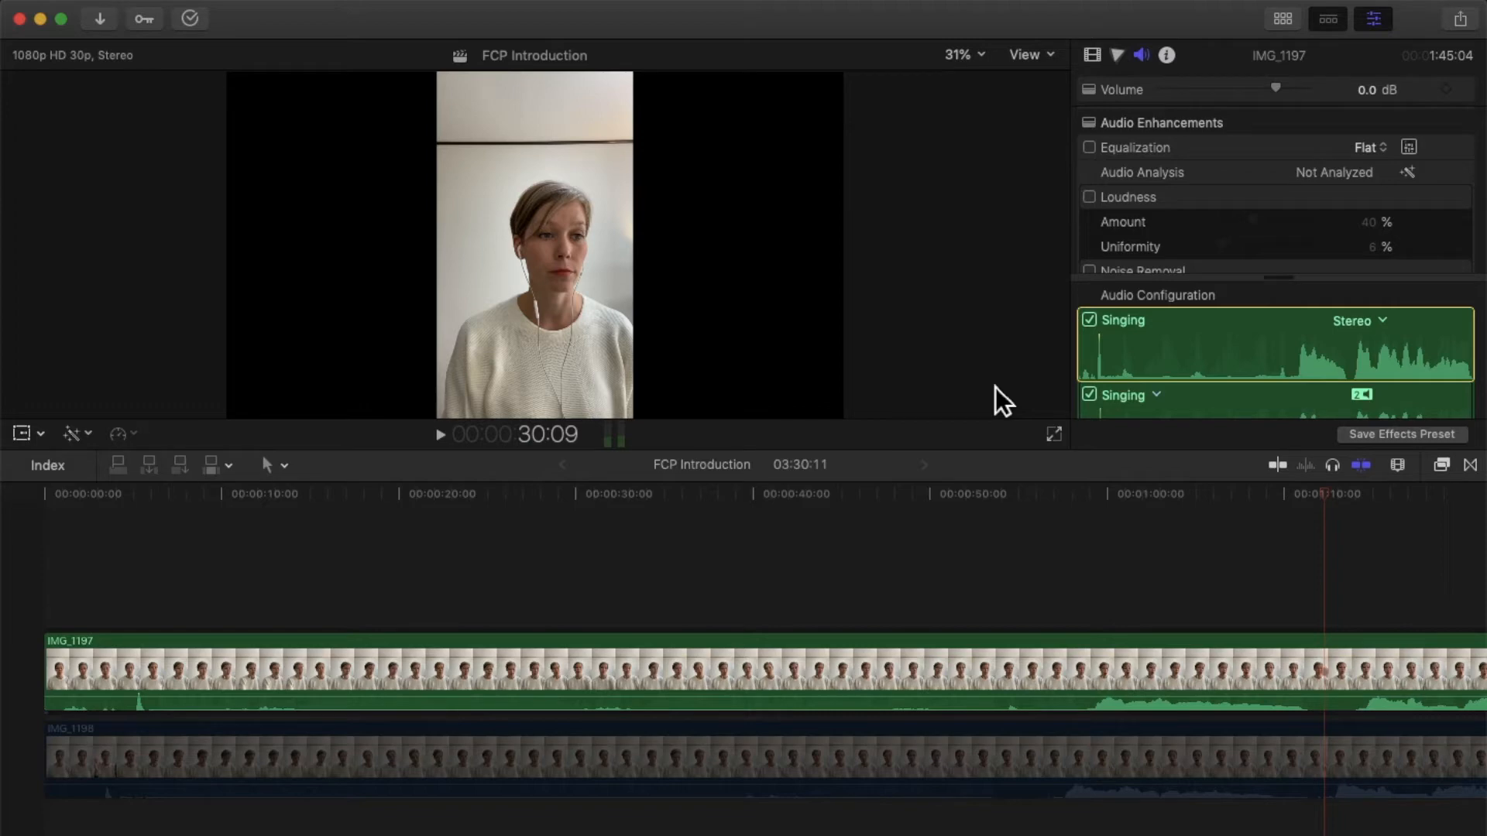
{"action": "mouse_move", "coordinate": [630, 109]}
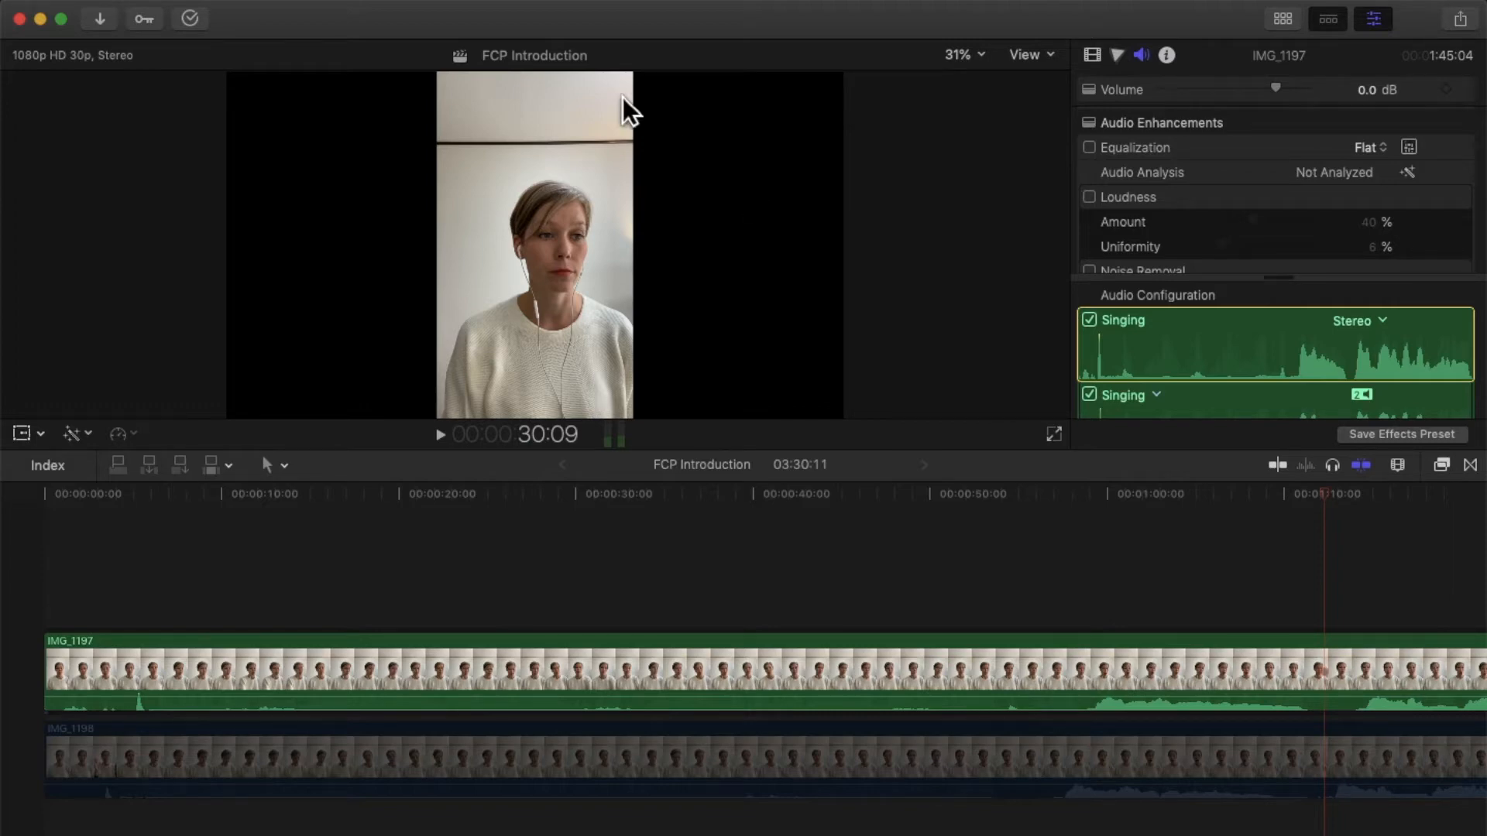
{"action": "mouse_move", "coordinate": [579, 11]}
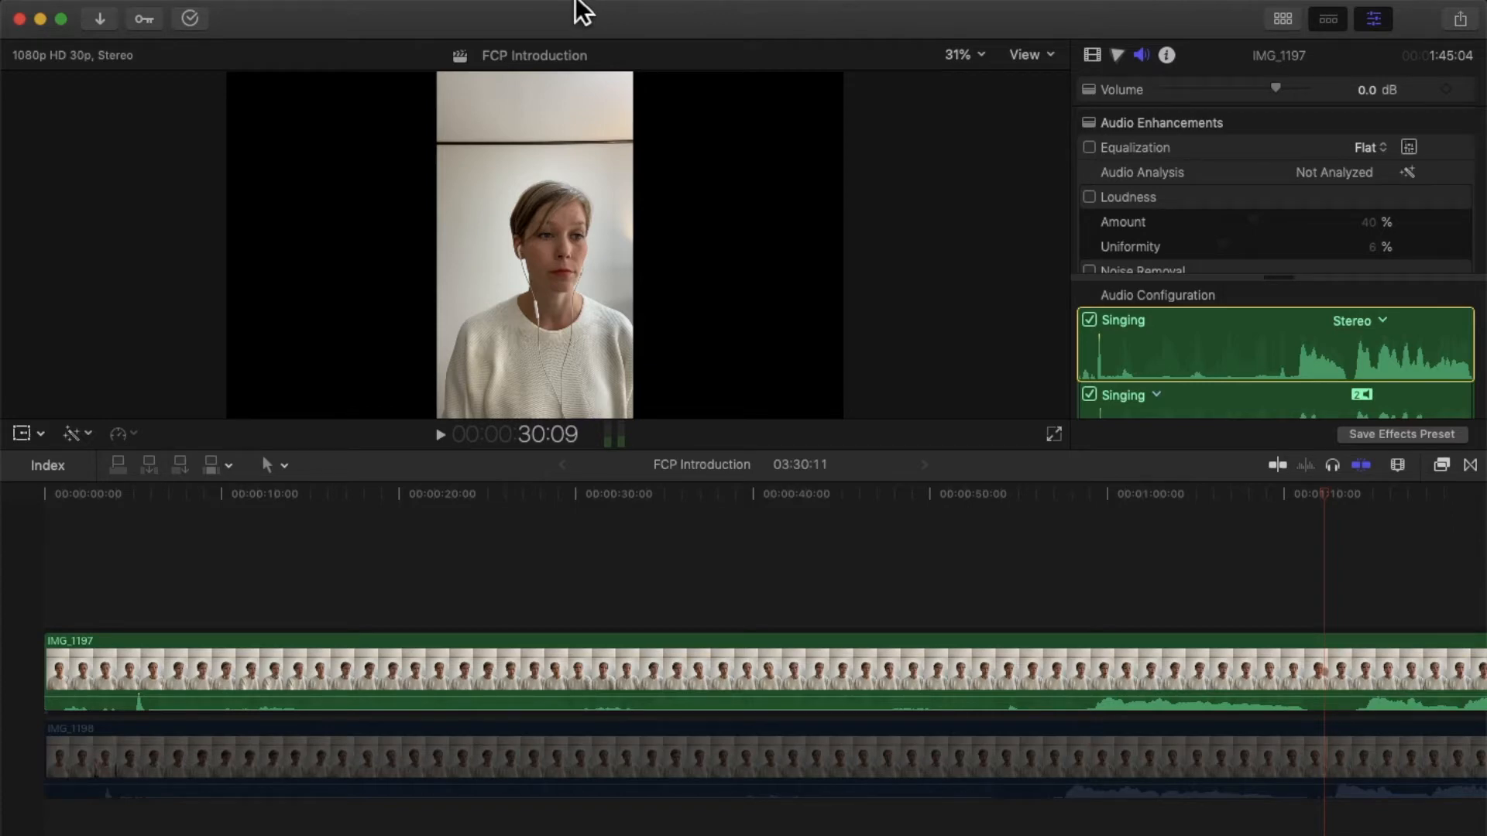
Step: Show the Audio Meters beside the timeline via Window > Show in Workspace
{"action": "left_click", "coordinate": [578, 9]}
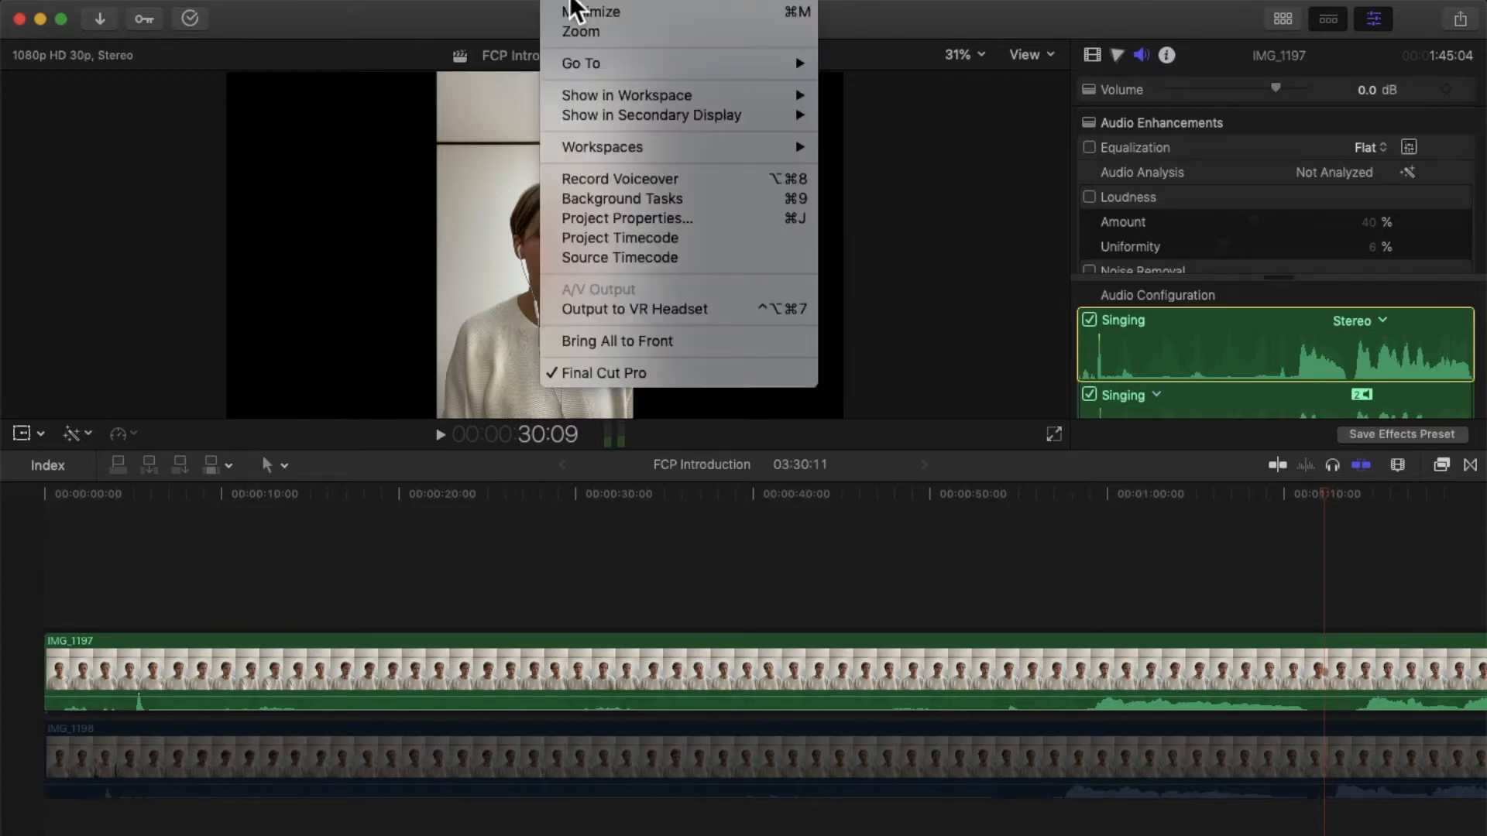
{"action": "mouse_move", "coordinate": [615, 85]}
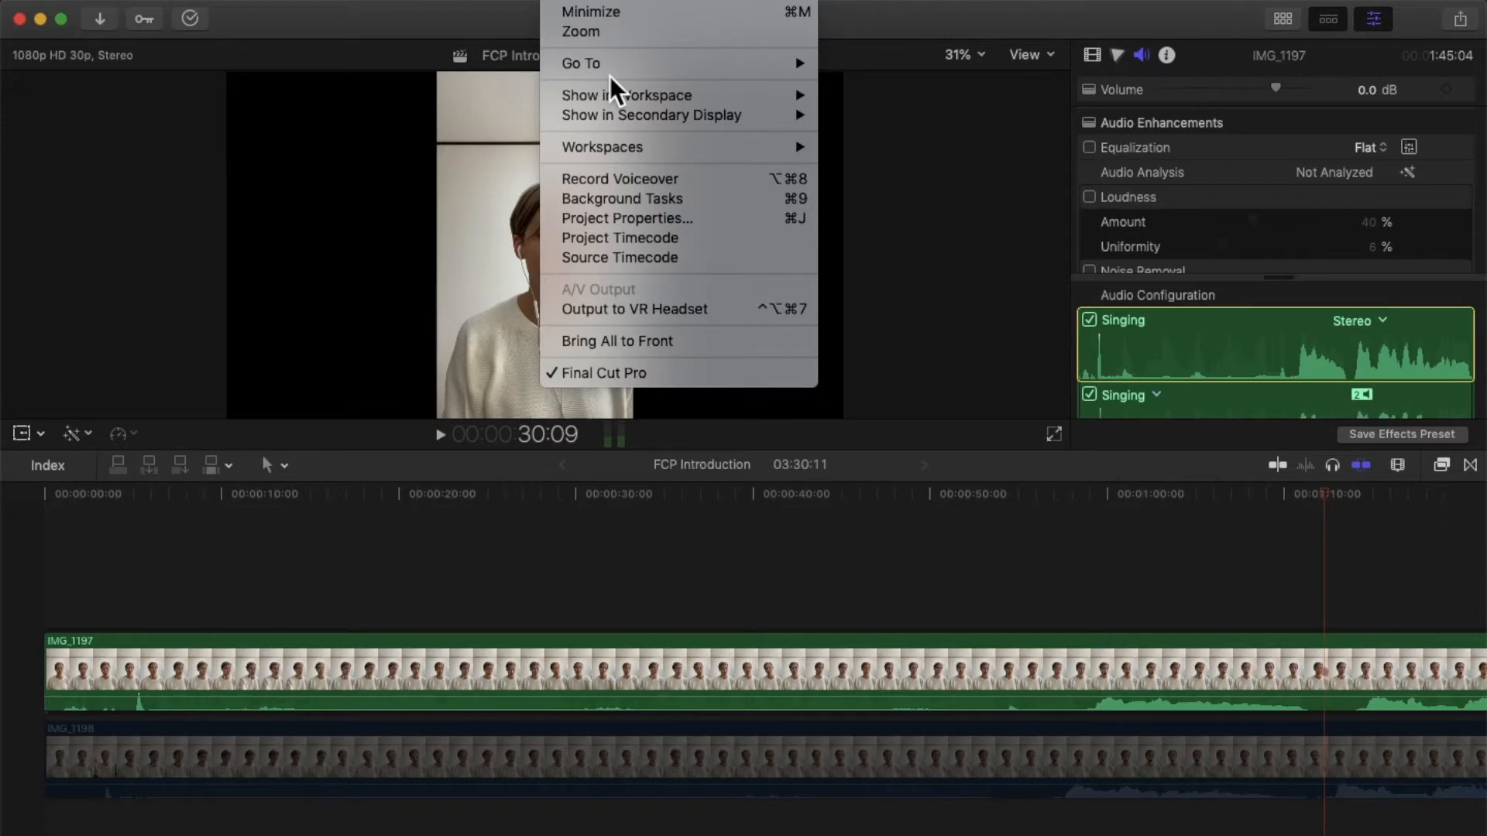
{"action": "mouse_move", "coordinate": [625, 94]}
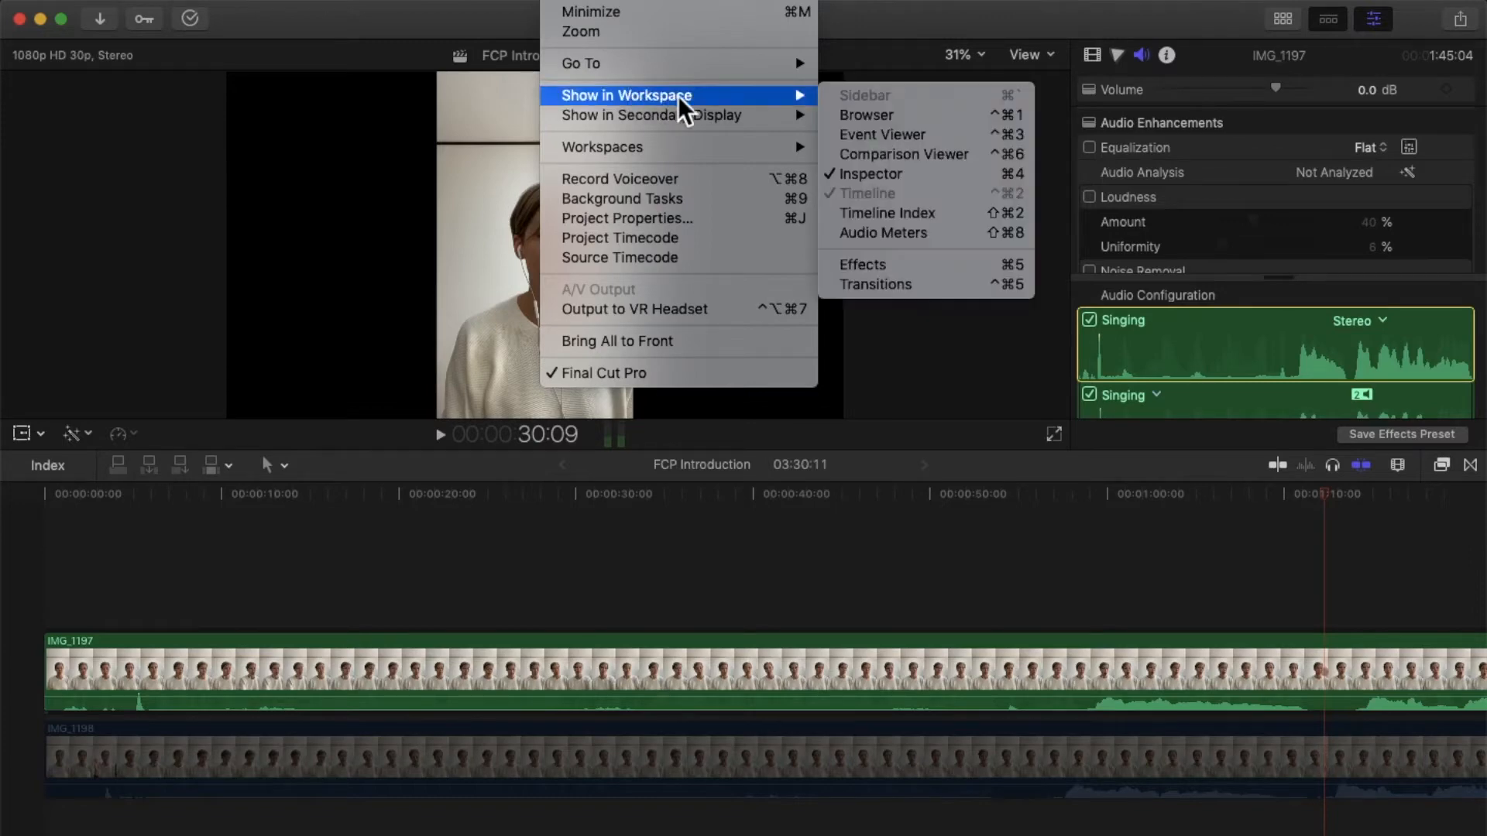
{"action": "mouse_move", "coordinate": [919, 234]}
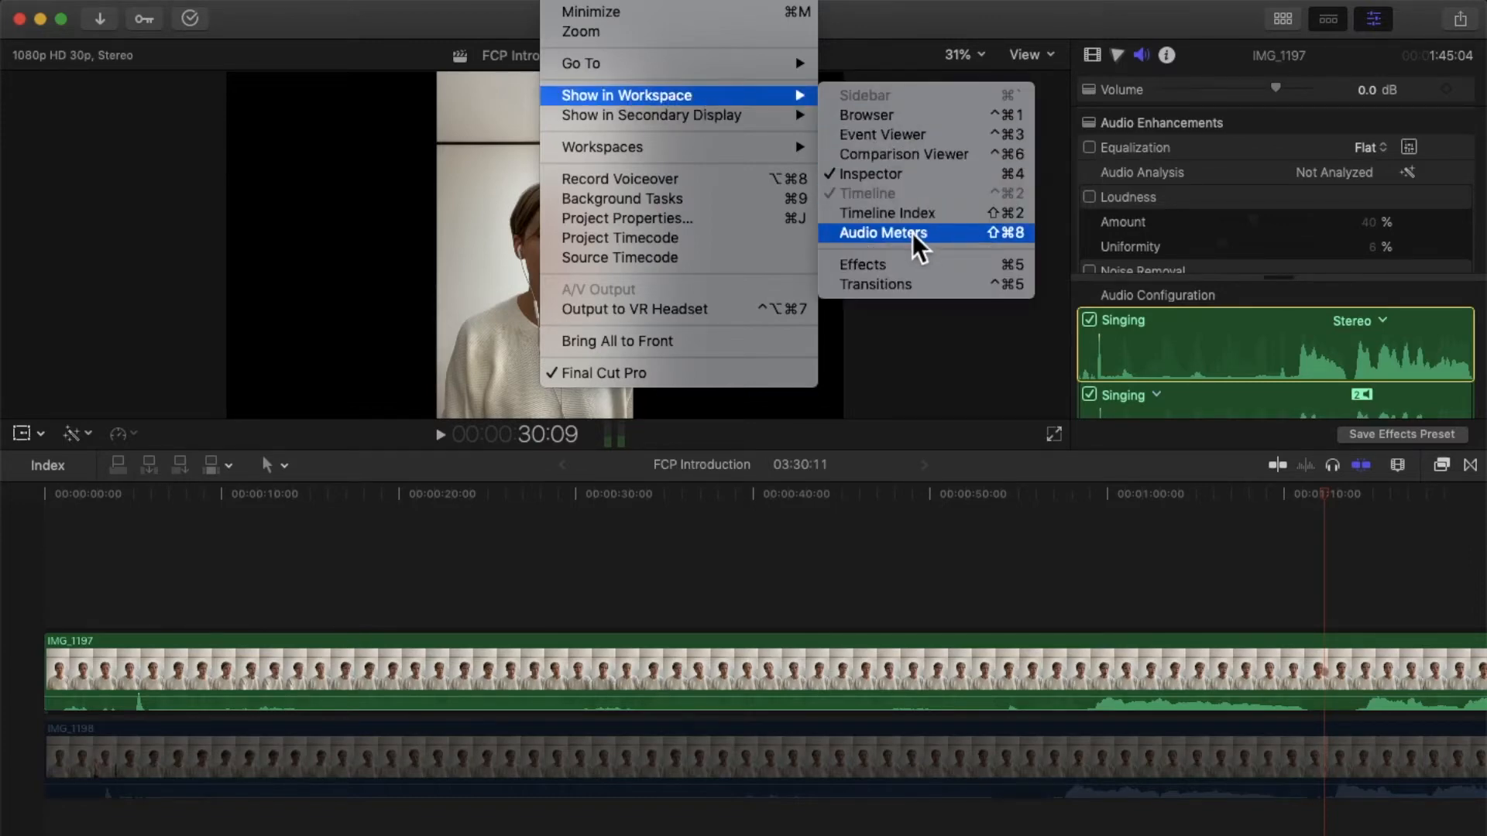
{"action": "left_click", "coordinate": [881, 234]}
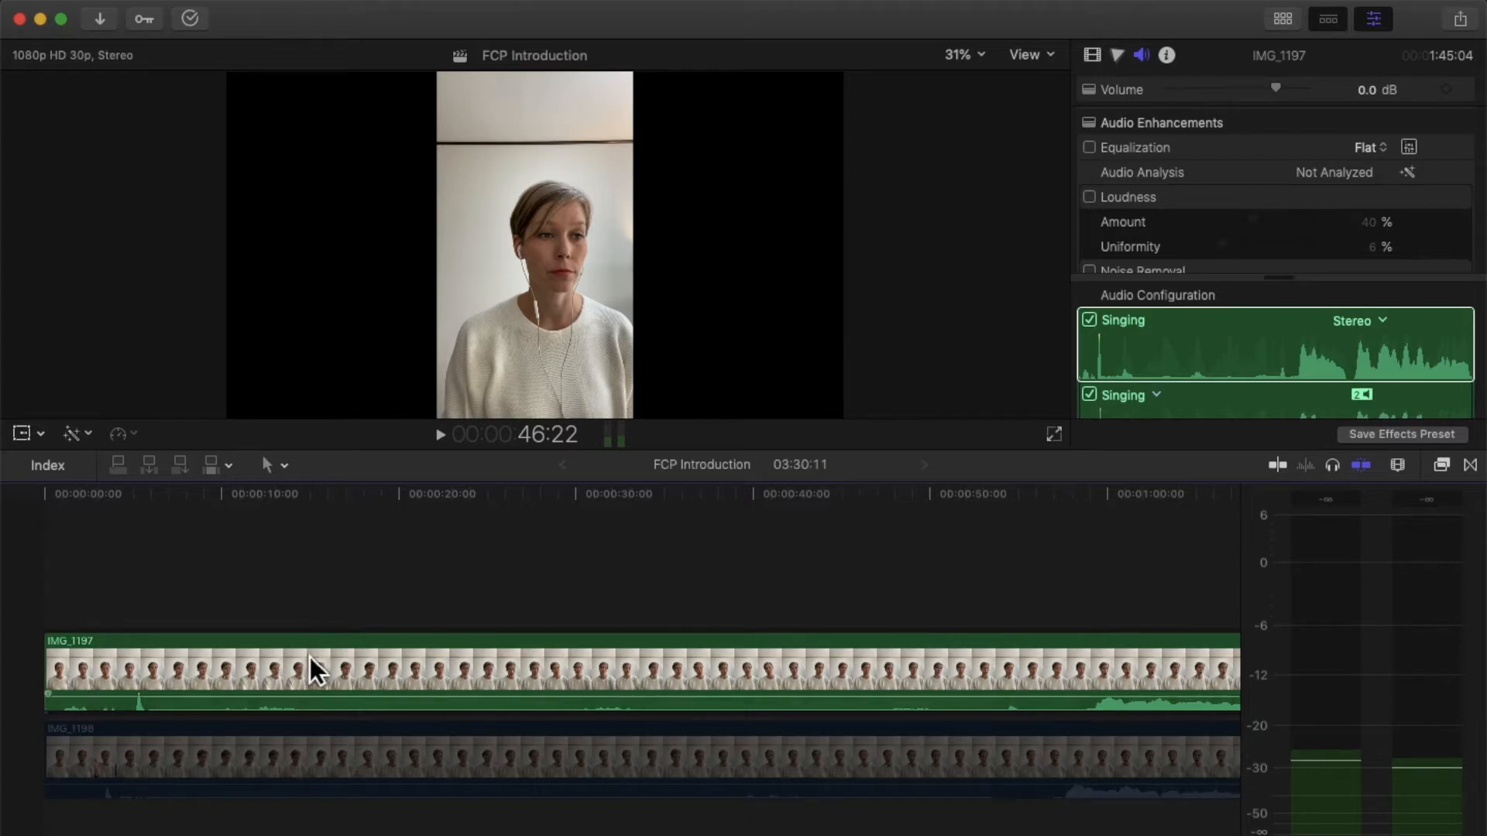
{"action": "mouse_move", "coordinate": [368, 691]}
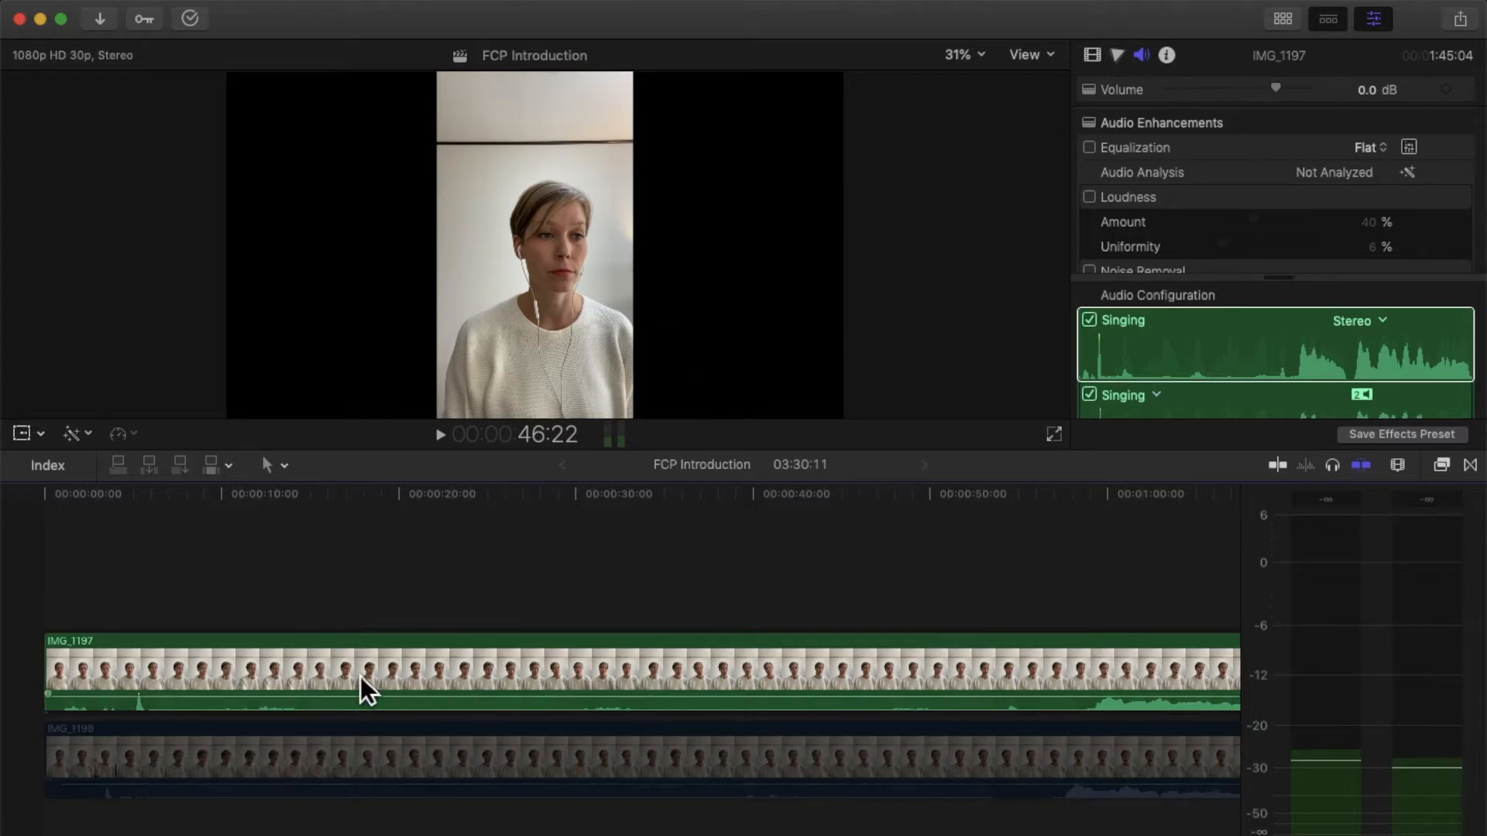
{"action": "mouse_move", "coordinate": [451, 686]}
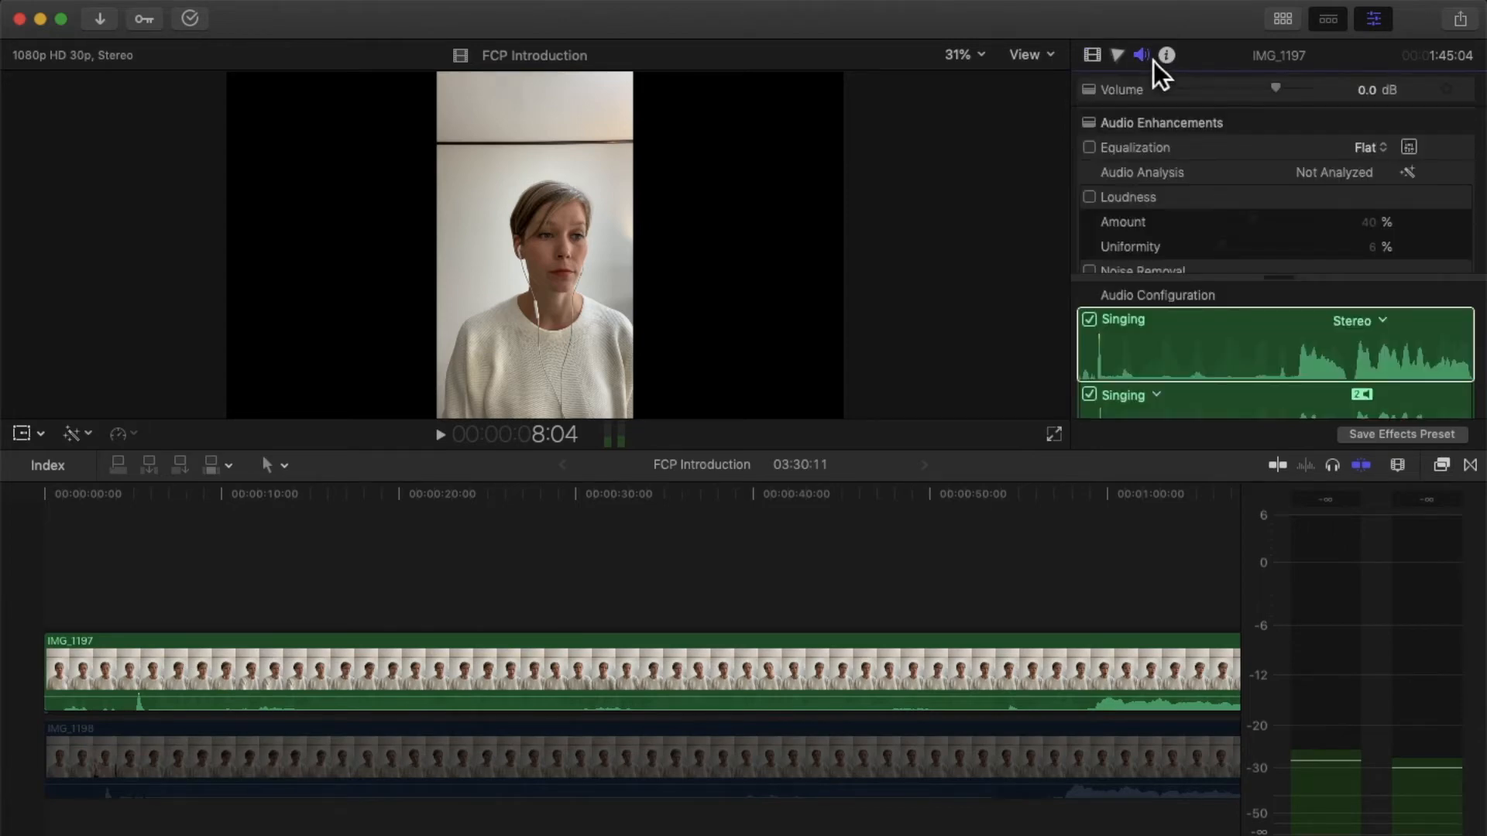
{"action": "mouse_move", "coordinate": [1159, 77]}
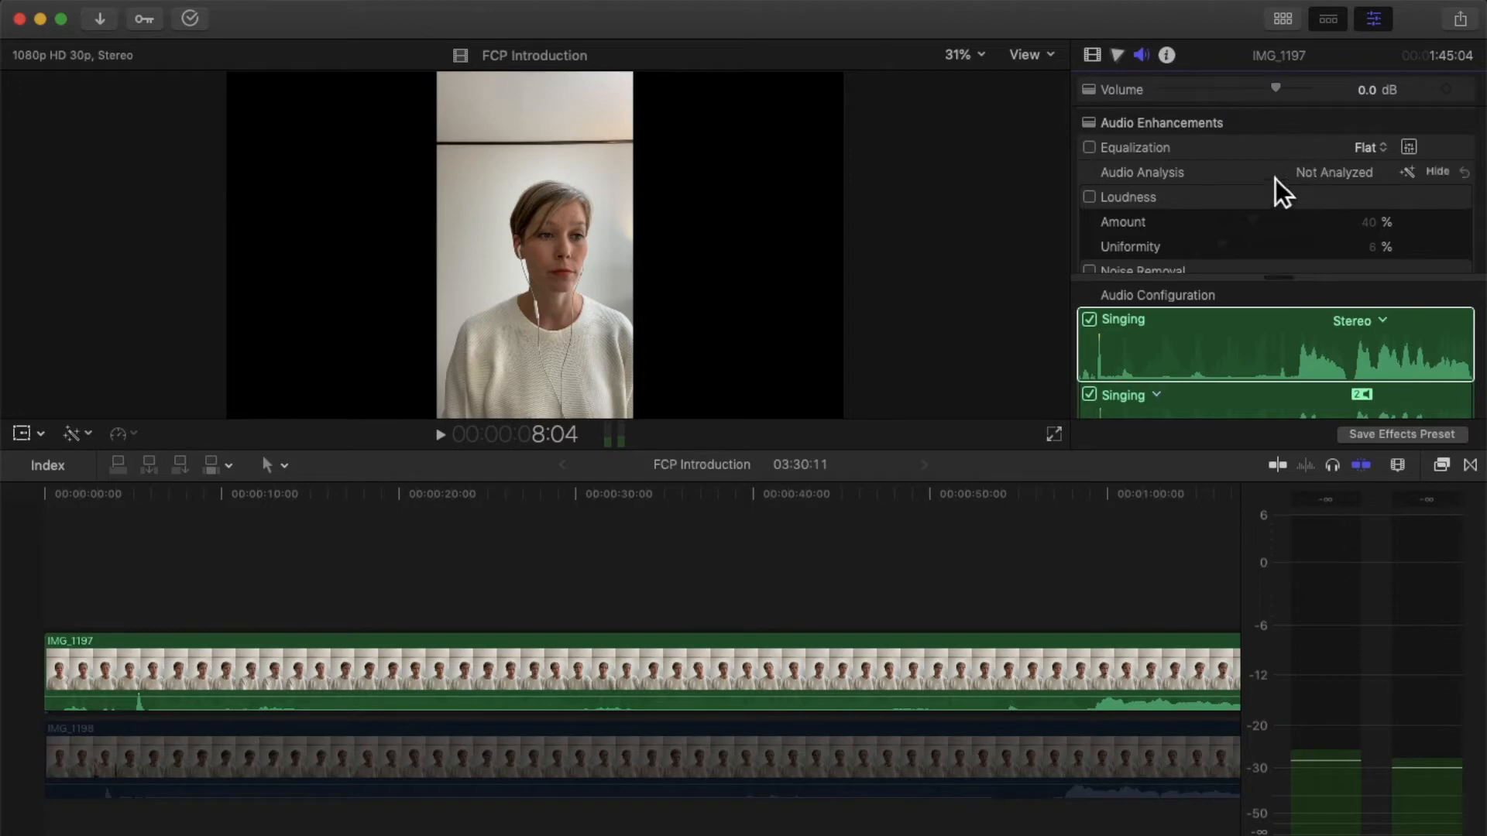
Step: Analyze and auto-fix IMG_1197's audio, then play back from about 1:15
{"action": "left_click", "coordinate": [1412, 172]}
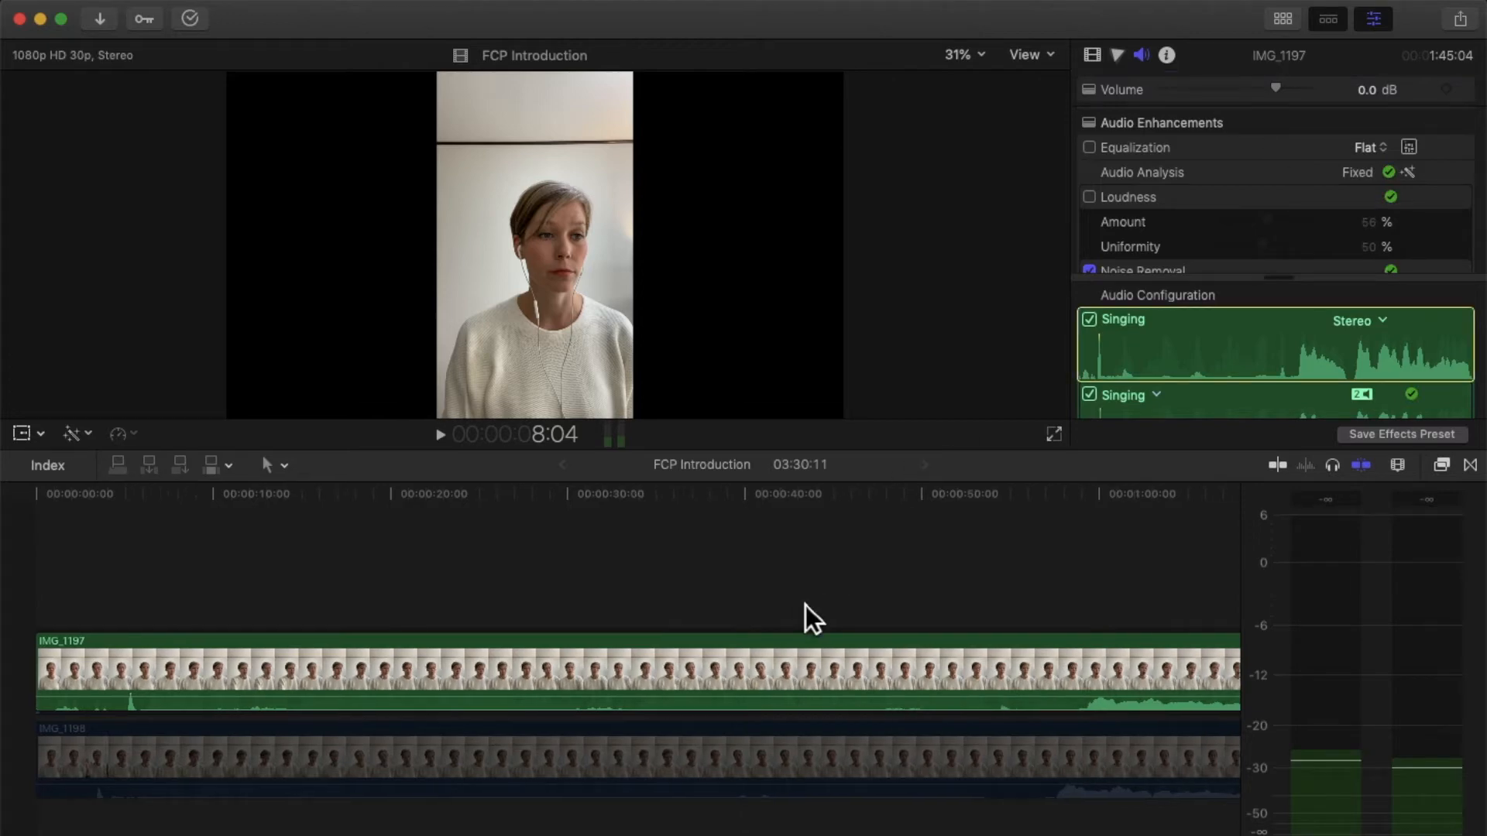
{"action": "scroll", "scroll_direction": "right", "scroll_amount": 3}
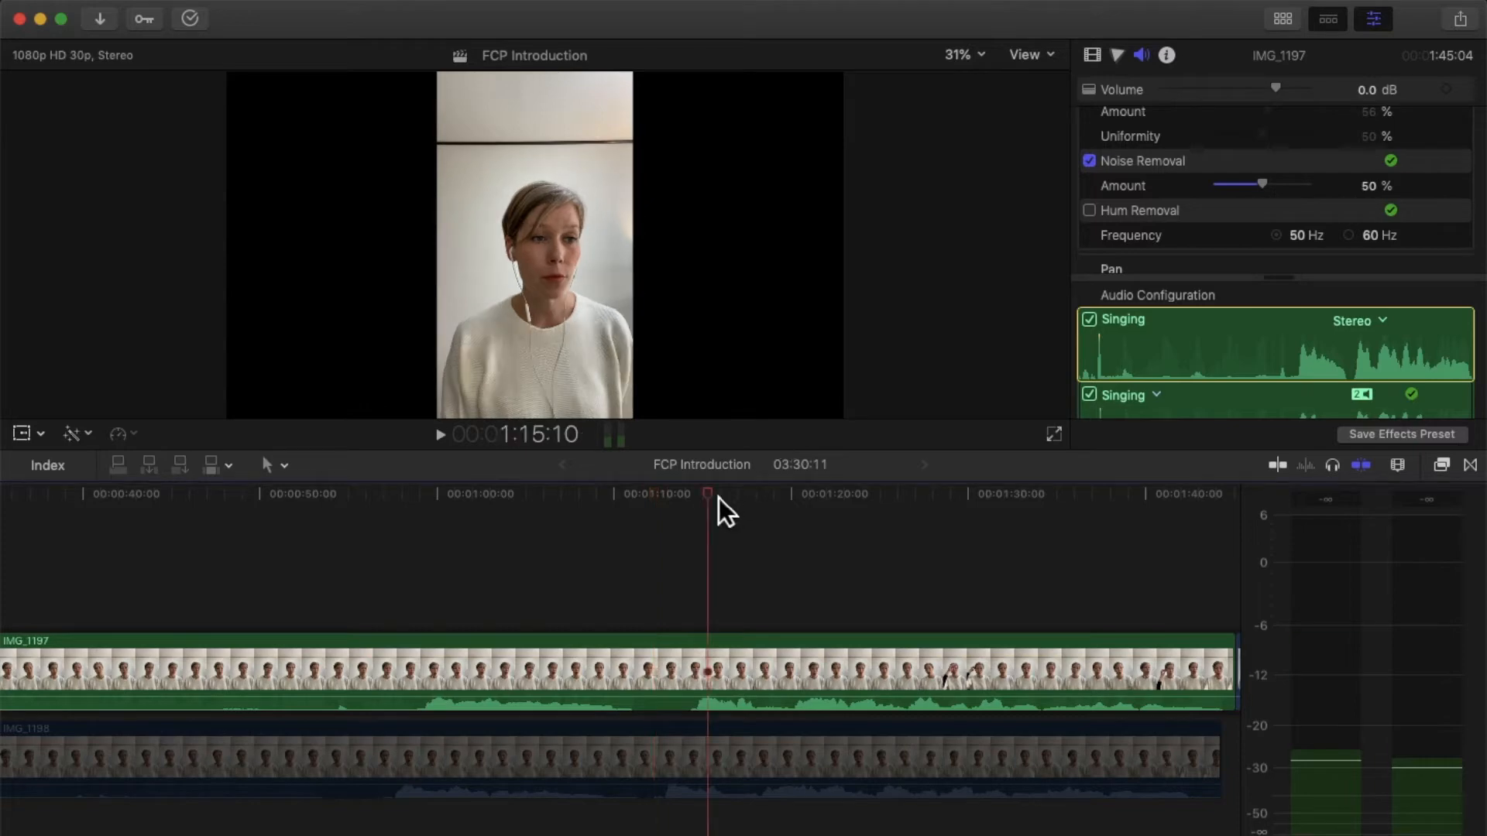
{"action": "left_click", "coordinate": [438, 434]}
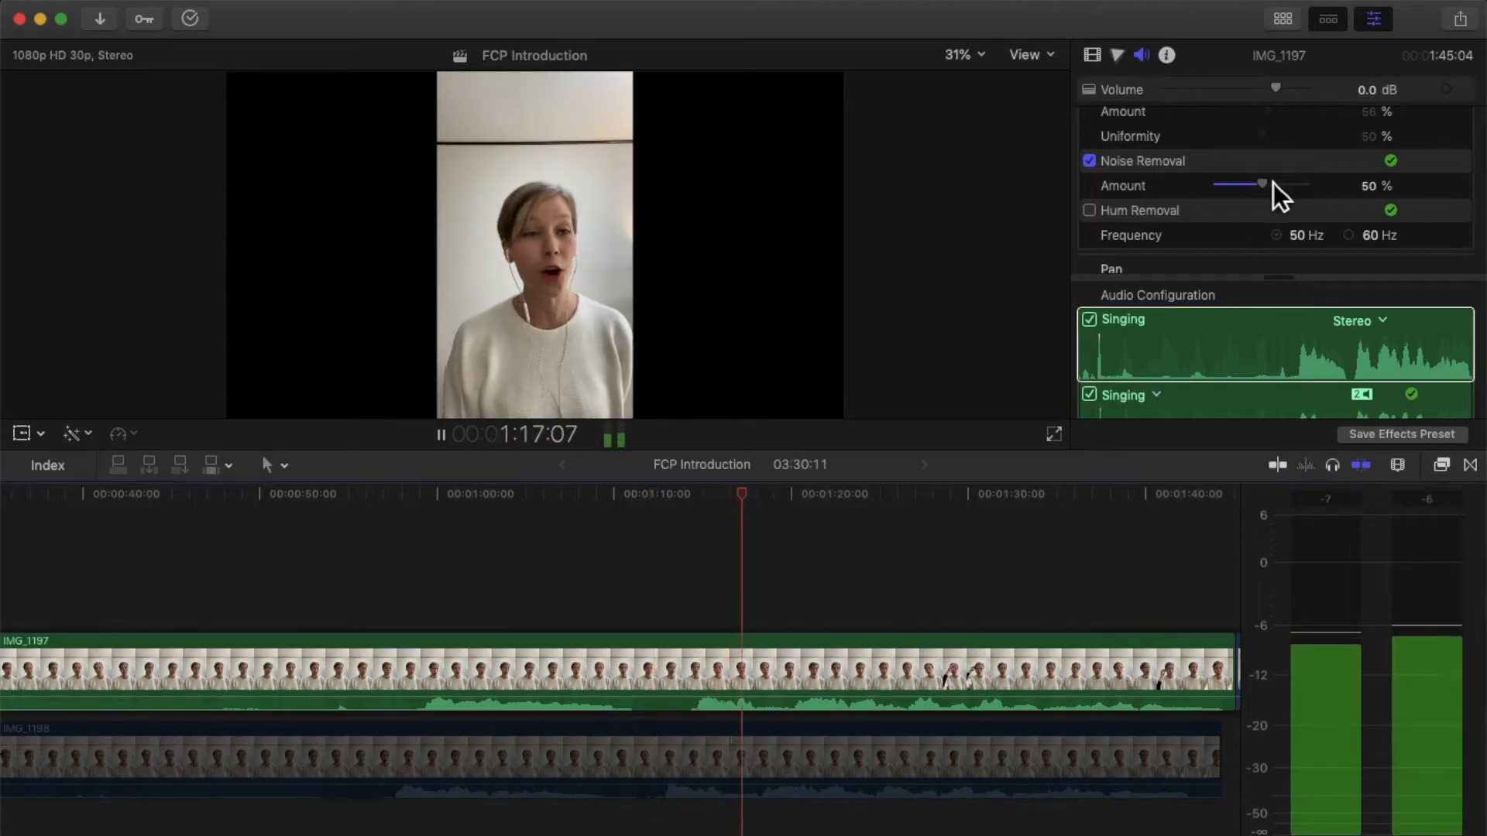
Step: Adjust the Noise Removal amount on IMG_1197, settling around 36%
{"action": "left_click_drag", "start_coordinate": [1244, 183], "coordinate": [1294, 183]}
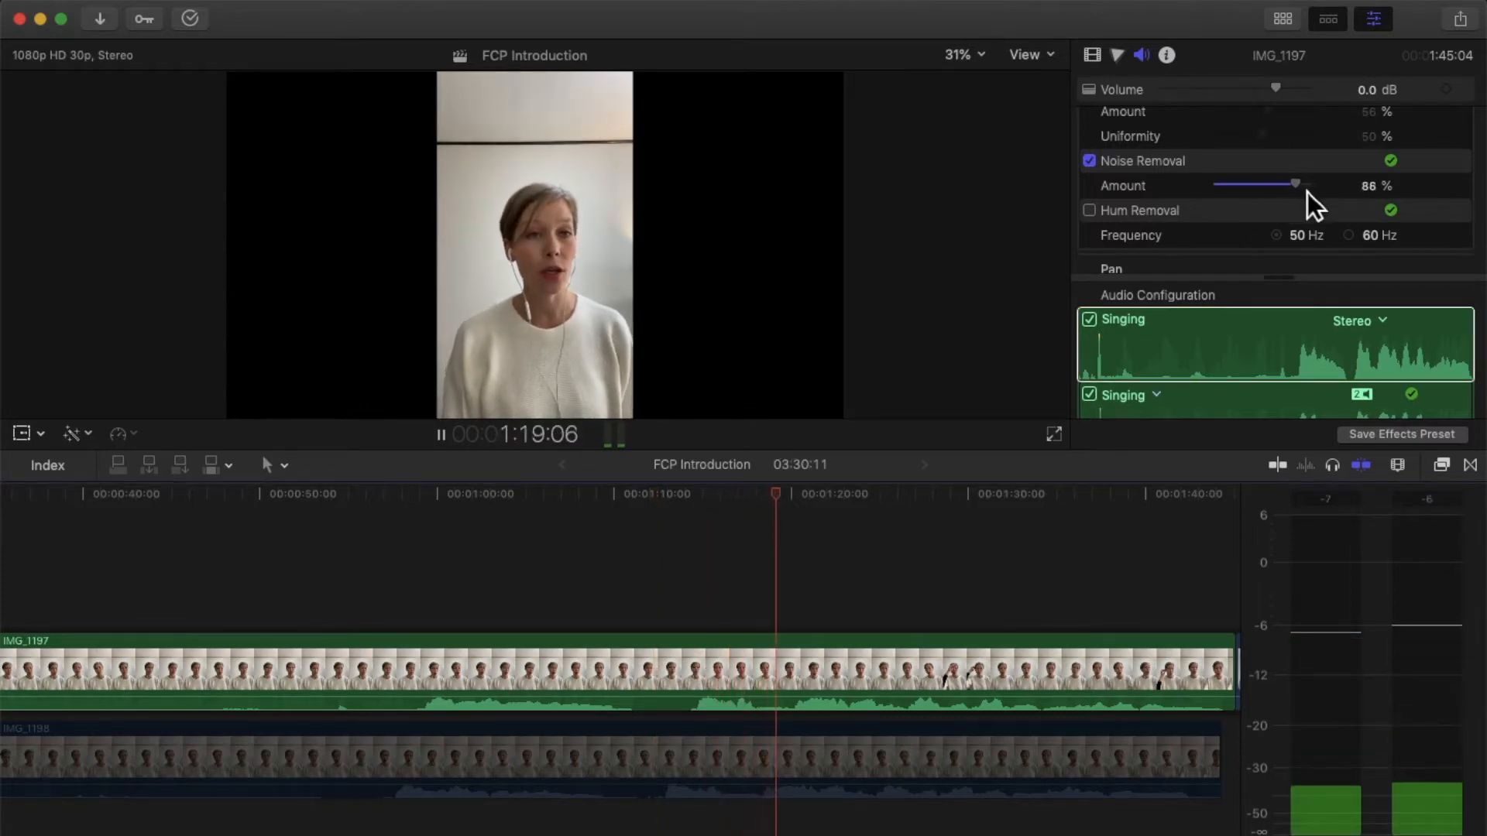
{"action": "left_click_drag", "start_coordinate": [1295, 183], "coordinate": [1232, 183]}
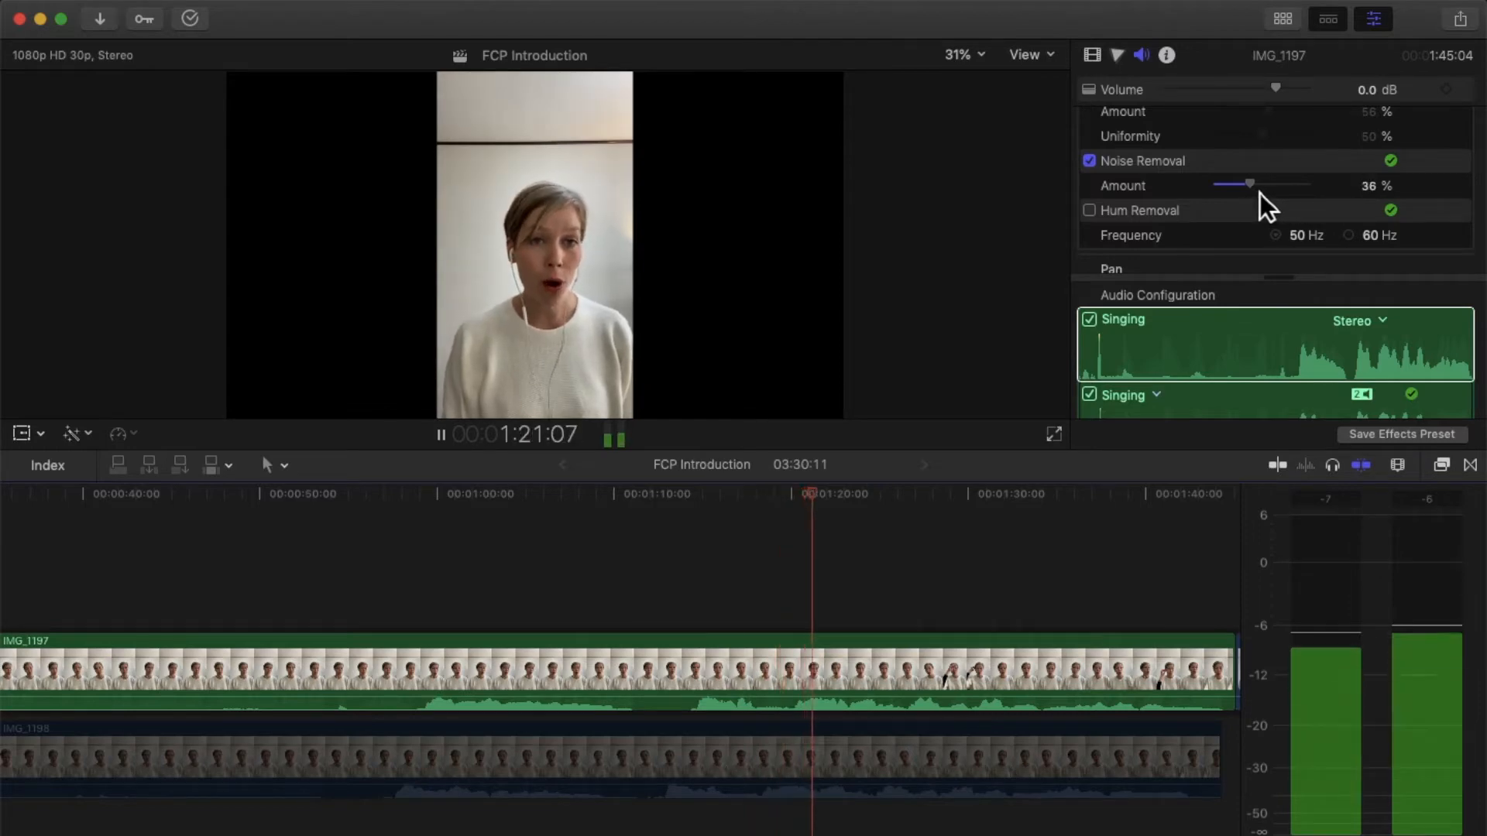
{"action": "left_click_drag", "start_coordinate": [1236, 184], "coordinate": [1261, 184]}
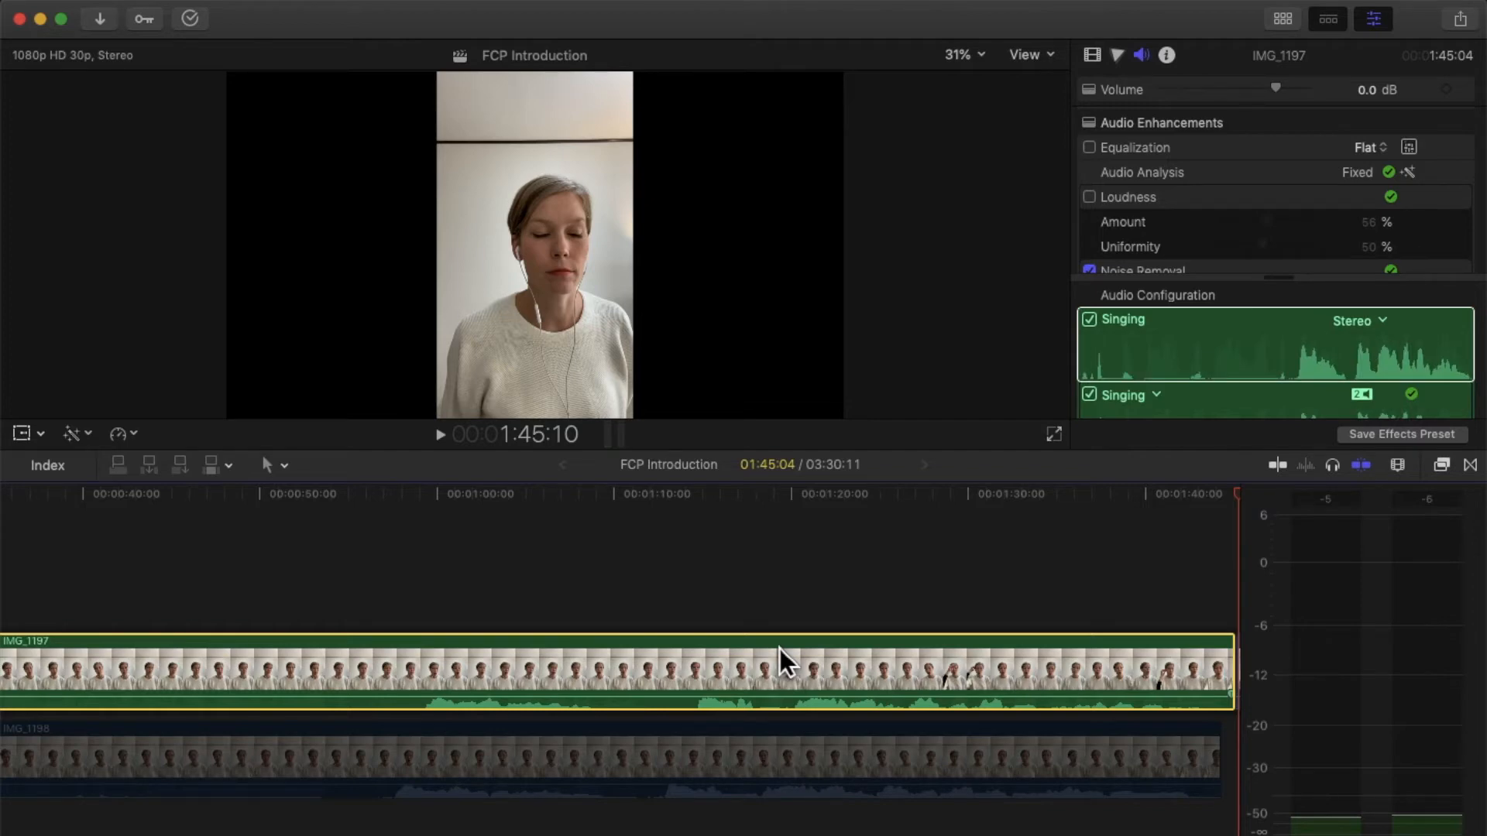
{"action": "mouse_move", "coordinate": [1108, 612]}
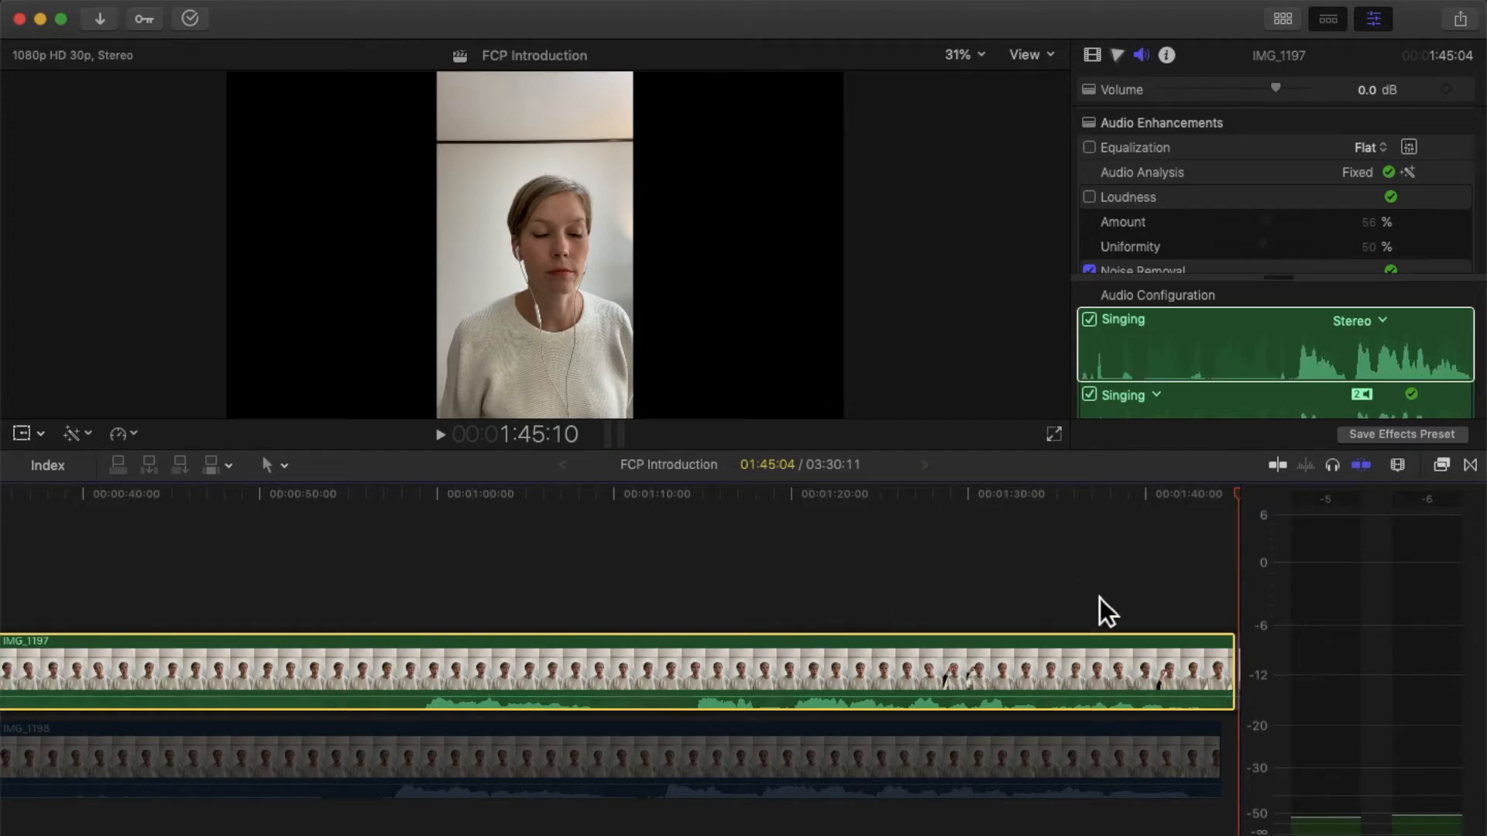
{"action": "mouse_move", "coordinate": [1376, 531]}
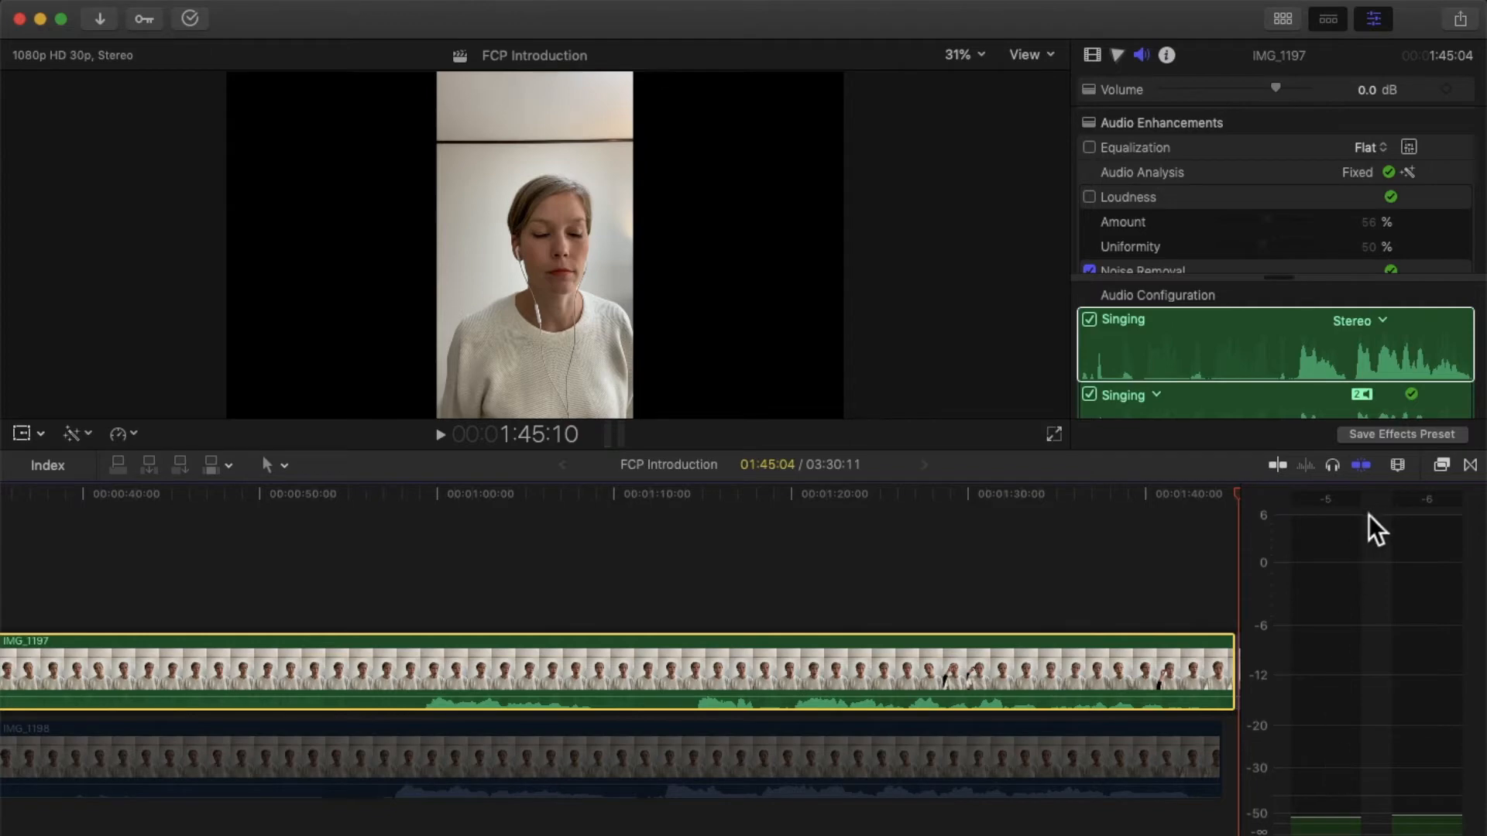
{"action": "mouse_move", "coordinate": [1442, 466]}
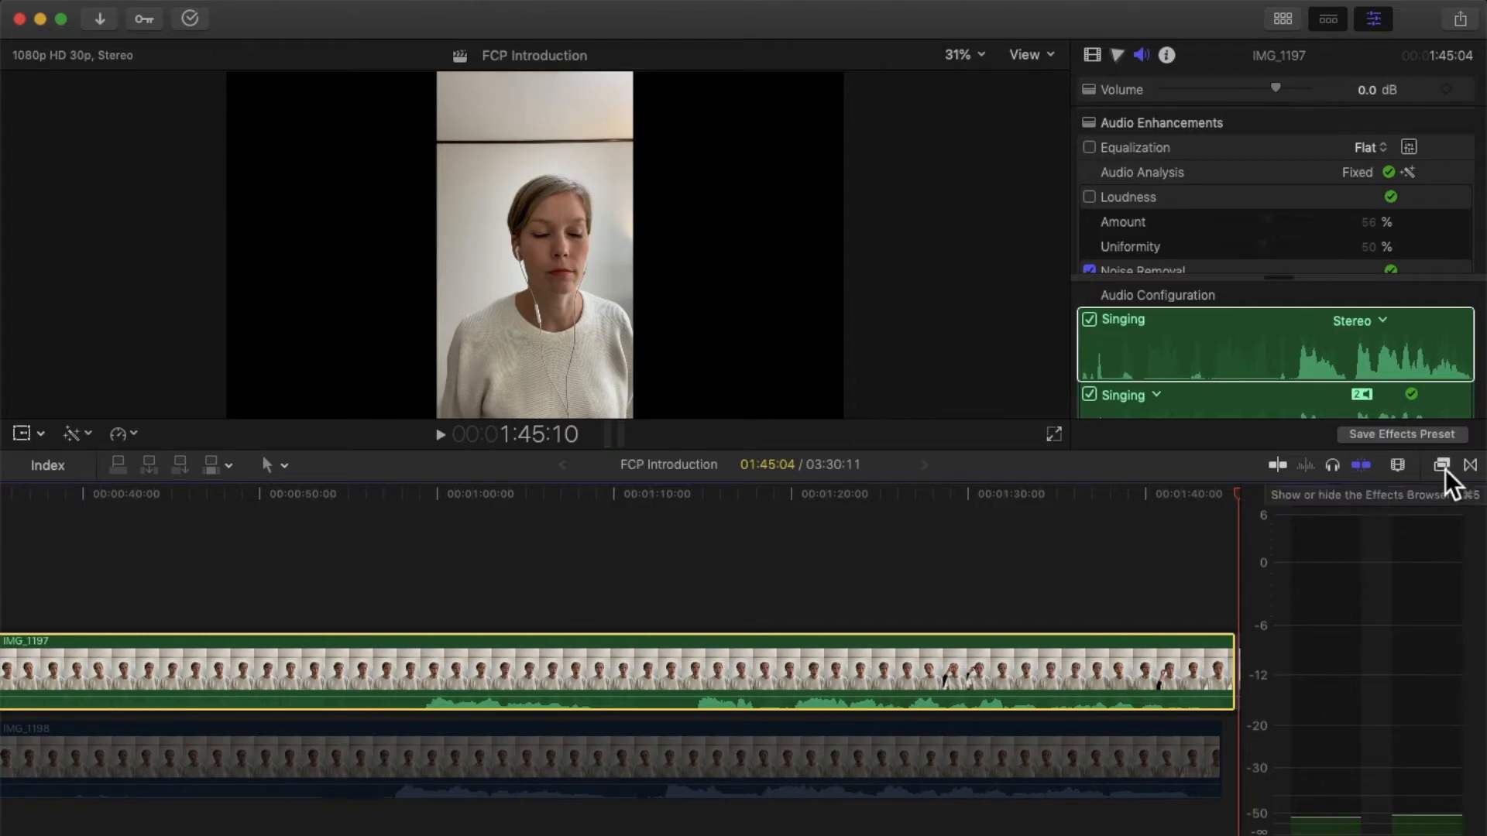
Step: Apply the Channel EQ effect from the Effects Browser onto the IMG_1197 clip
{"action": "left_click", "coordinate": [1441, 465]}
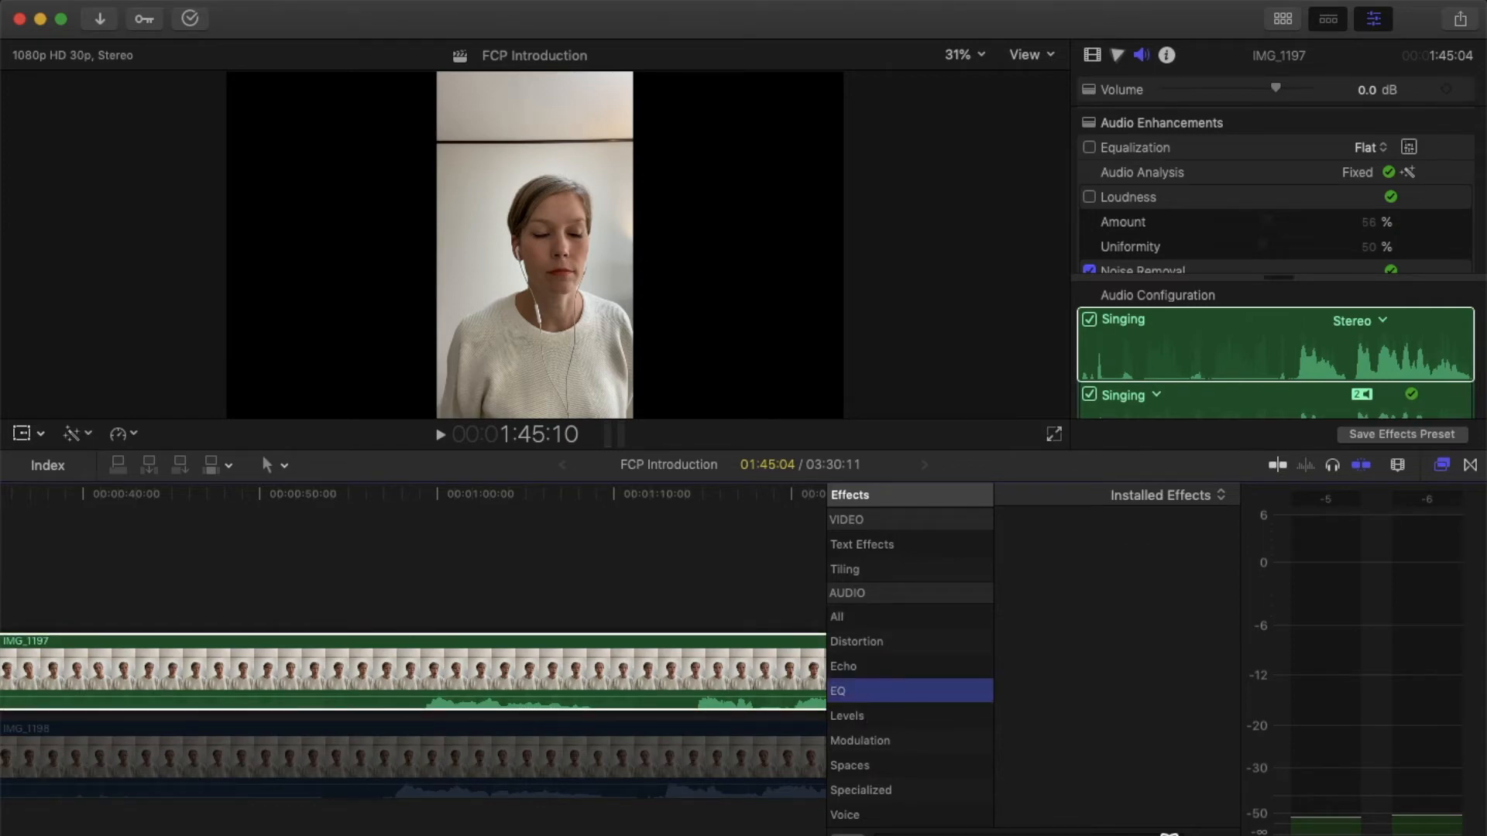
{"action": "left_click", "coordinate": [838, 690]}
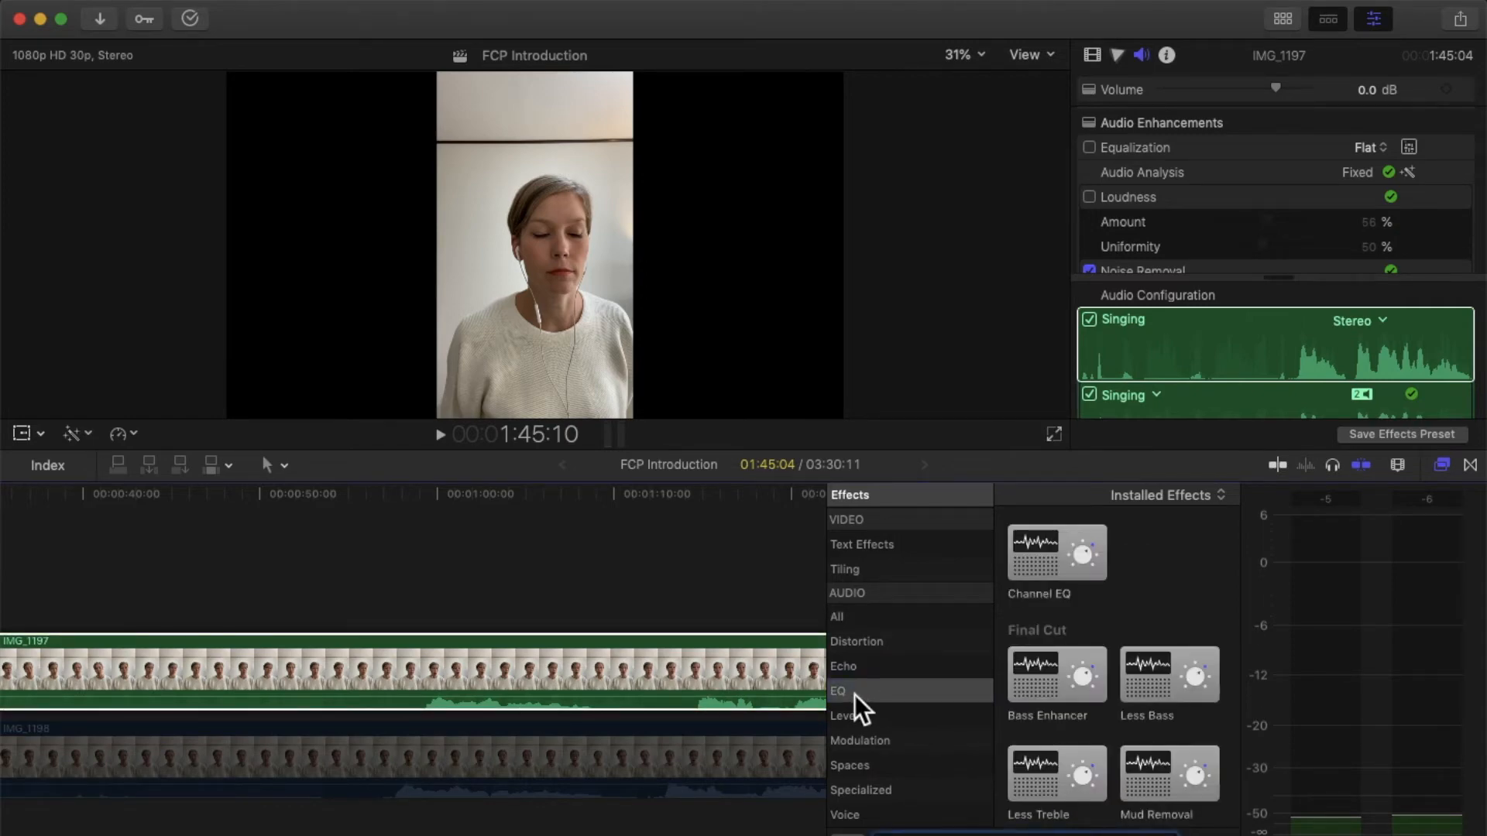
{"action": "left_click", "coordinate": [836, 617]}
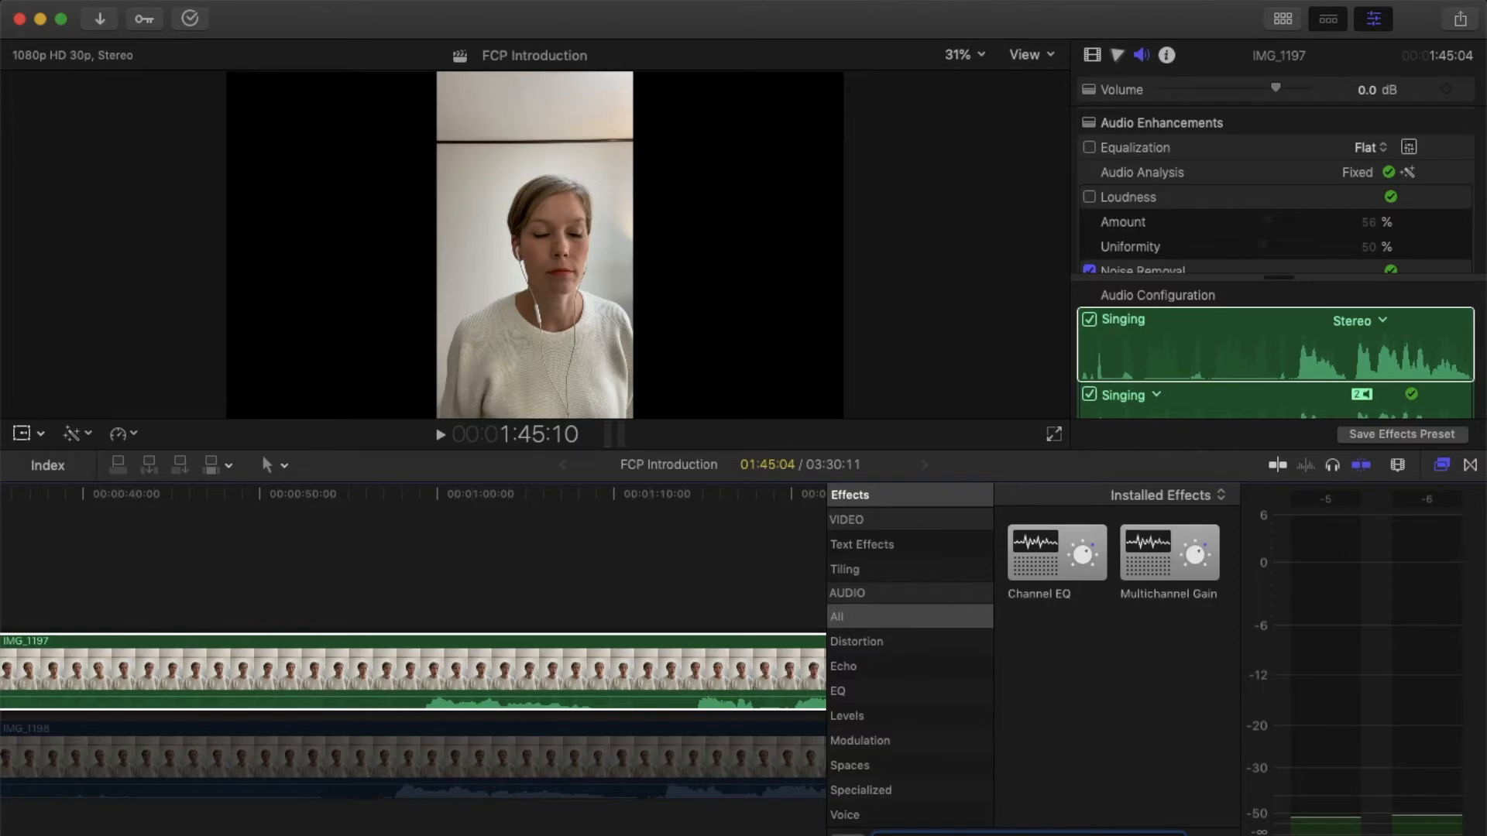
{"action": "mouse_move", "coordinate": [1049, 563]}
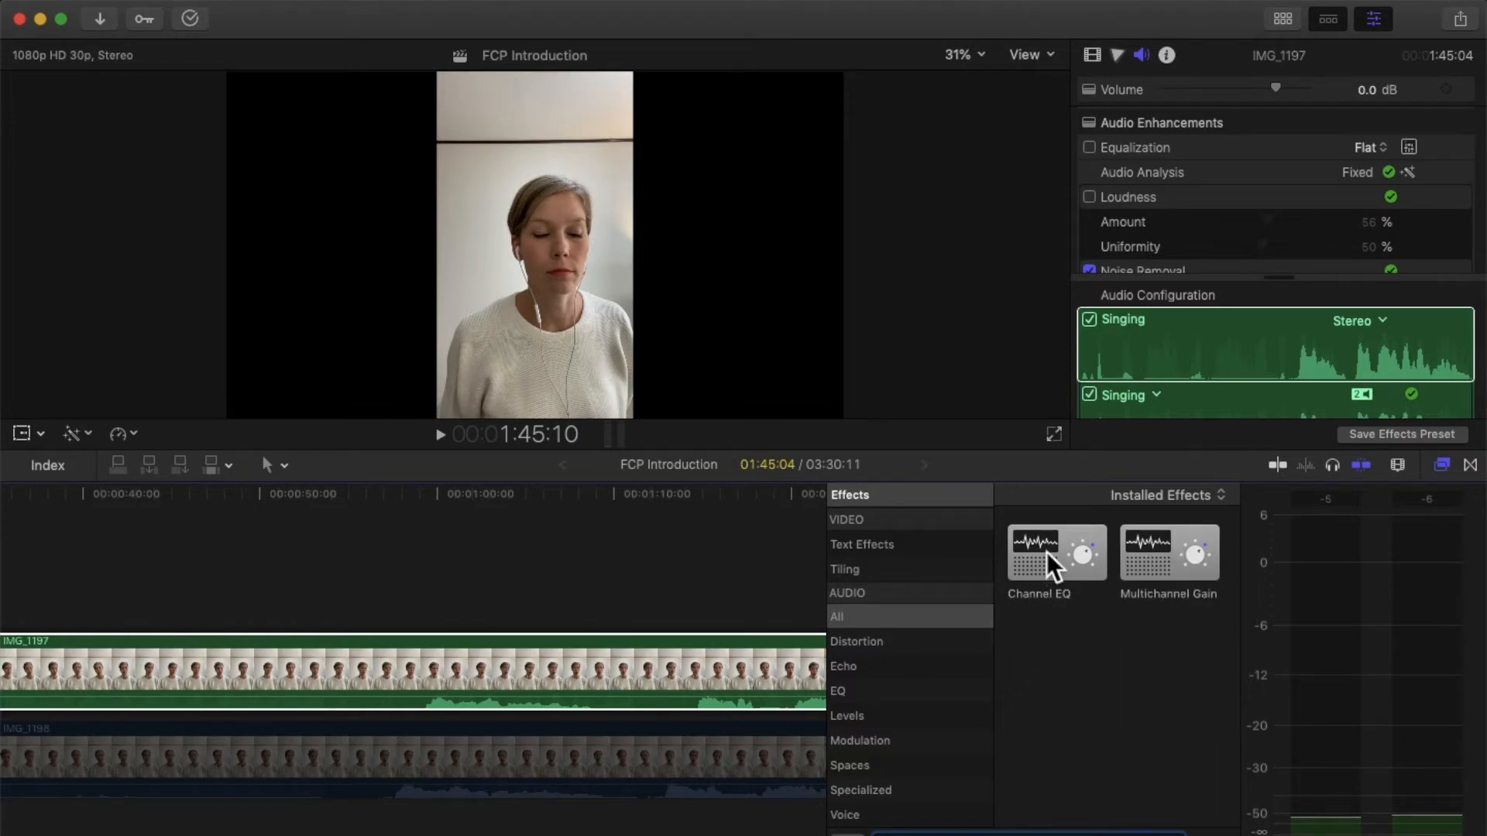
{"action": "left_click_drag", "start_coordinate": [1055, 552], "coordinate": [692, 665]}
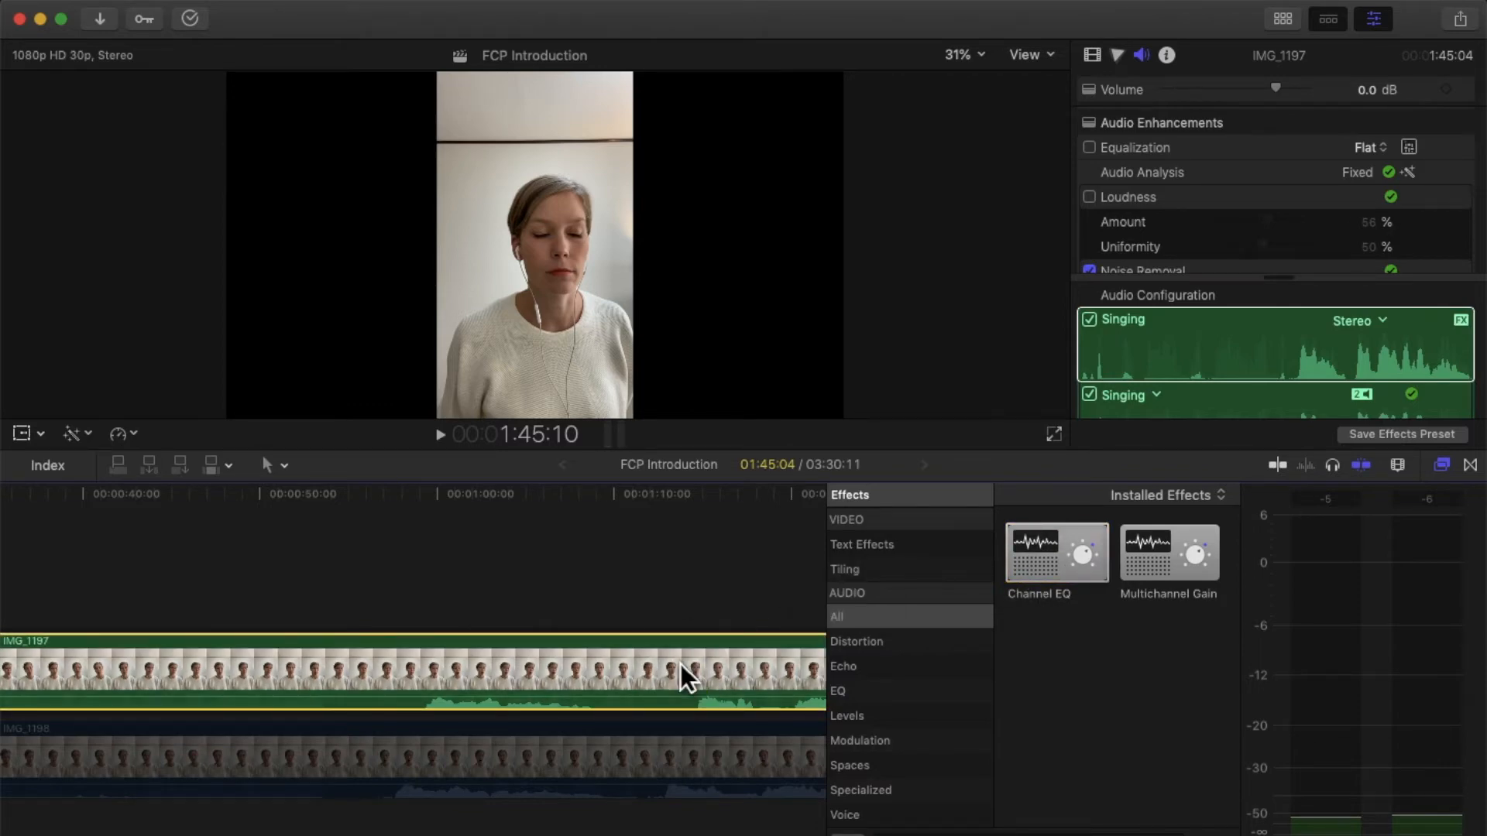
{"action": "scroll", "scroll_direction": "down", "scroll_amount": 3}
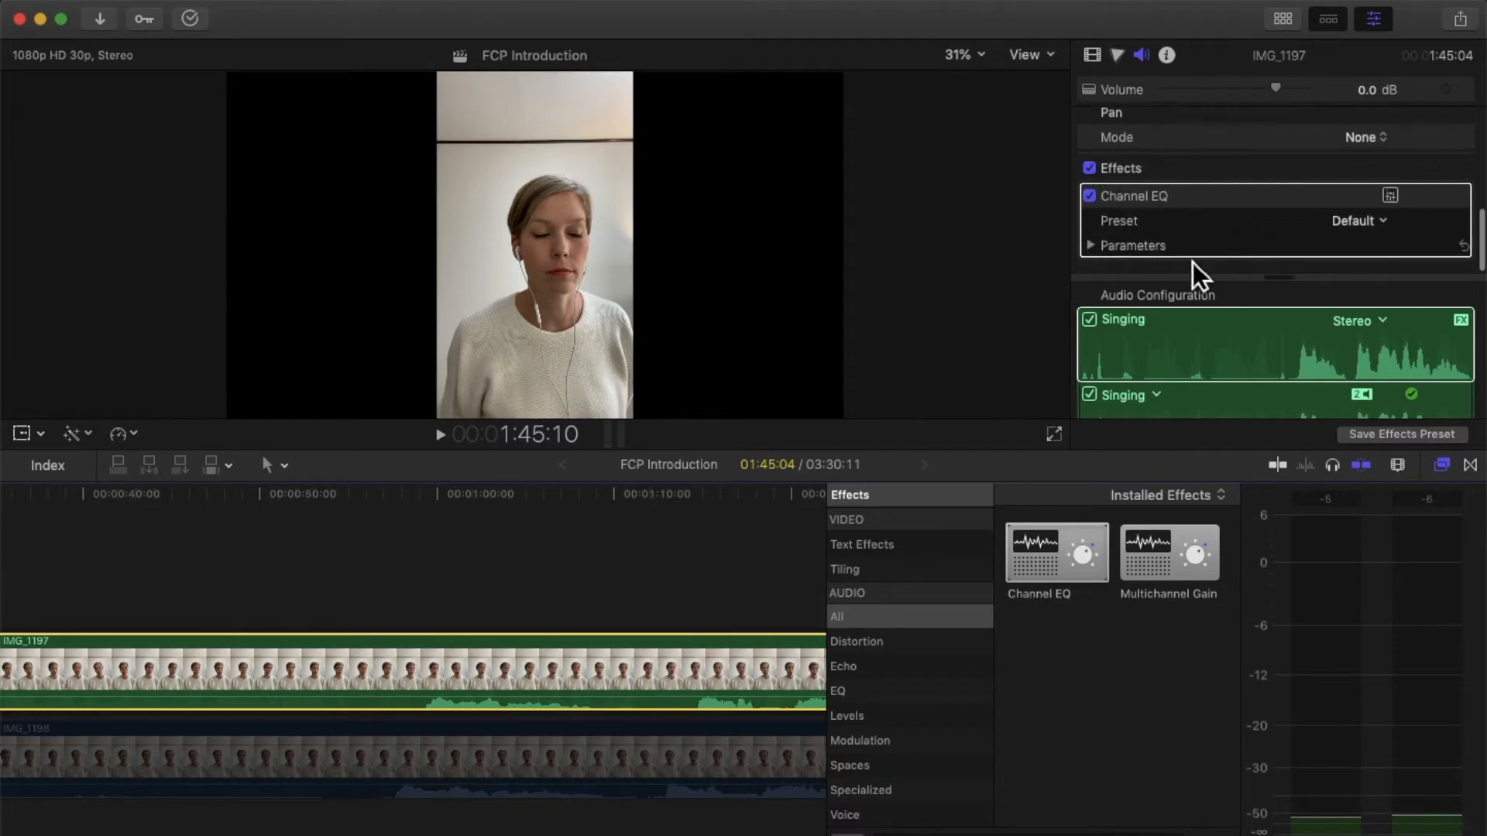
{"action": "mouse_move", "coordinate": [745, 484]}
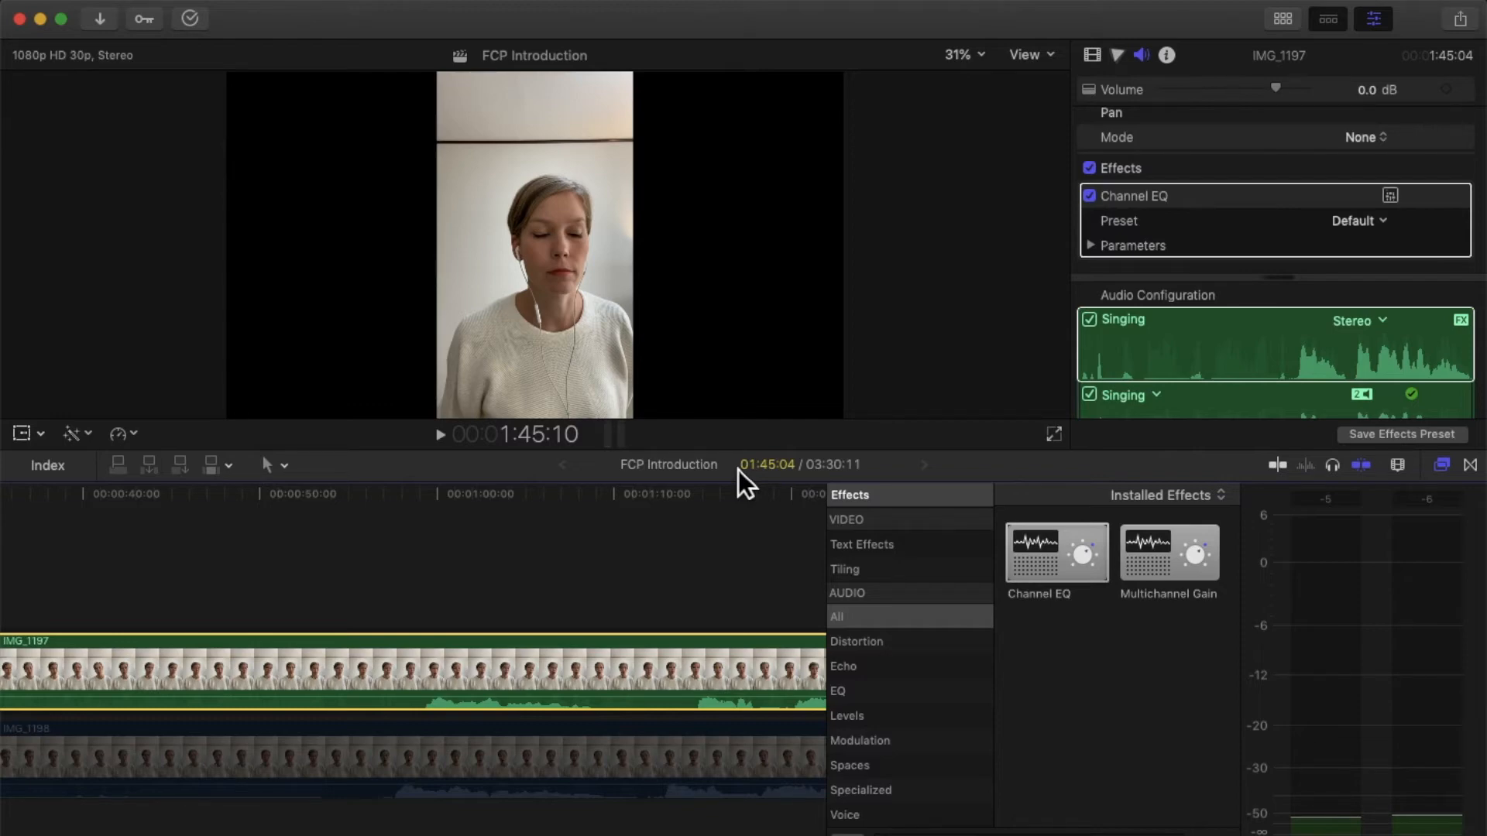
{"action": "mouse_move", "coordinate": [944, 387]}
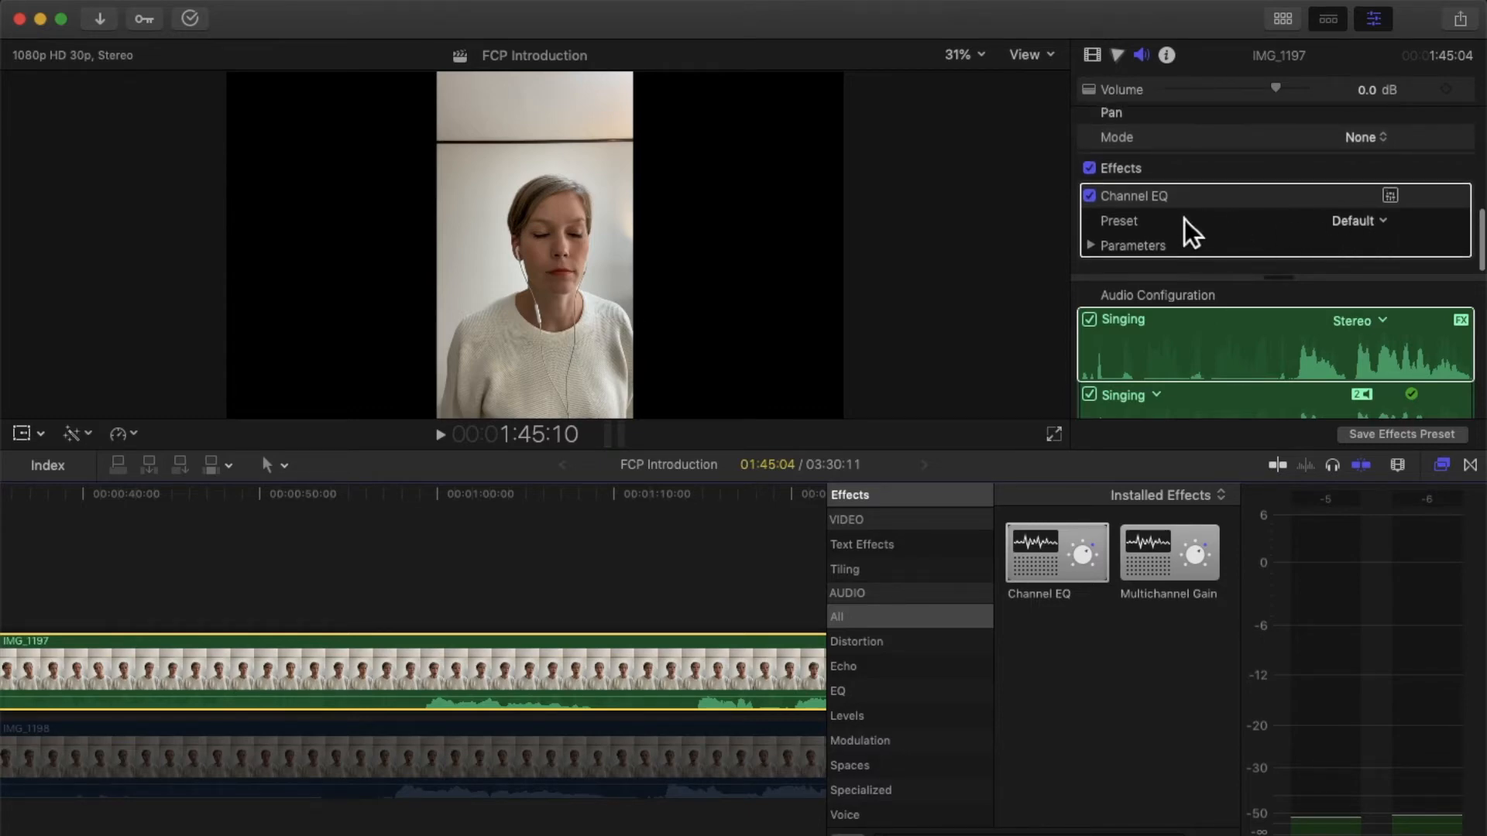
{"action": "mouse_move", "coordinate": [1346, 245]}
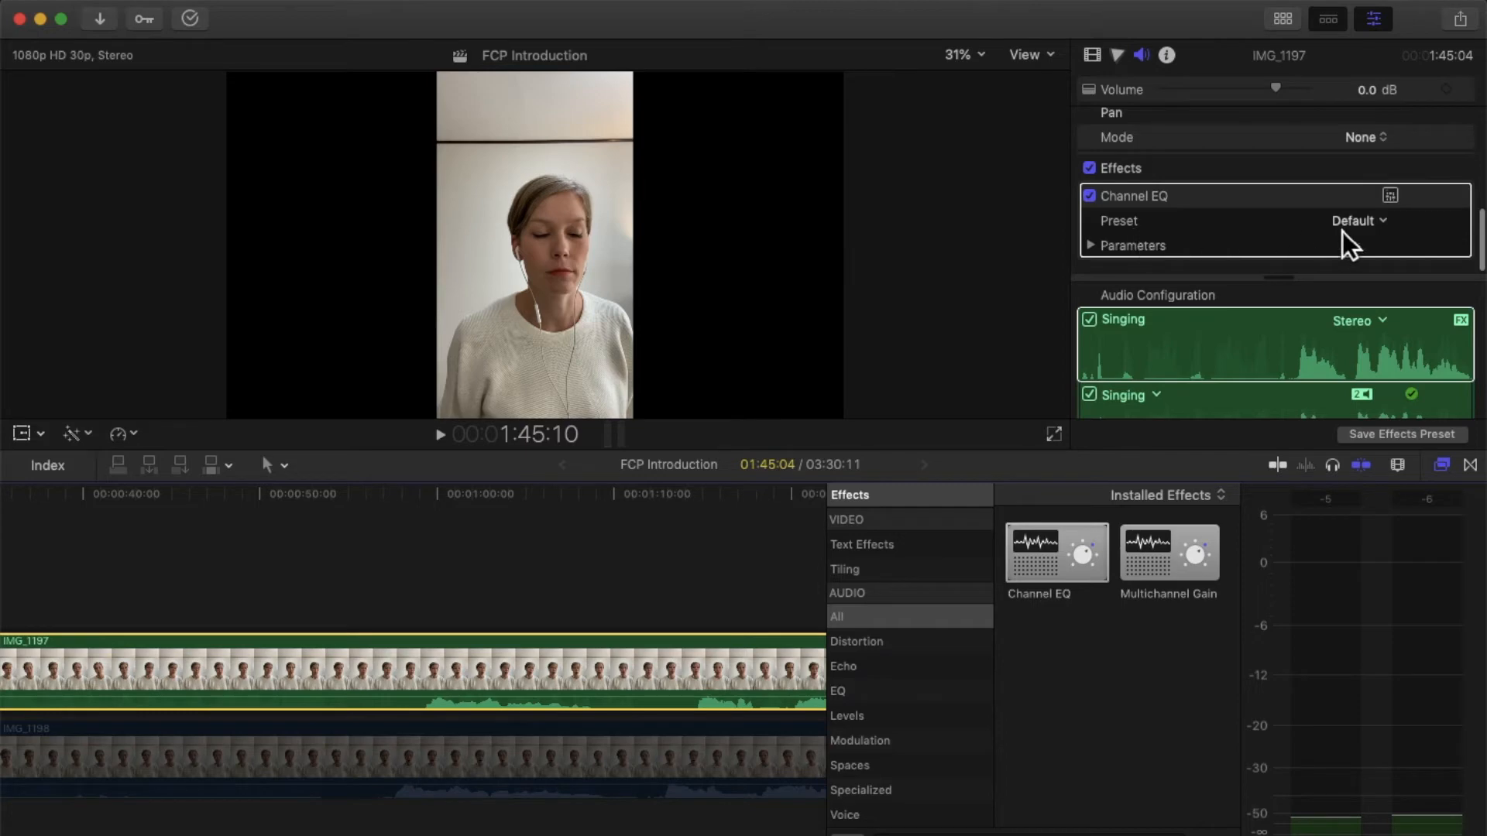
Step: Set the Channel EQ preset on IMG_1197 to 05 Voice > Choir EQ
{"action": "left_click", "coordinate": [1360, 220]}
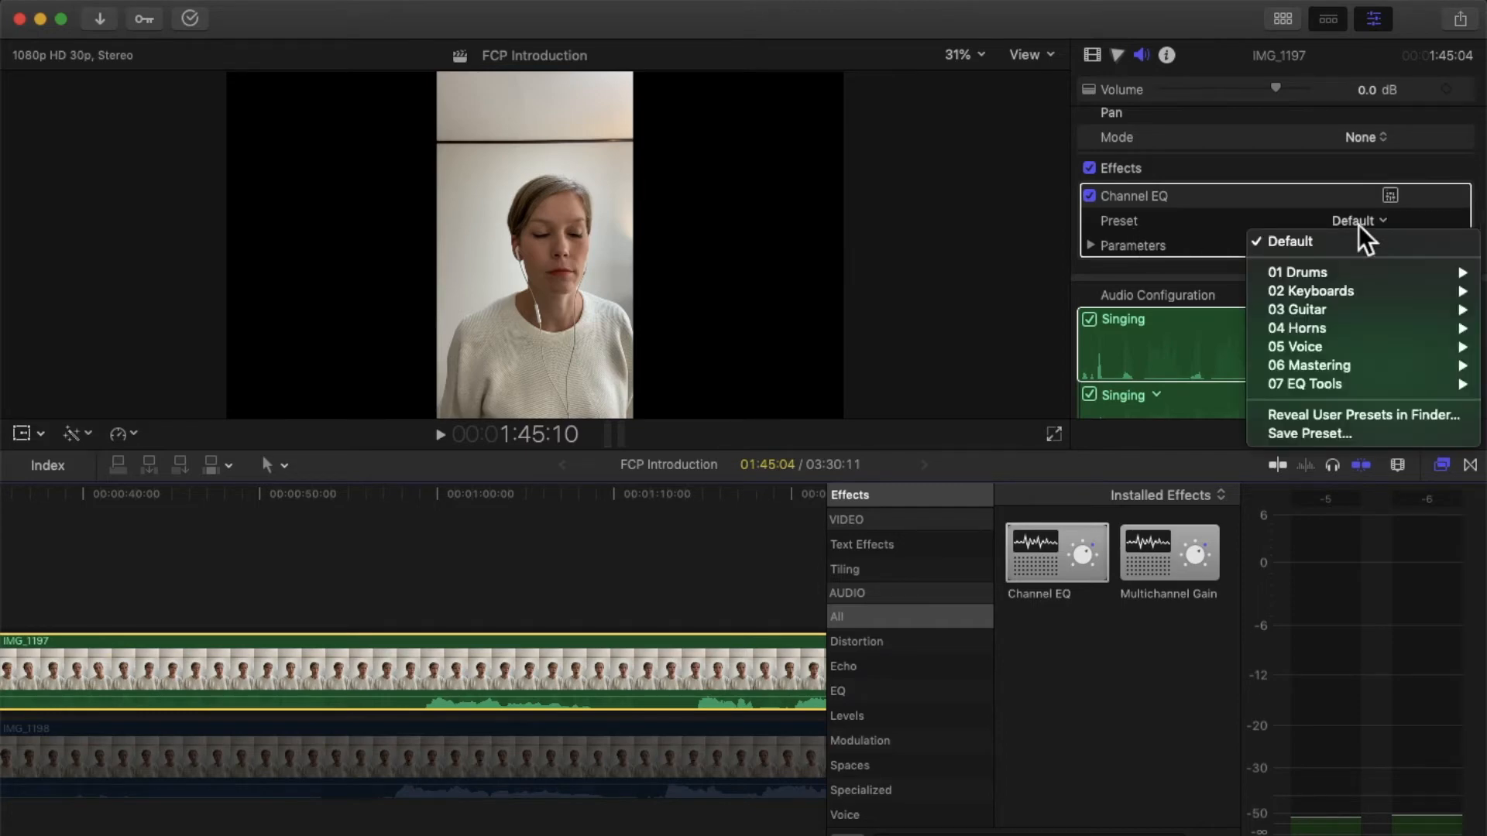
{"action": "mouse_move", "coordinate": [1327, 329]}
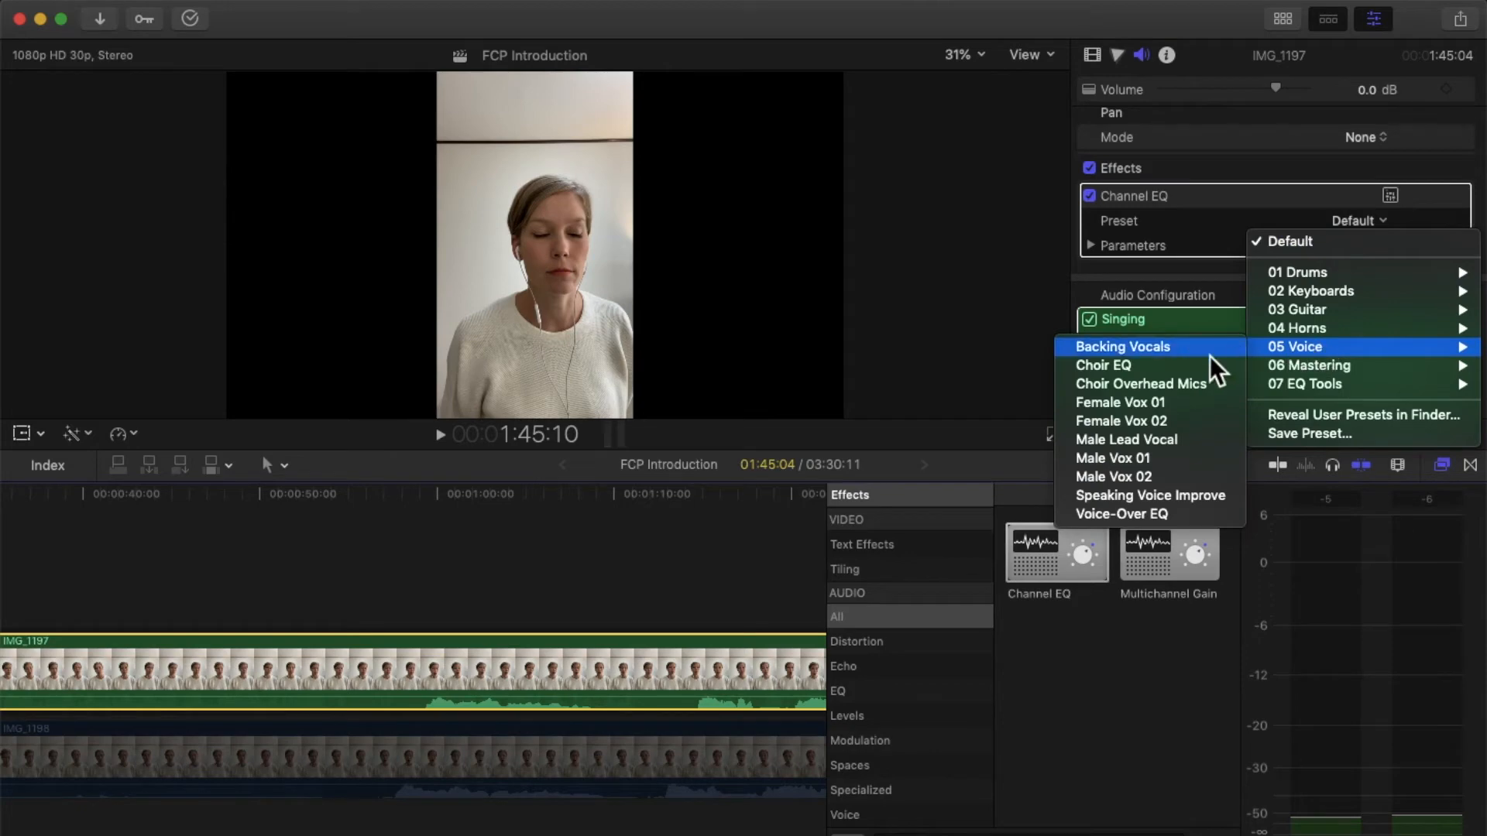
{"action": "left_click", "coordinate": [1102, 366]}
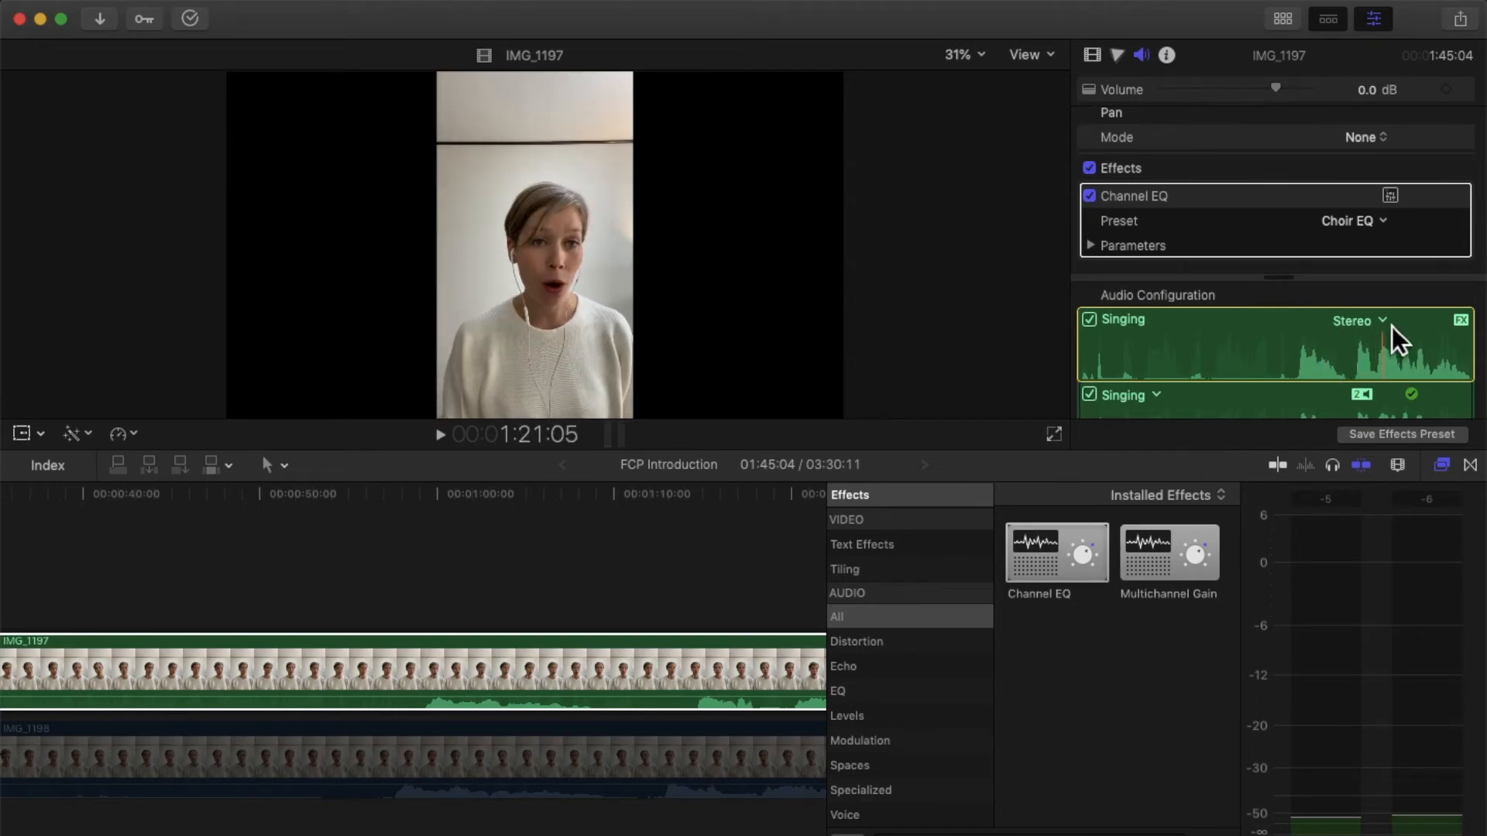
{"action": "left_click", "coordinate": [1357, 320]}
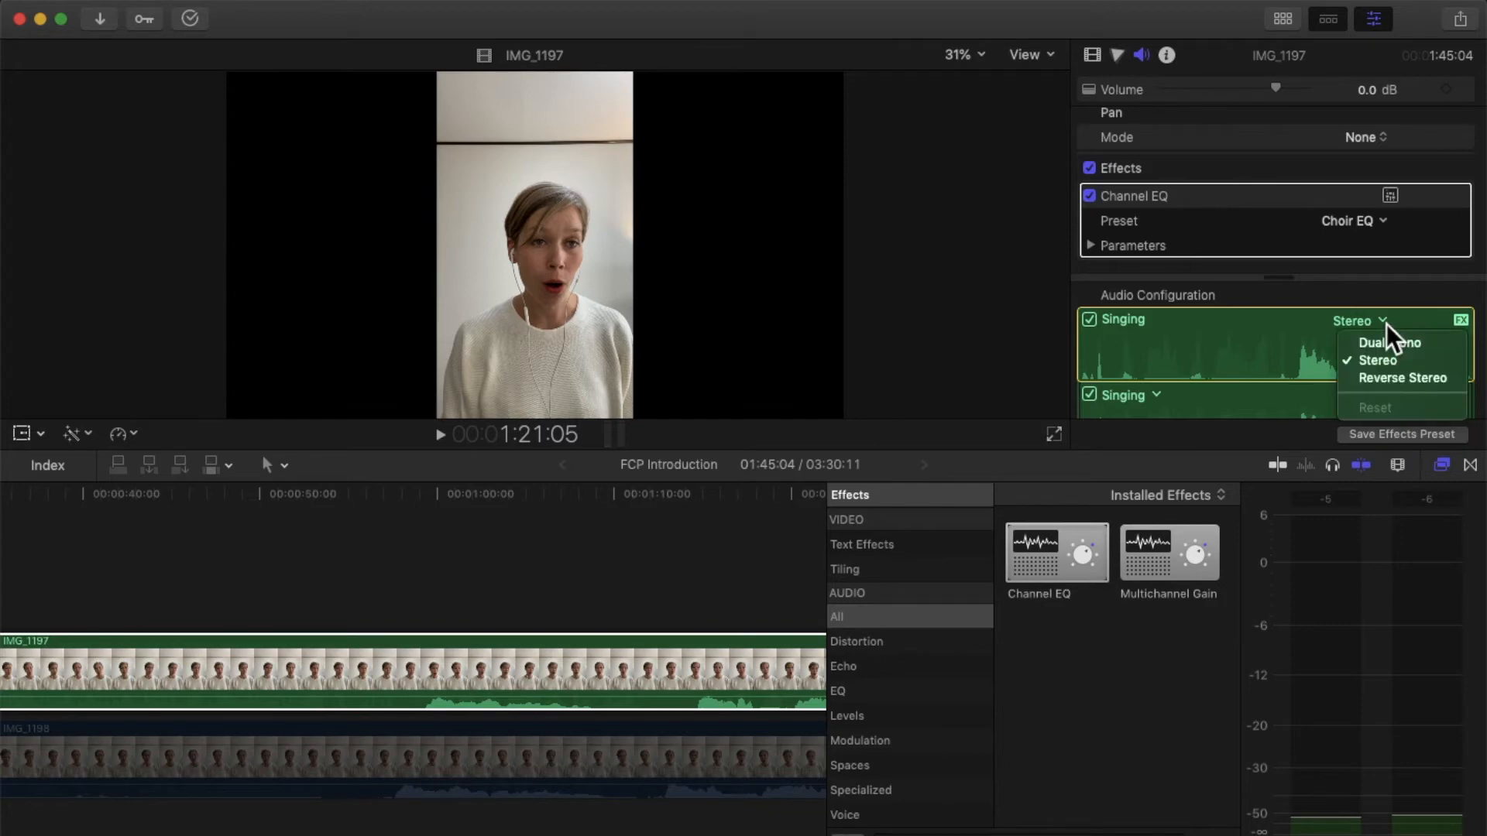
{"action": "left_click", "coordinate": [1373, 361]}
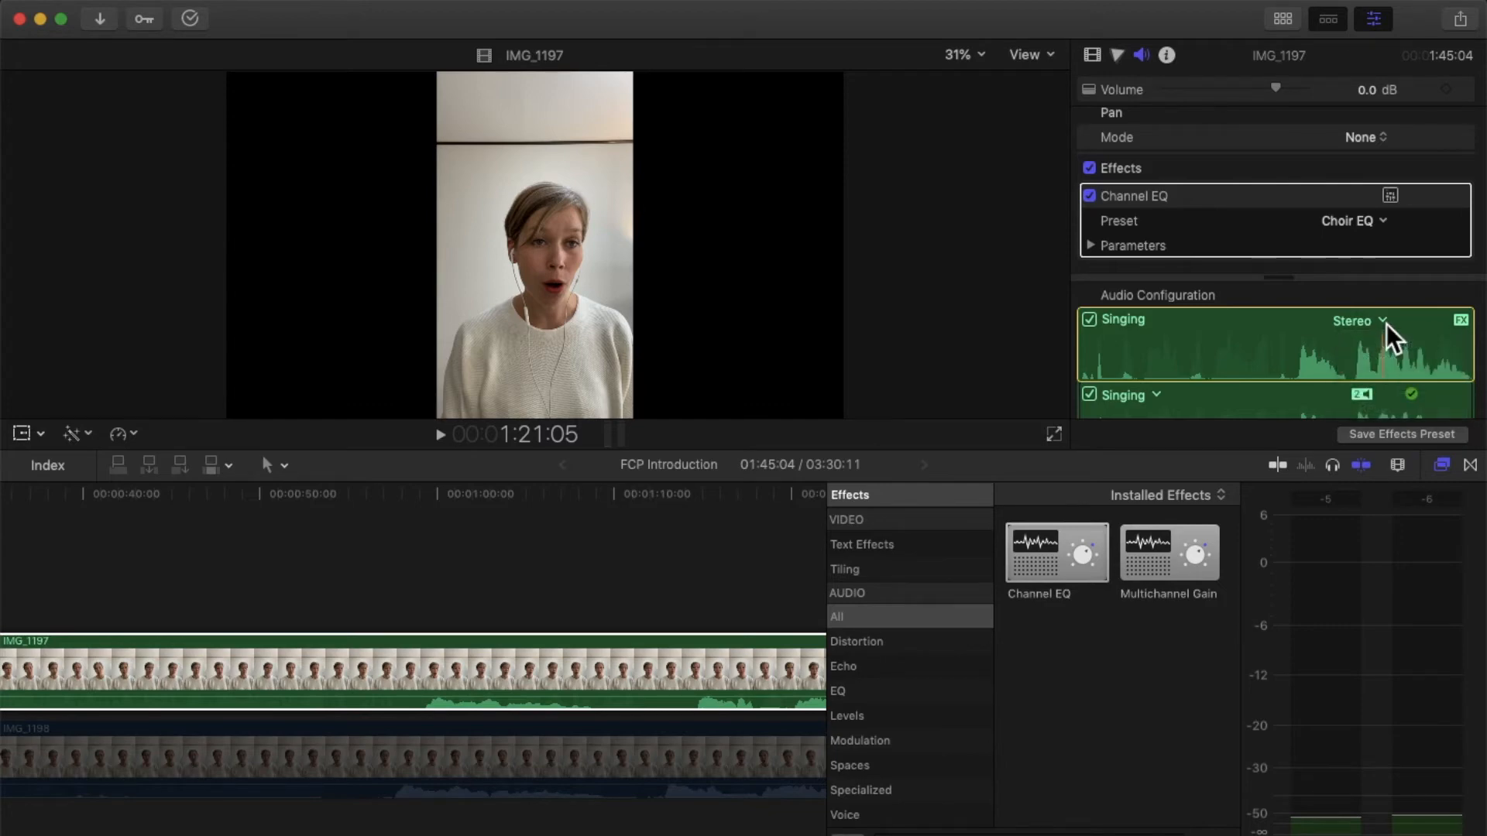
{"action": "left_click", "coordinate": [1358, 321]}
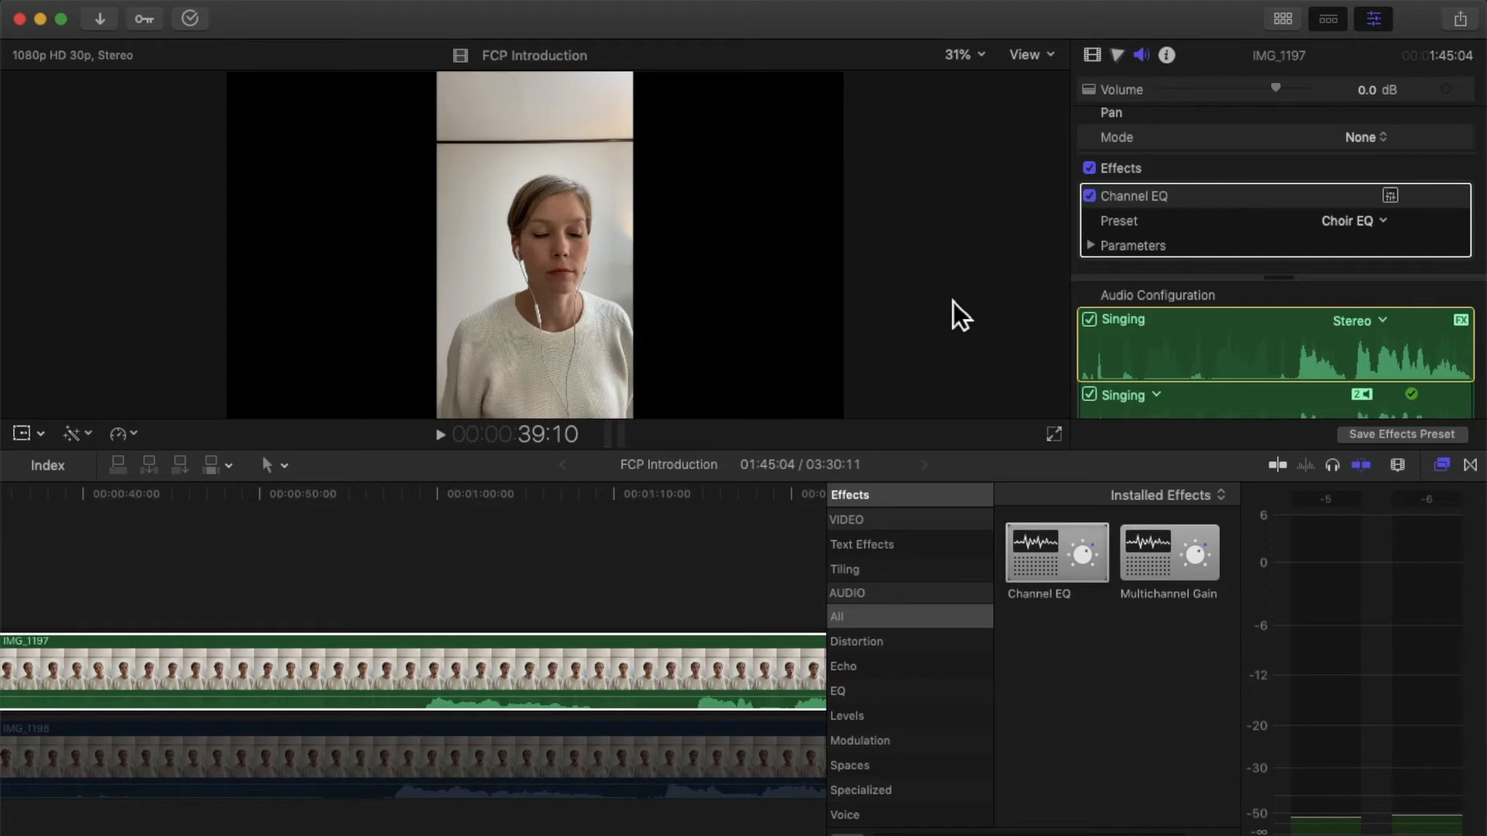
{"action": "mouse_move", "coordinate": [756, 491]}
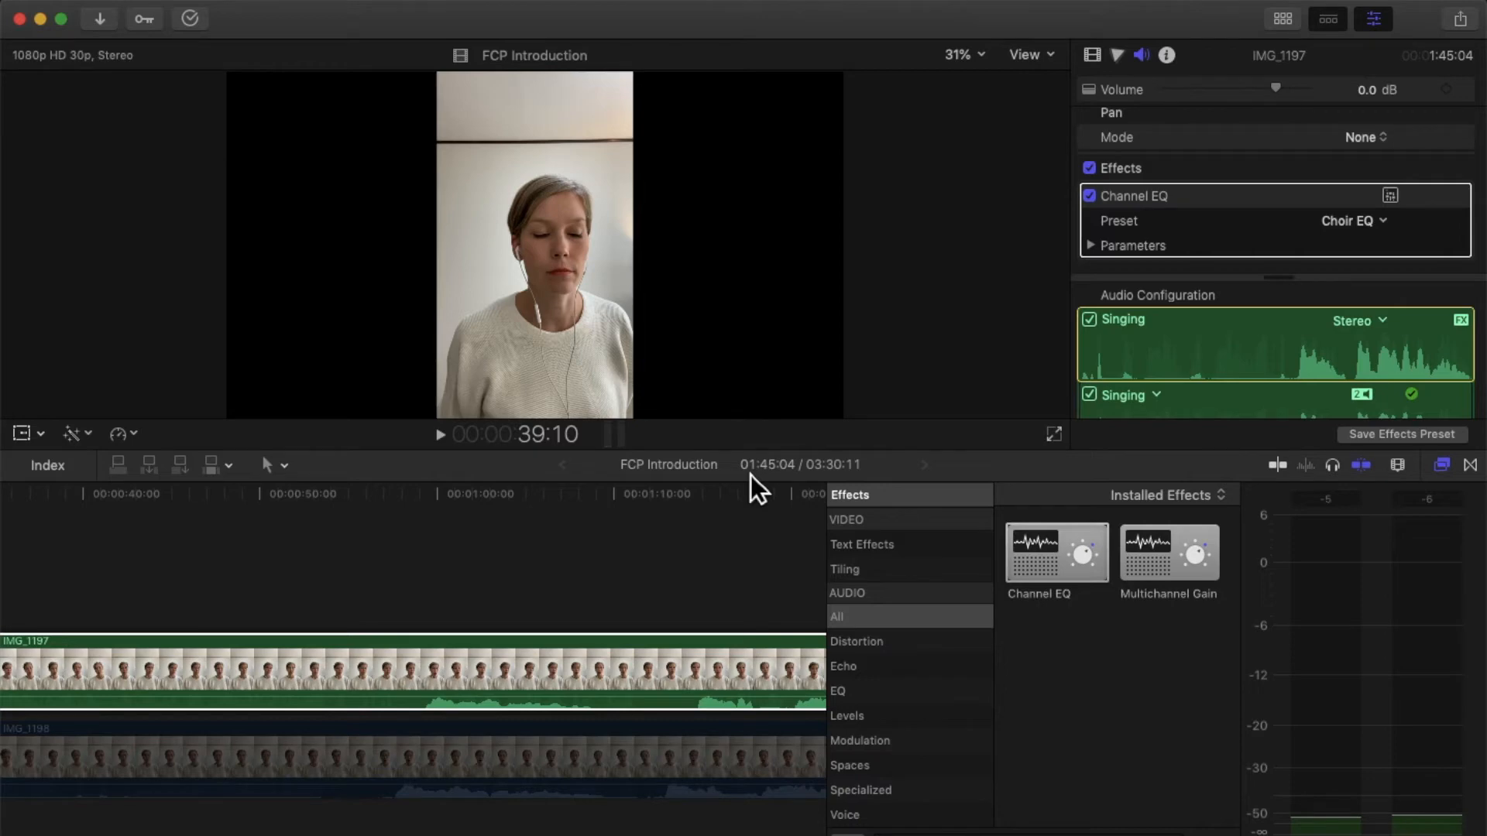
{"action": "mouse_move", "coordinate": [871, 567]}
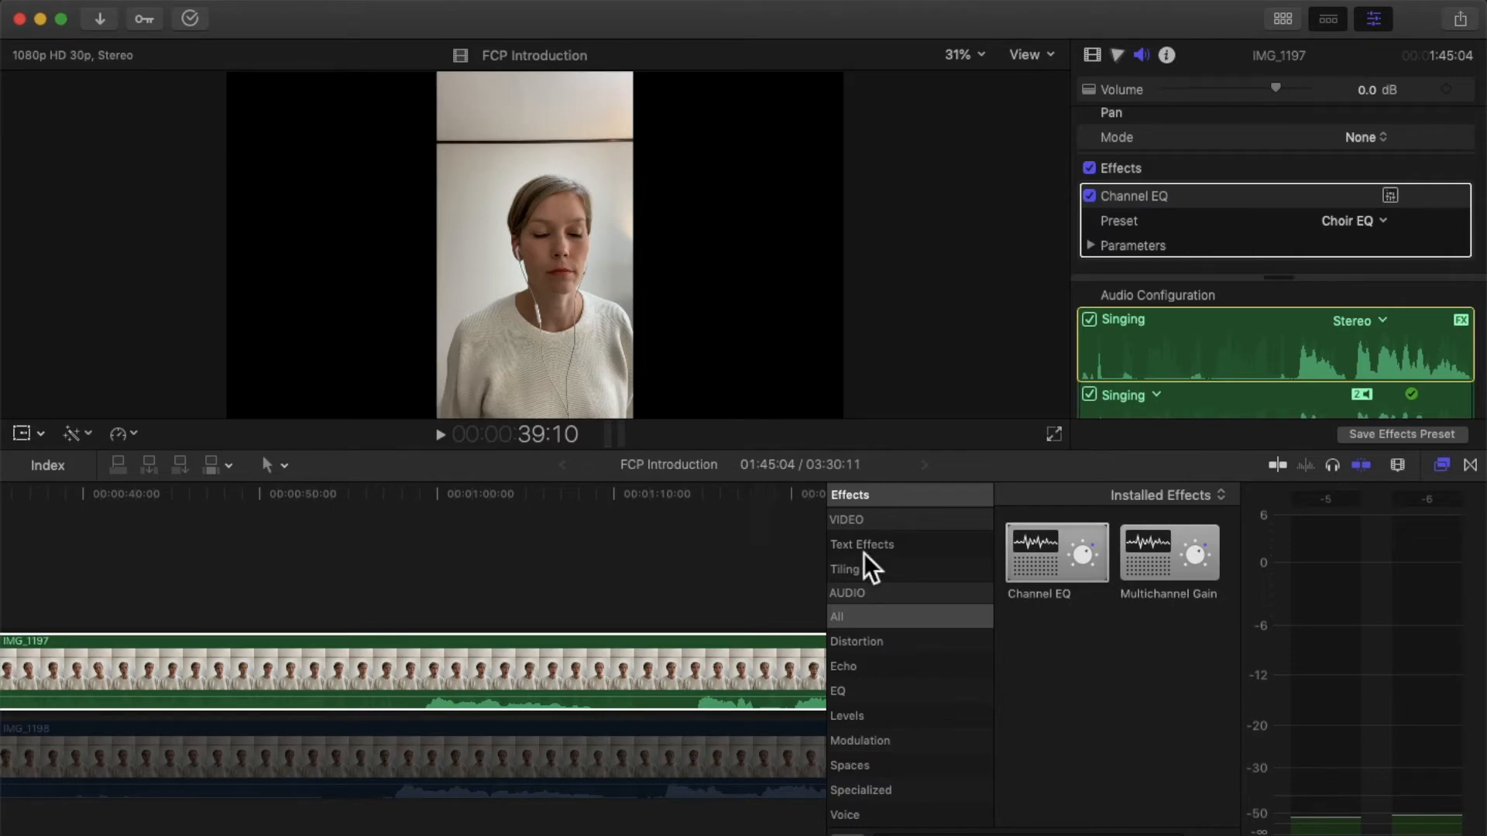
{"action": "mouse_move", "coordinate": [872, 568]}
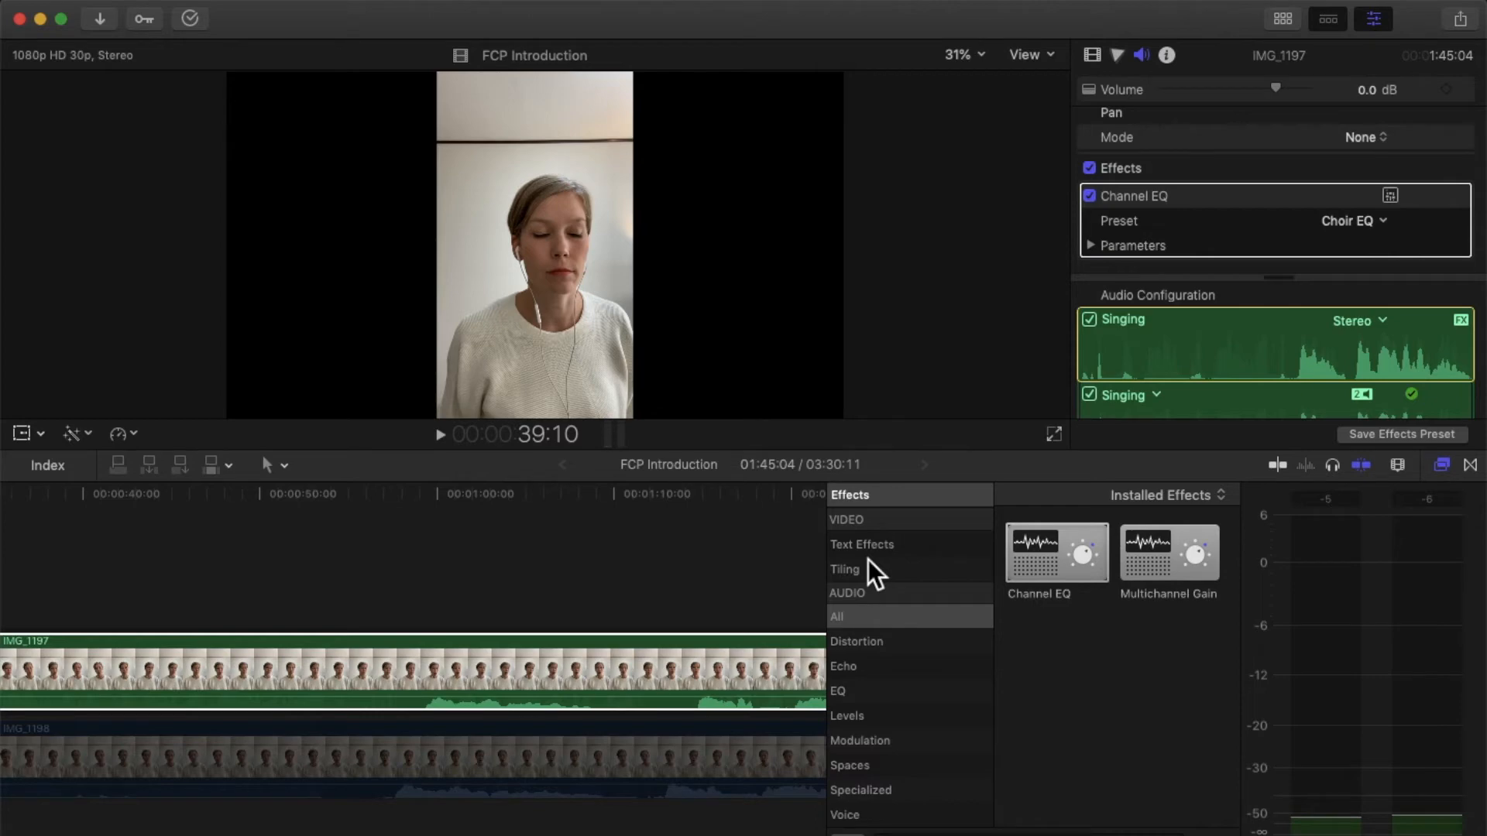
{"action": "mouse_move", "coordinate": [886, 621]}
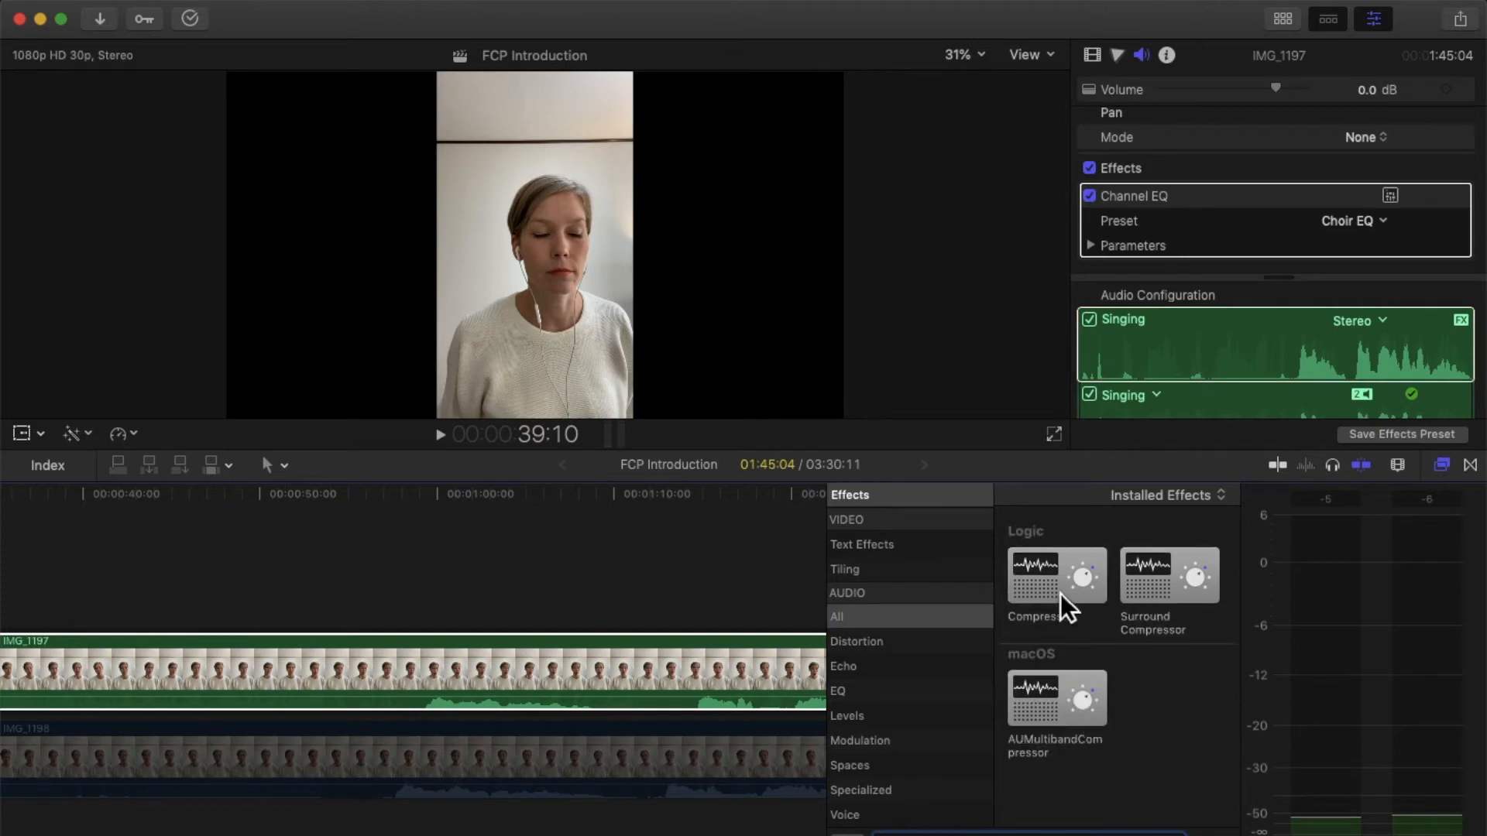
Step: Add the Logic Compressor effect to IMG_1197 beneath the Channel EQ
{"action": "left_click_drag", "start_coordinate": [1056, 574], "coordinate": [675, 678]}
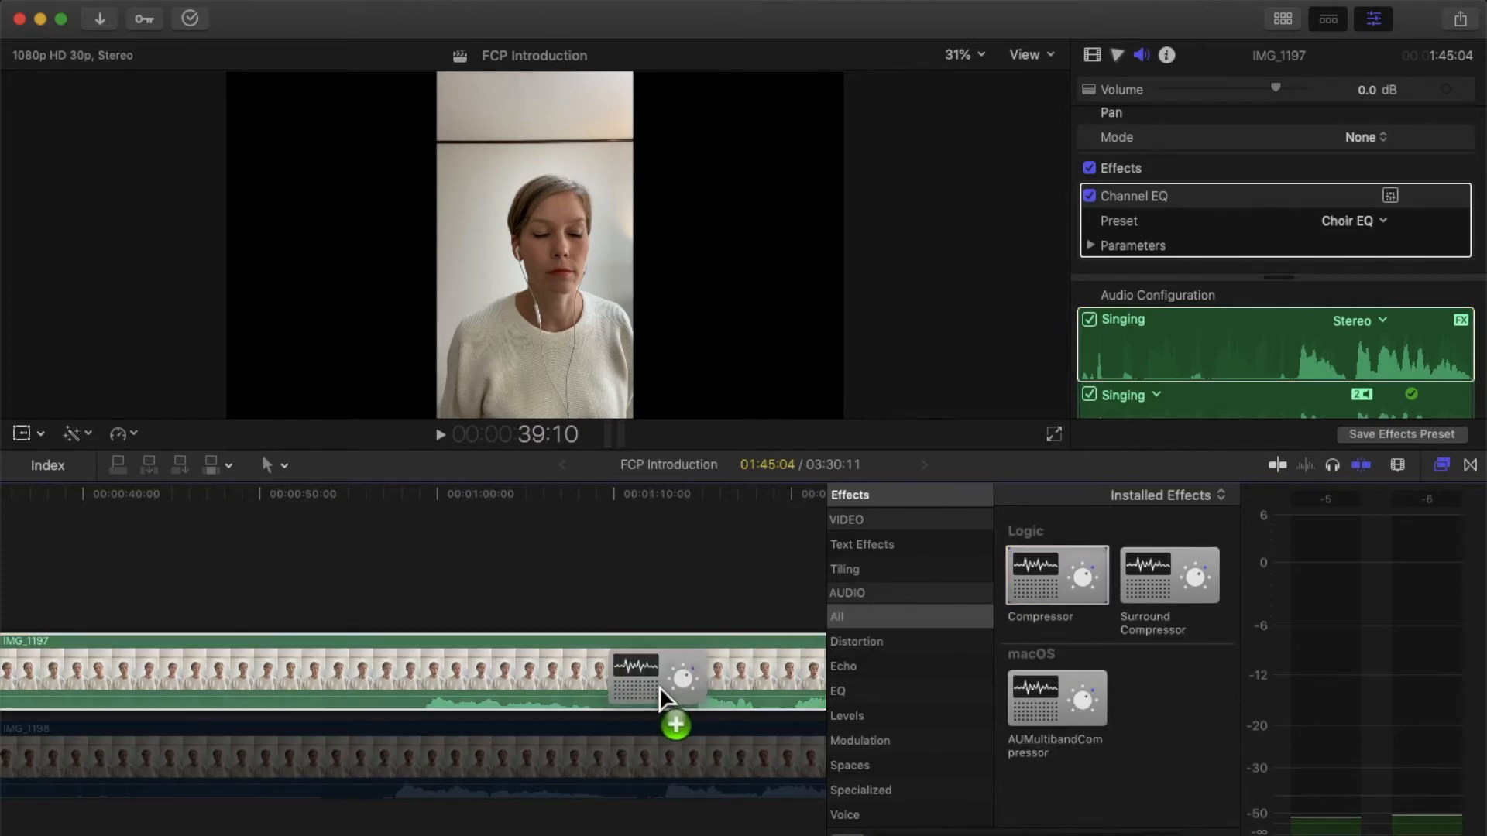
{"action": "left_click_drag", "start_coordinate": [1055, 574], "coordinate": [677, 677]}
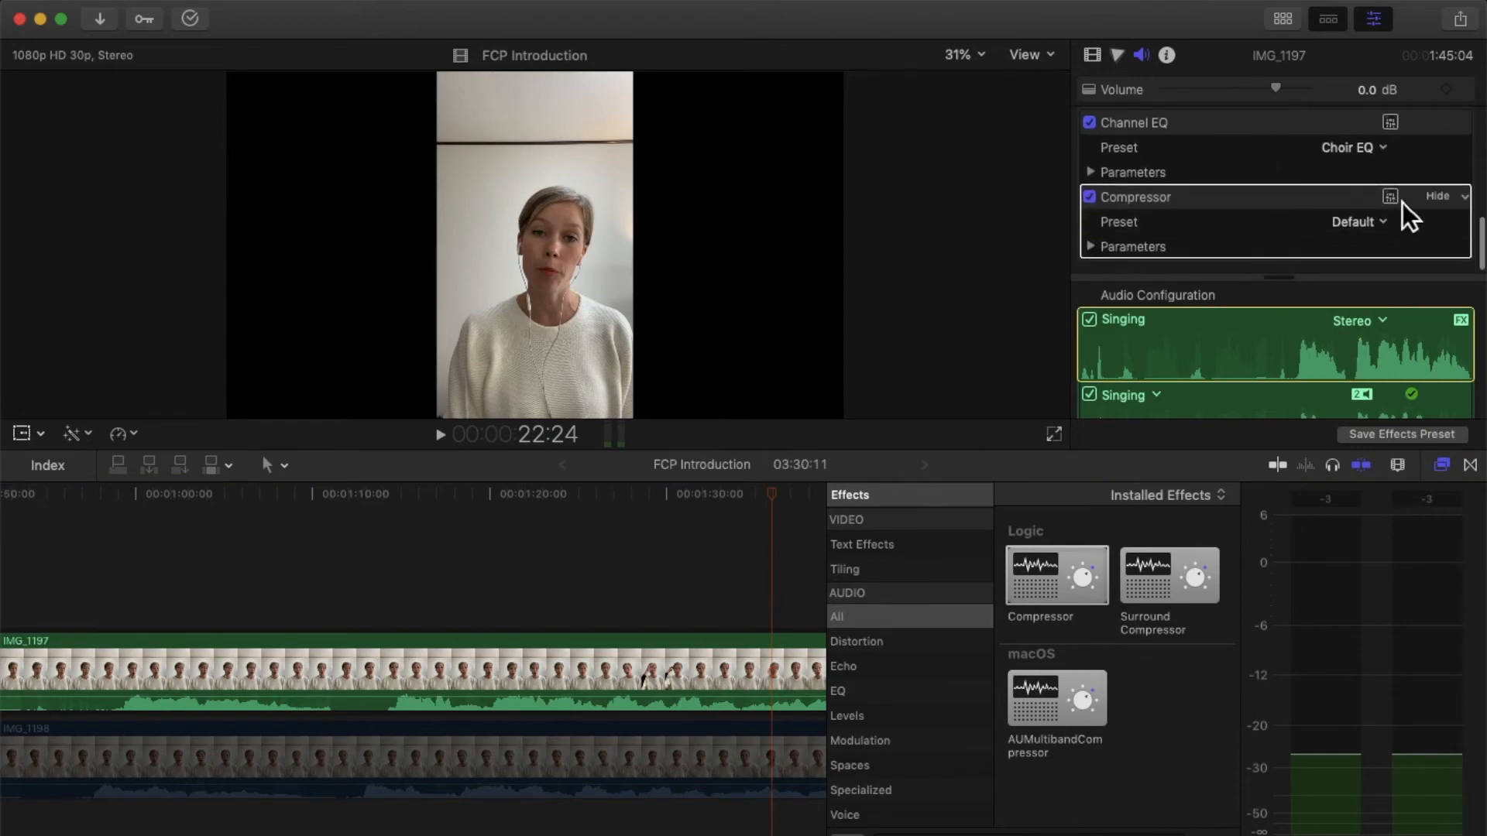
{"action": "mouse_move", "coordinate": [1391, 197]}
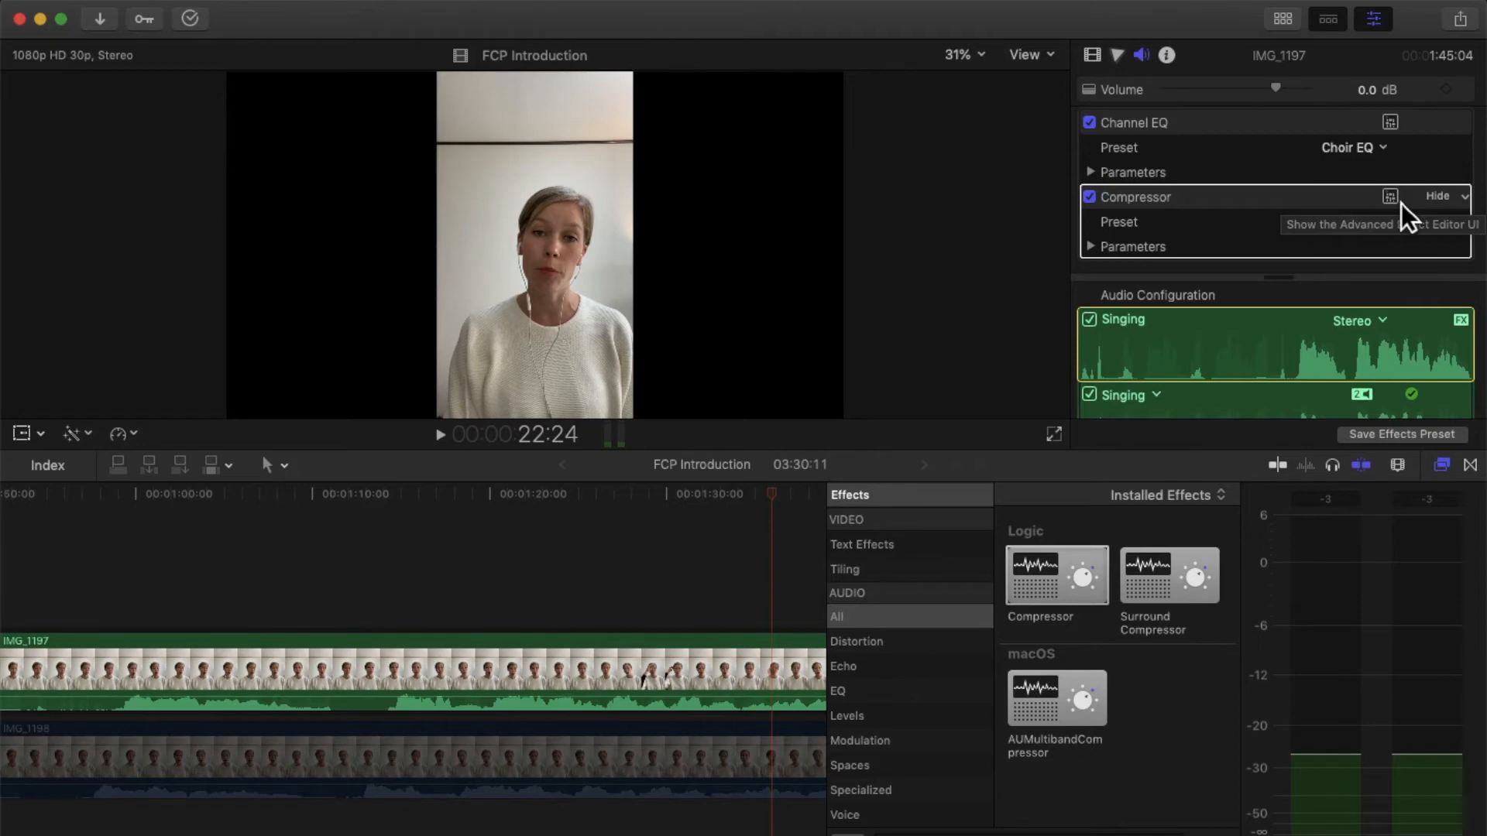
Step: Bring up the Compressor's full editor and move it over the viewer so all controls show
{"action": "left_click", "coordinate": [1389, 197]}
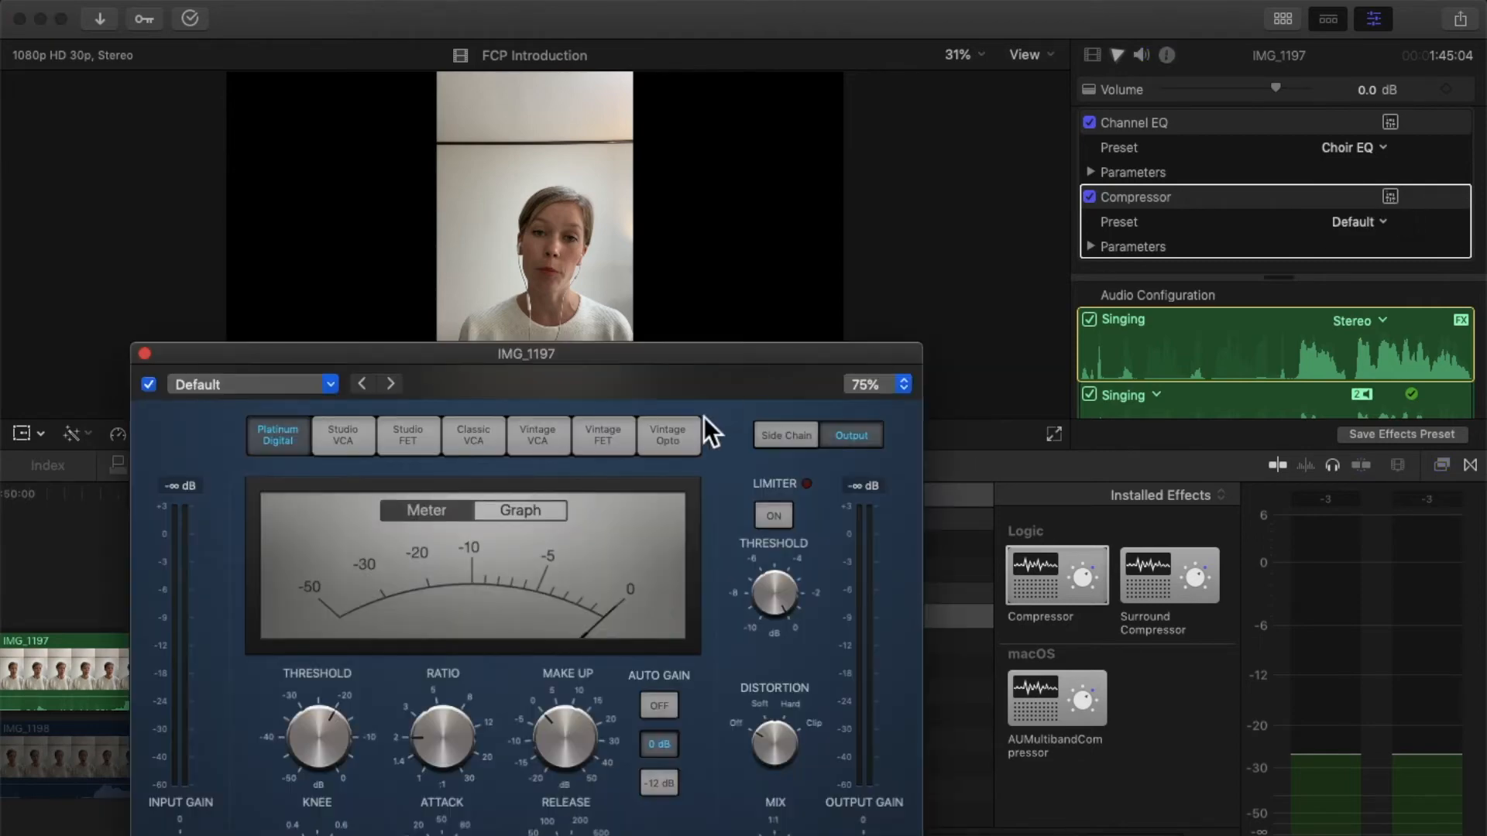
{"action": "mouse_move", "coordinate": [429, 661]}
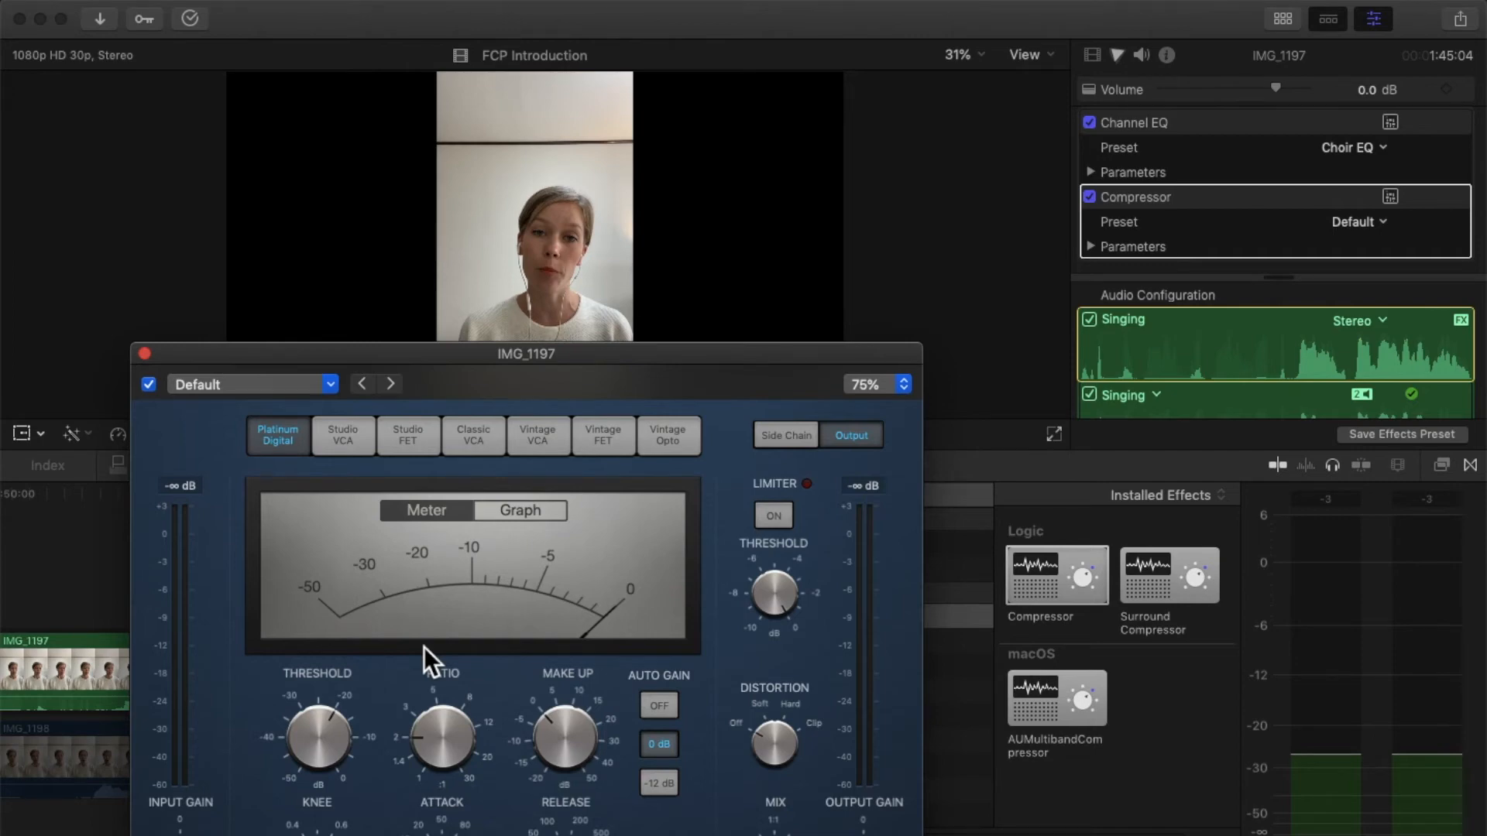
{"action": "mouse_move", "coordinate": [948, 611]}
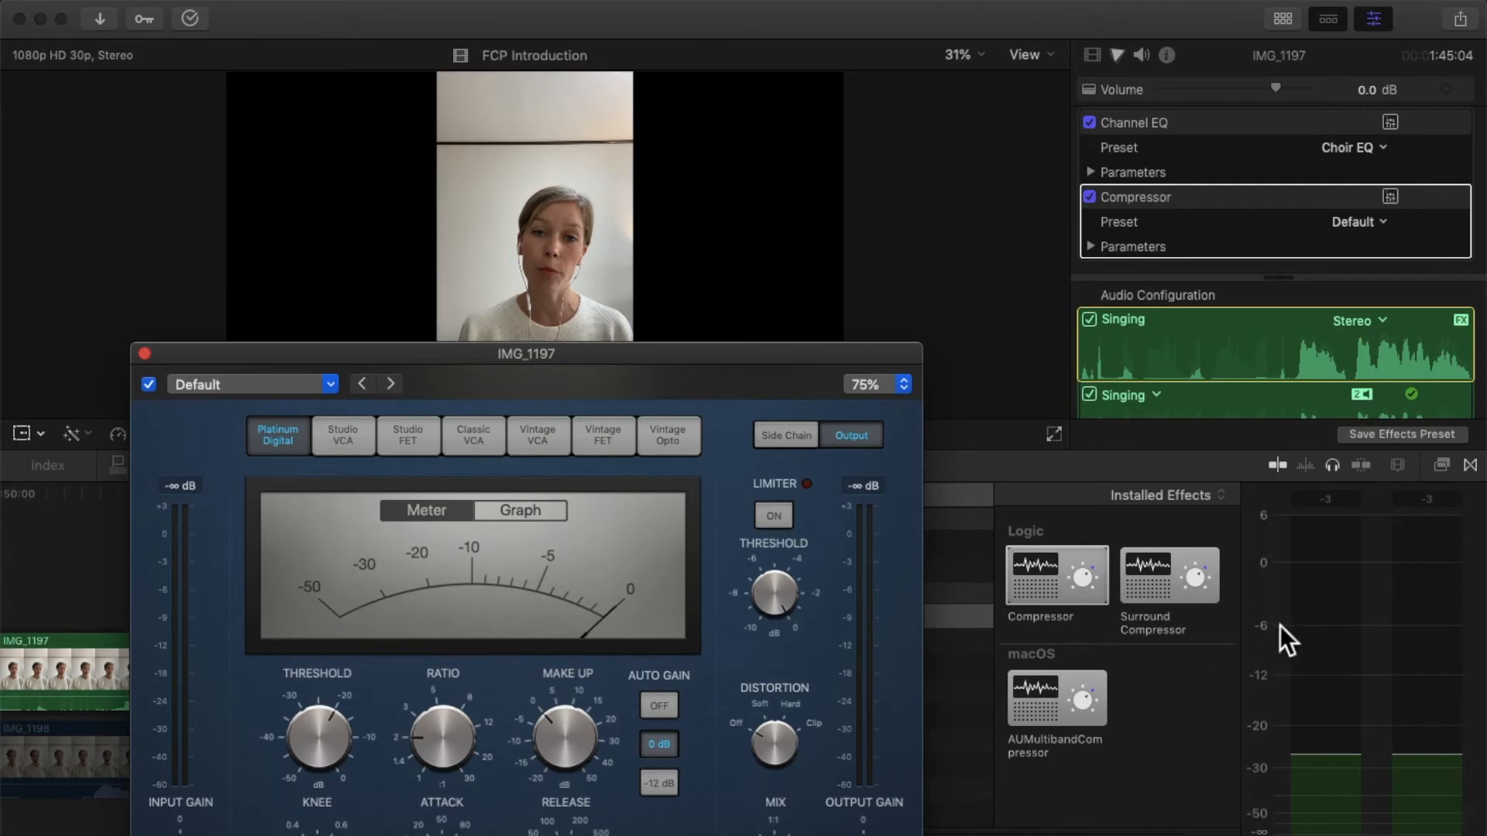
{"action": "mouse_move", "coordinate": [1322, 586]}
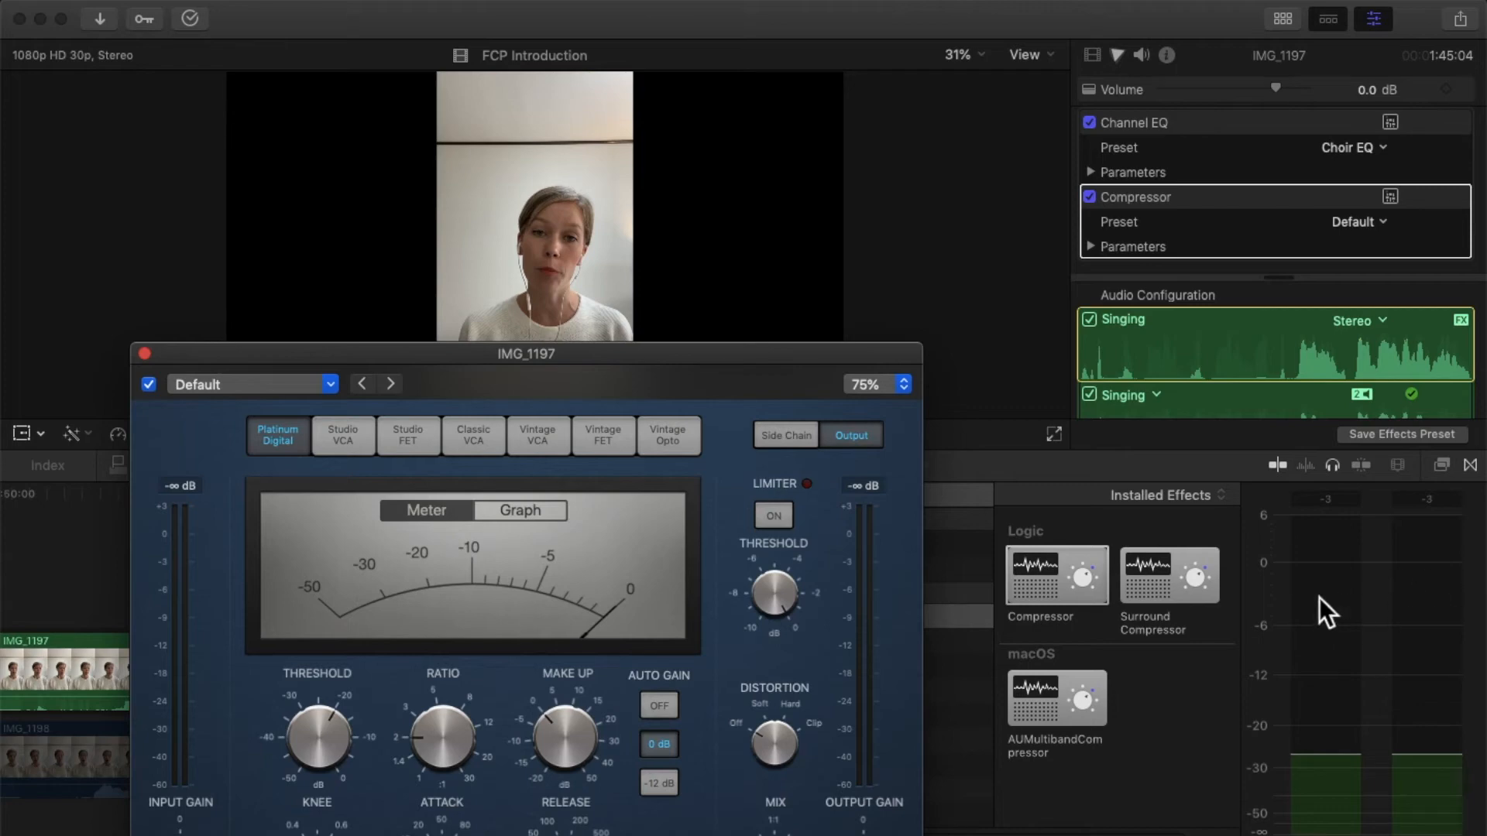
{"action": "mouse_move", "coordinate": [725, 483]}
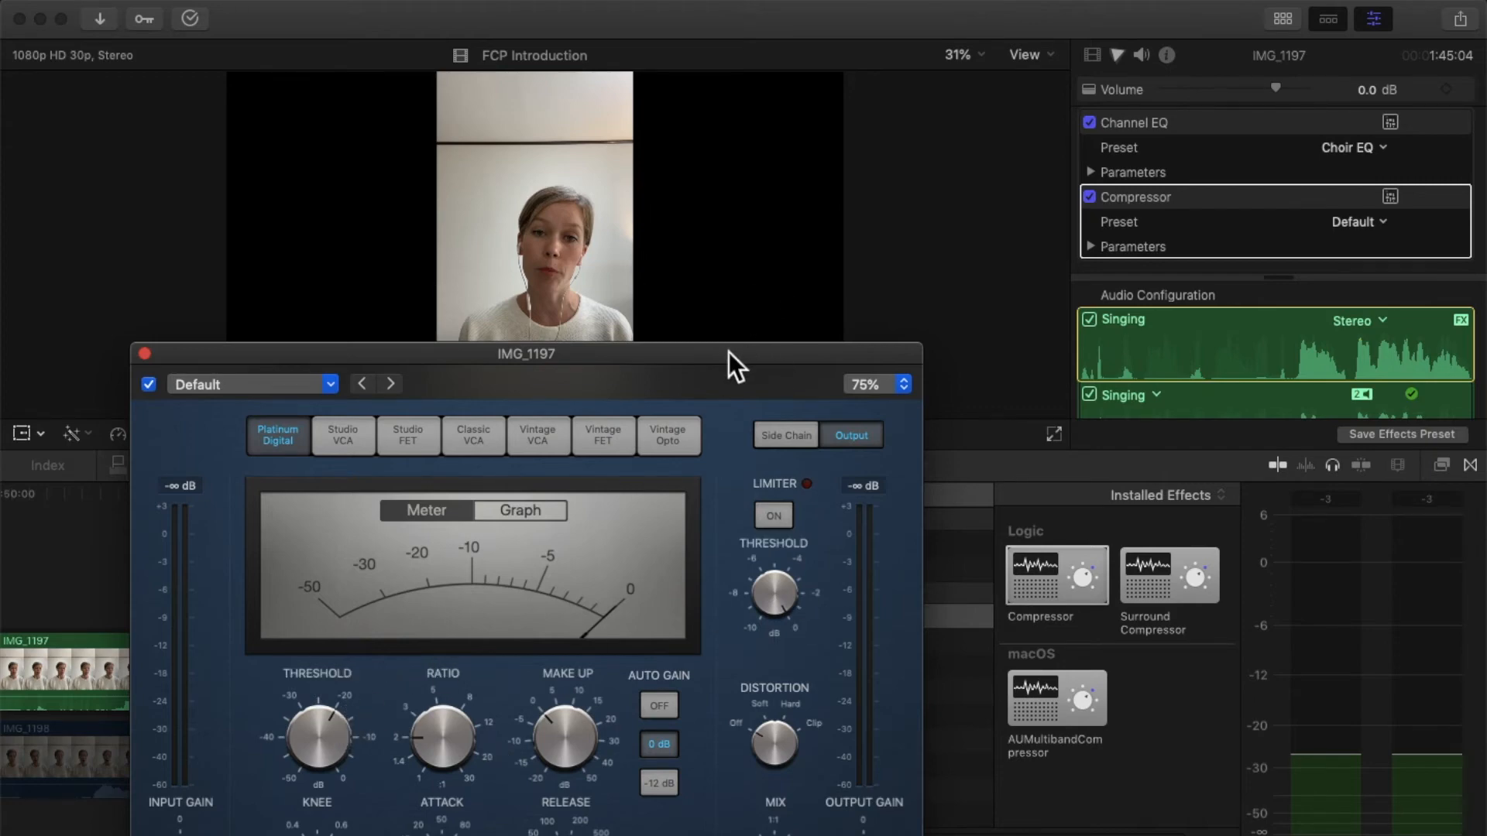
{"action": "left_click_drag", "start_coordinate": [527, 353], "coordinate": [836, 129]}
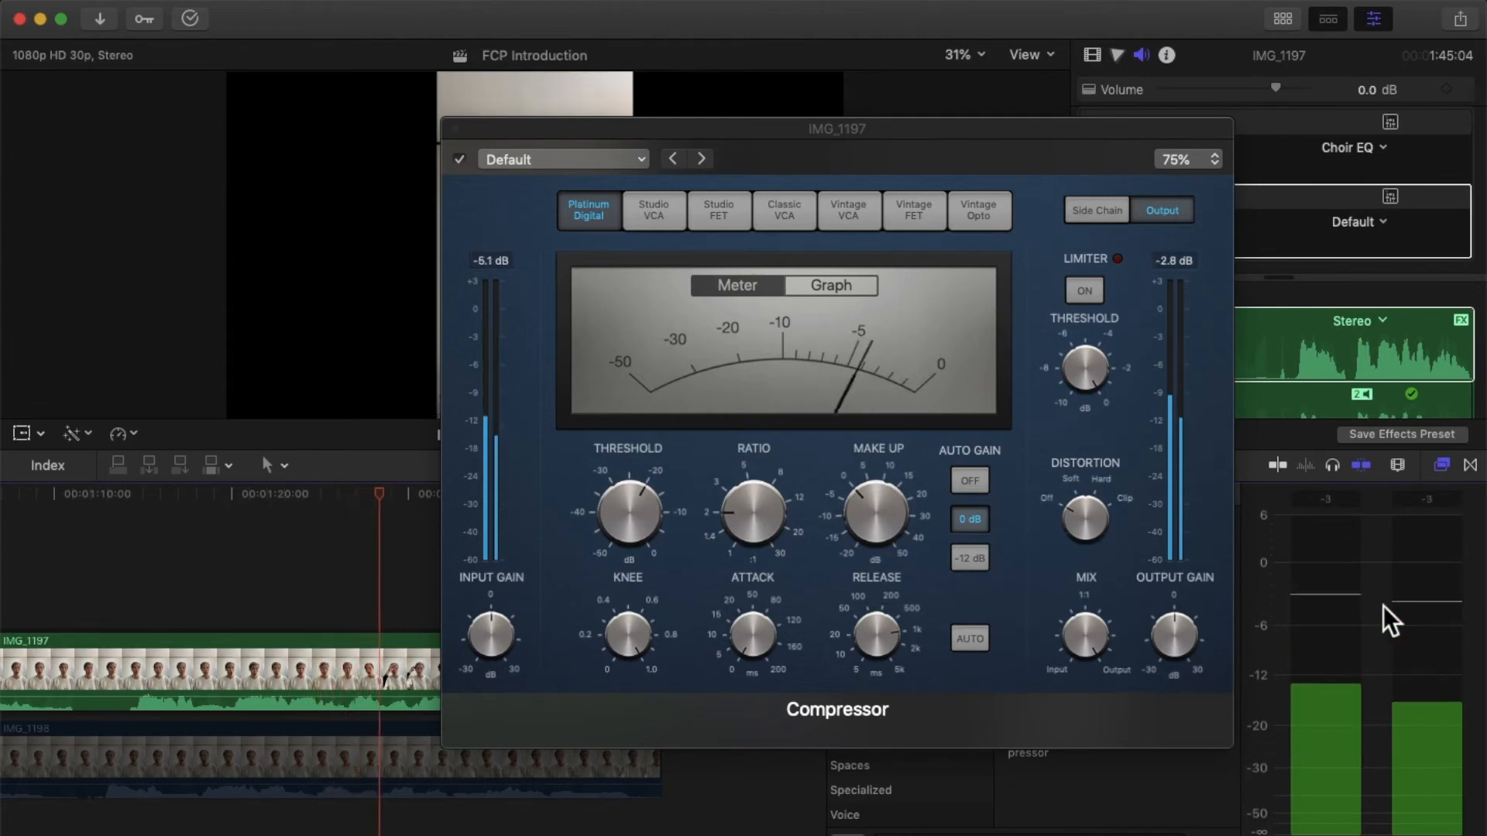
Step: Raise the Compressor knee to 1.0 and audition the result during playback
{"action": "left_click_drag", "start_coordinate": [627, 513], "coordinate": [674, 527]}
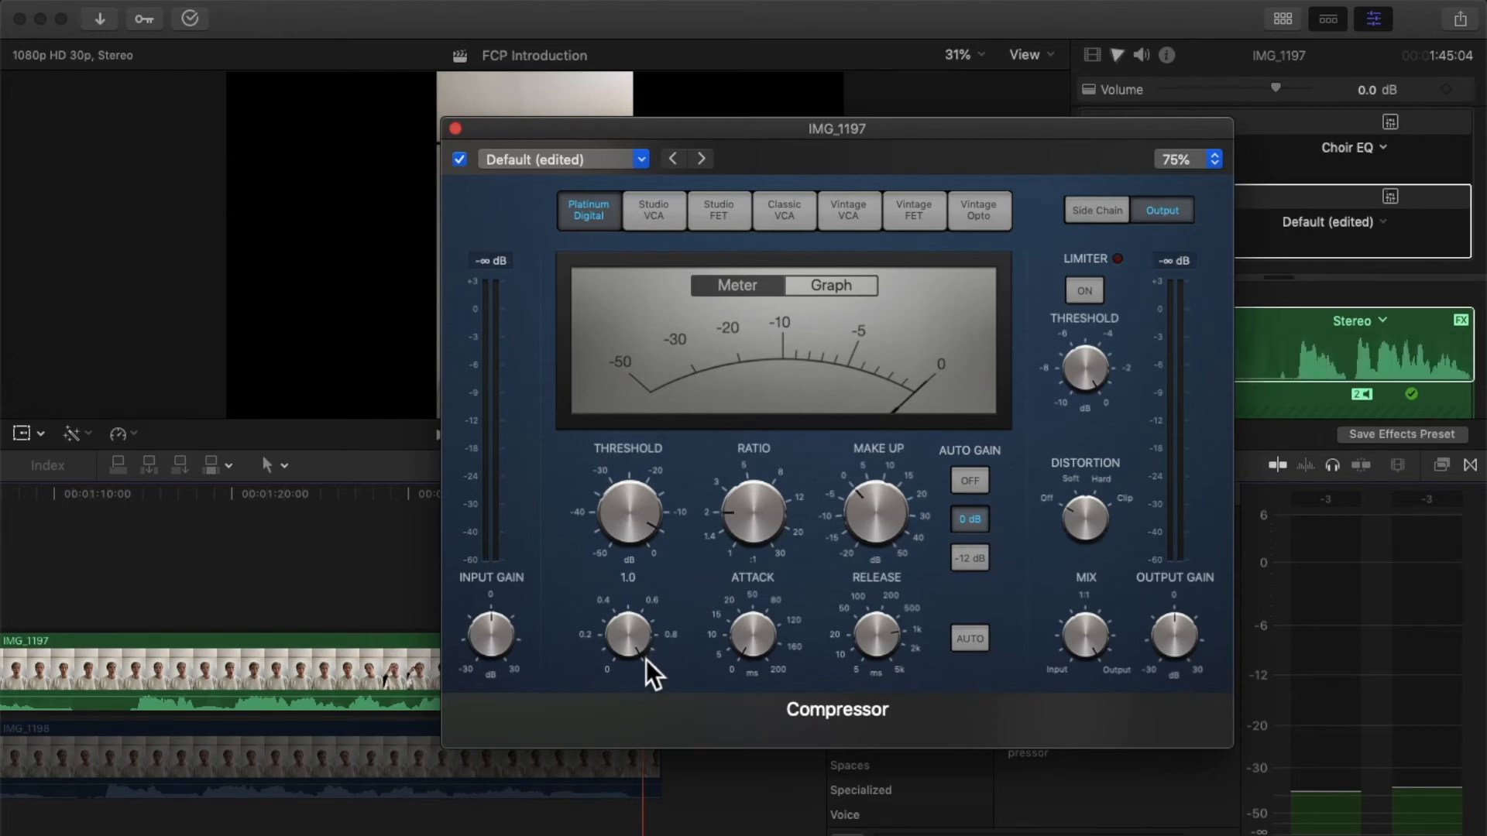
{"action": "left_click_drag", "start_coordinate": [630, 630], "coordinate": [644, 649]}
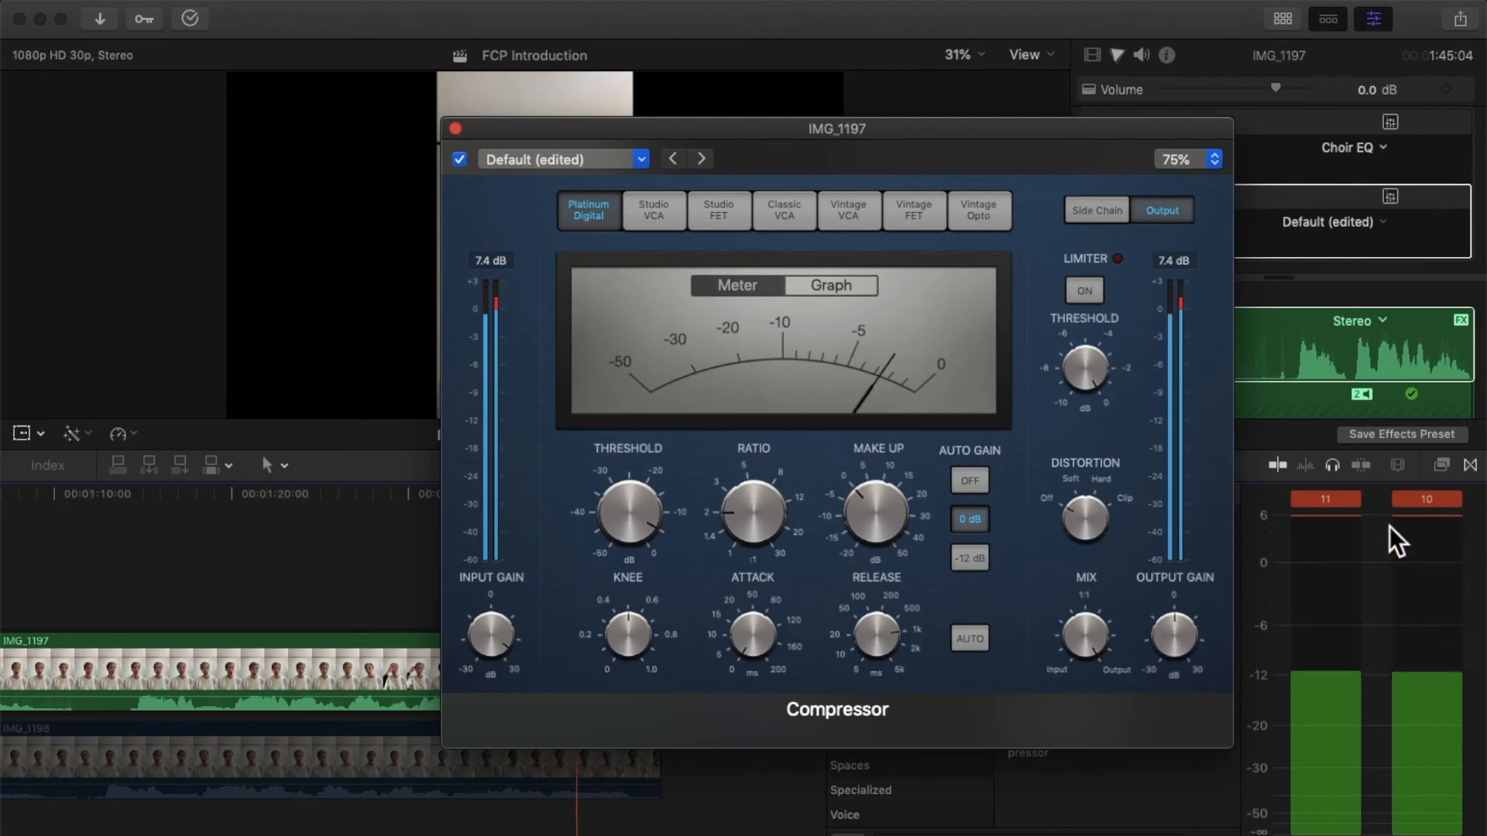
{"action": "left_click_drag", "start_coordinate": [627, 635], "coordinate": [627, 631]}
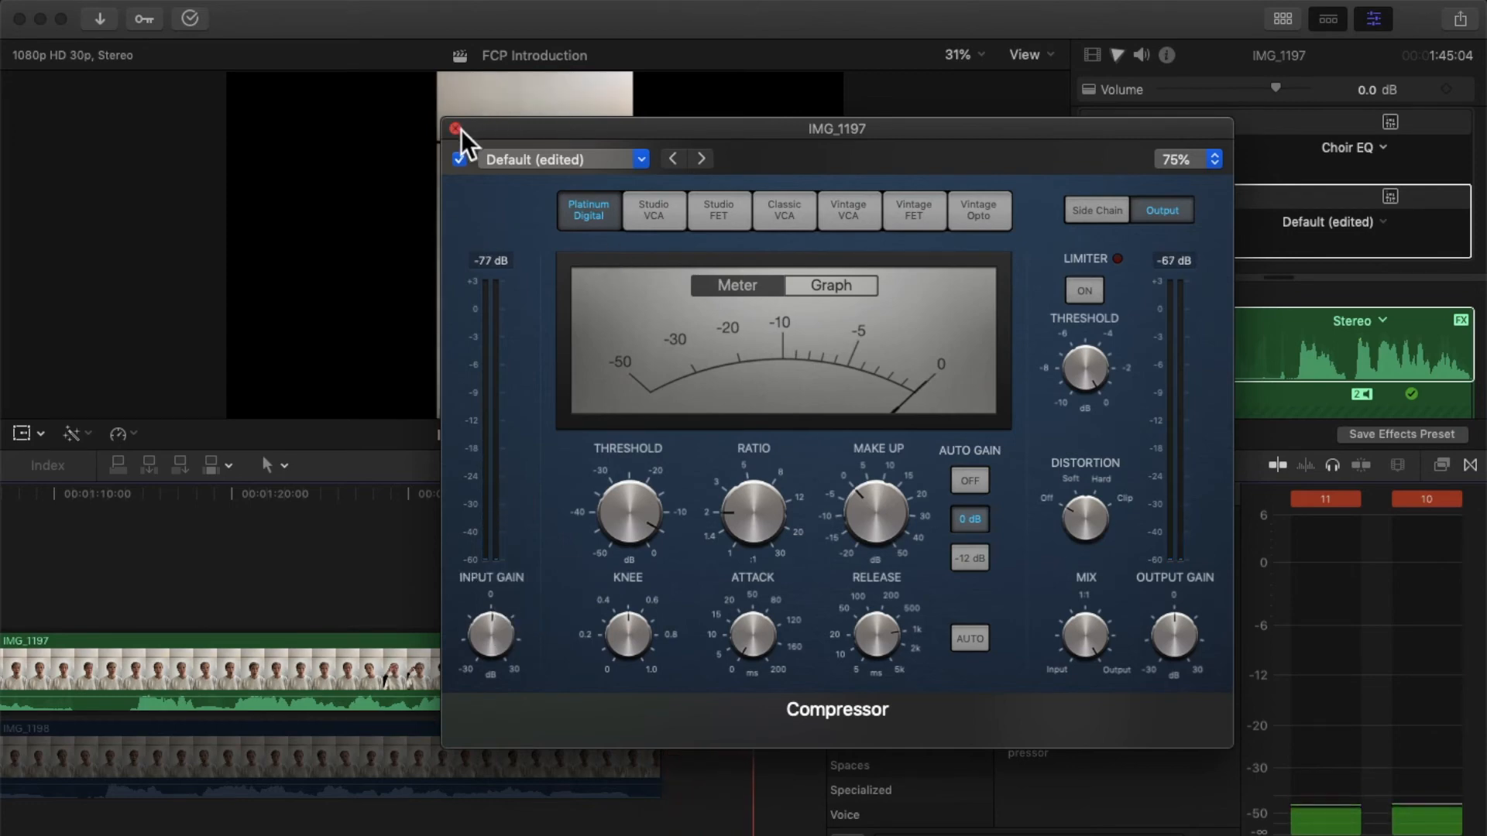
Step: Close the Compressor editor and lower IMG_1197's volume to -0.6 dB
{"action": "left_click", "coordinate": [456, 128]}
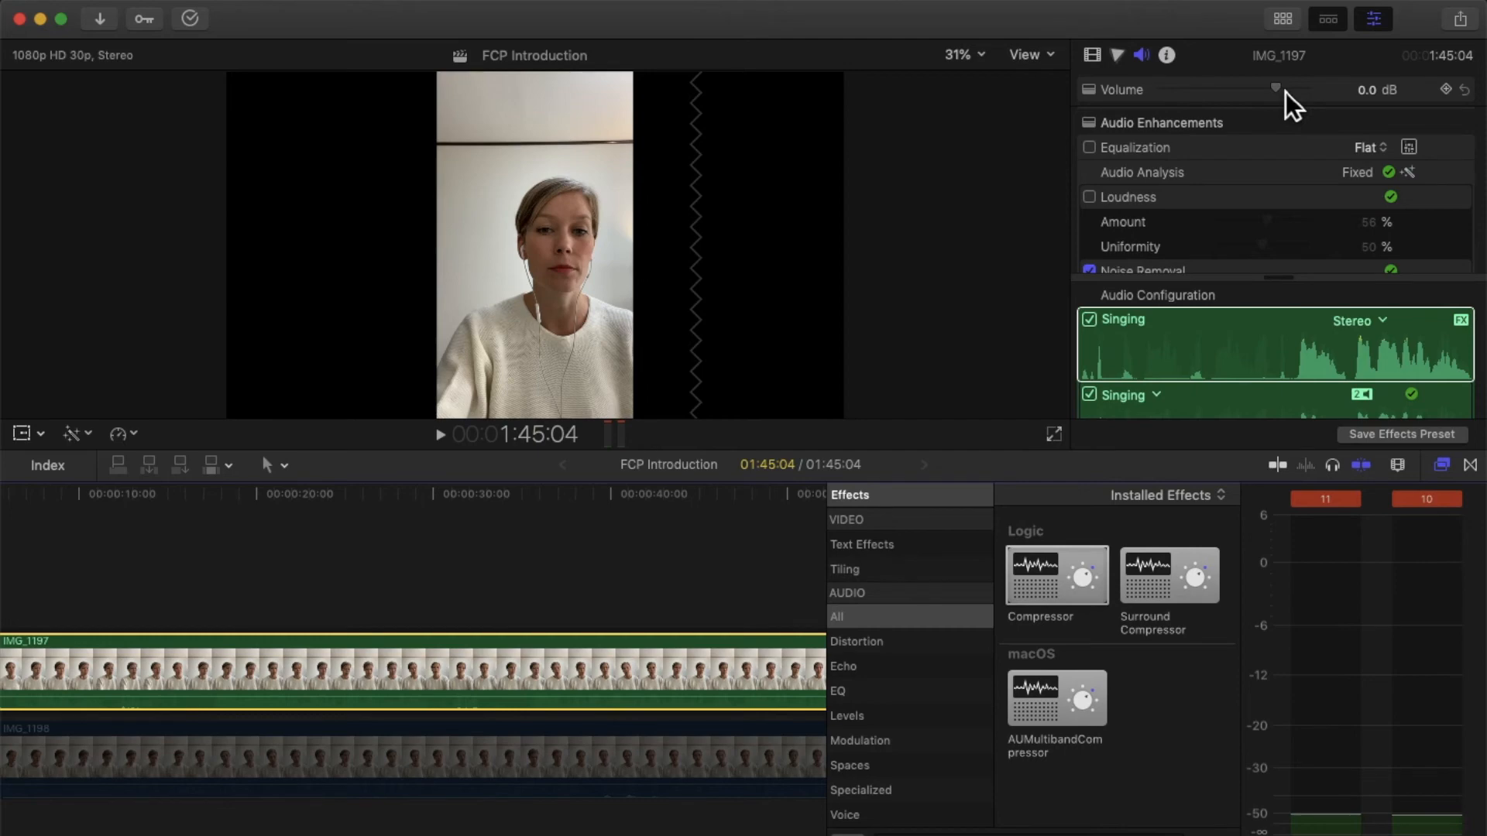
{"action": "left_click_drag", "start_coordinate": [1278, 90], "coordinate": [1276, 90]}
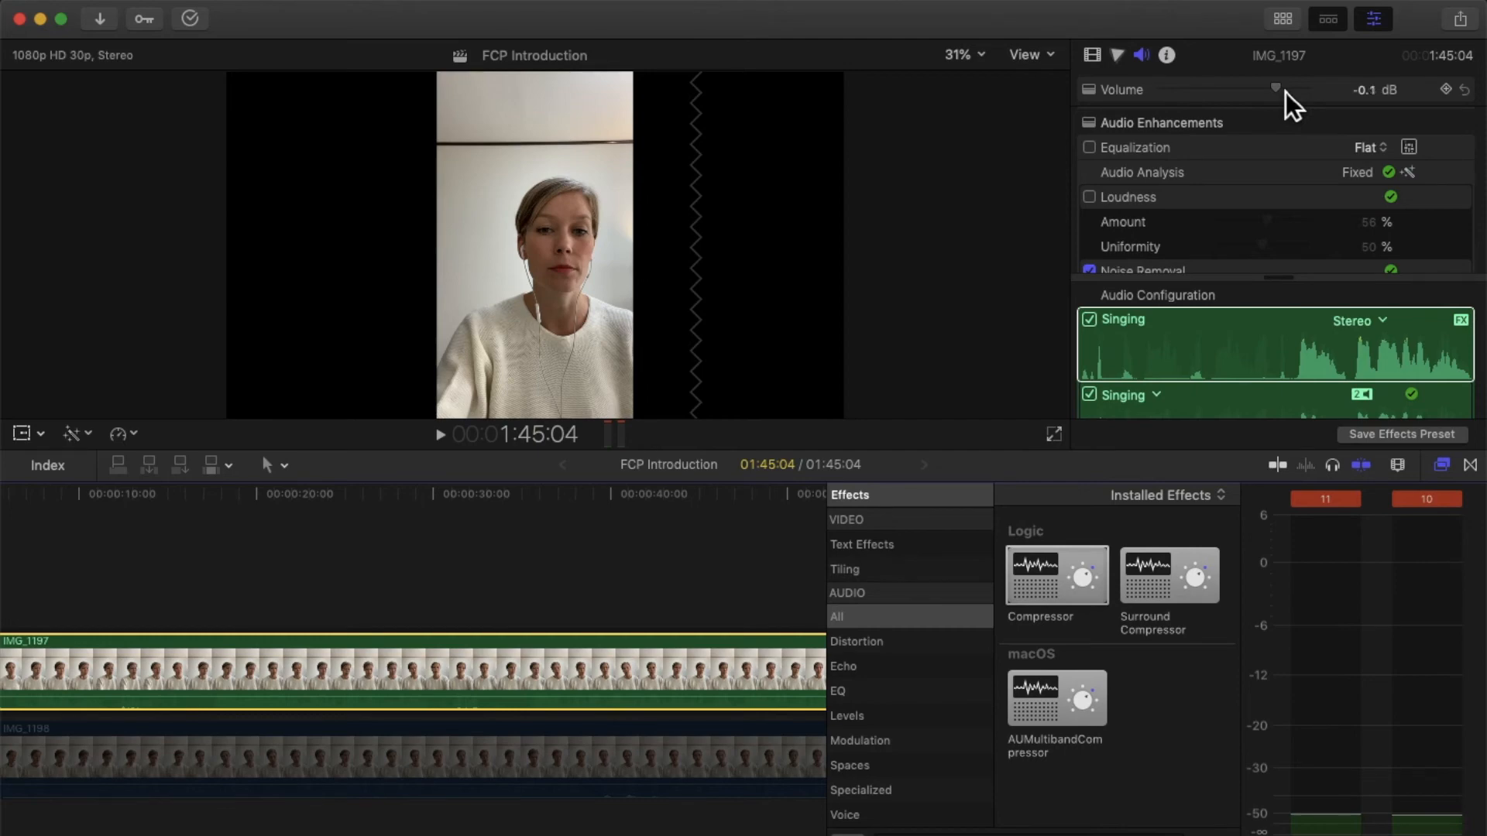
{"action": "left_click_drag", "start_coordinate": [1278, 90], "coordinate": [1273, 90]}
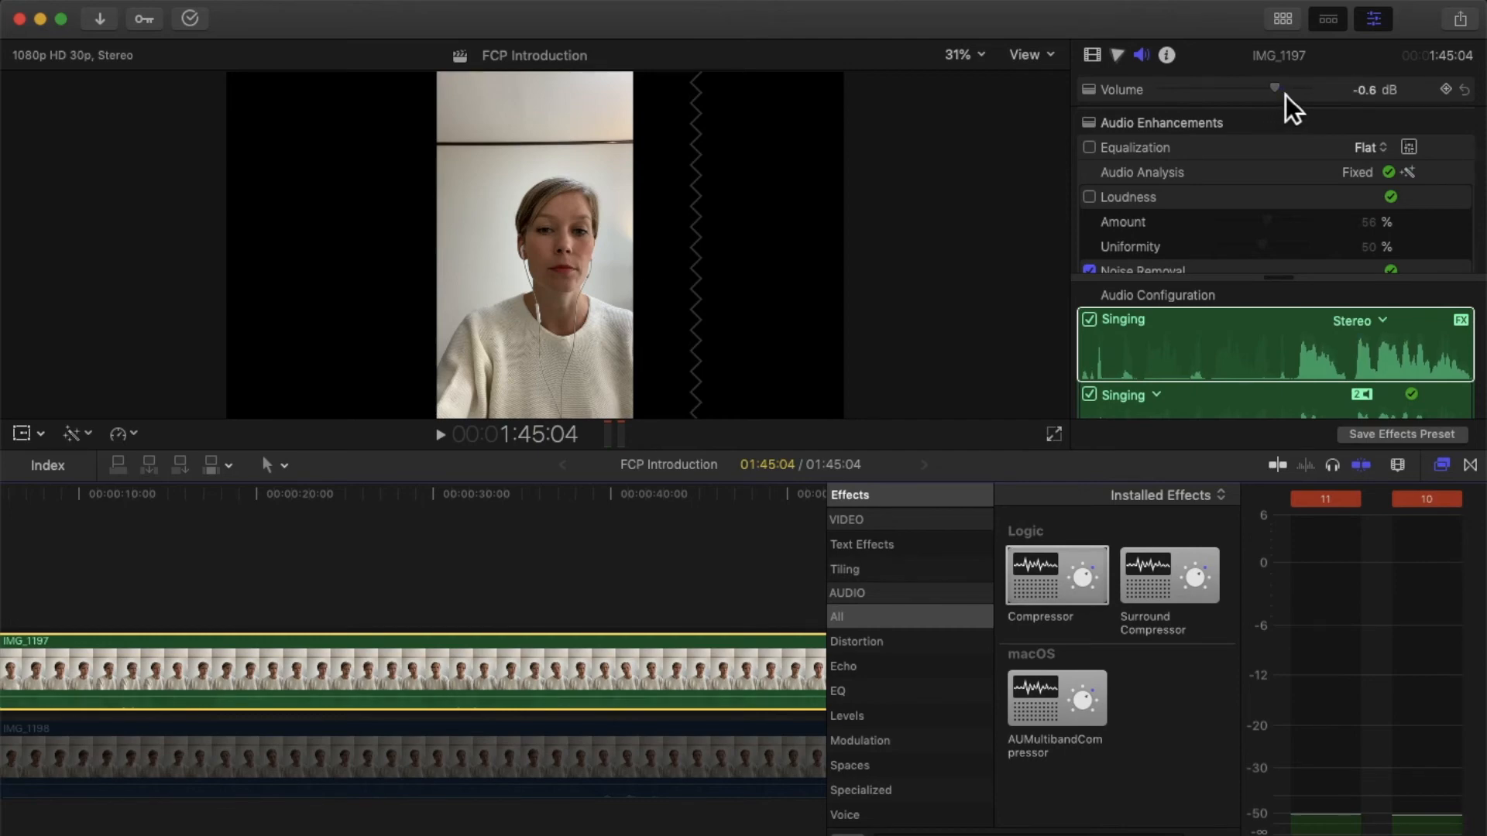
{"action": "left_click_drag", "start_coordinate": [1275, 90], "coordinate": [1314, 90]}
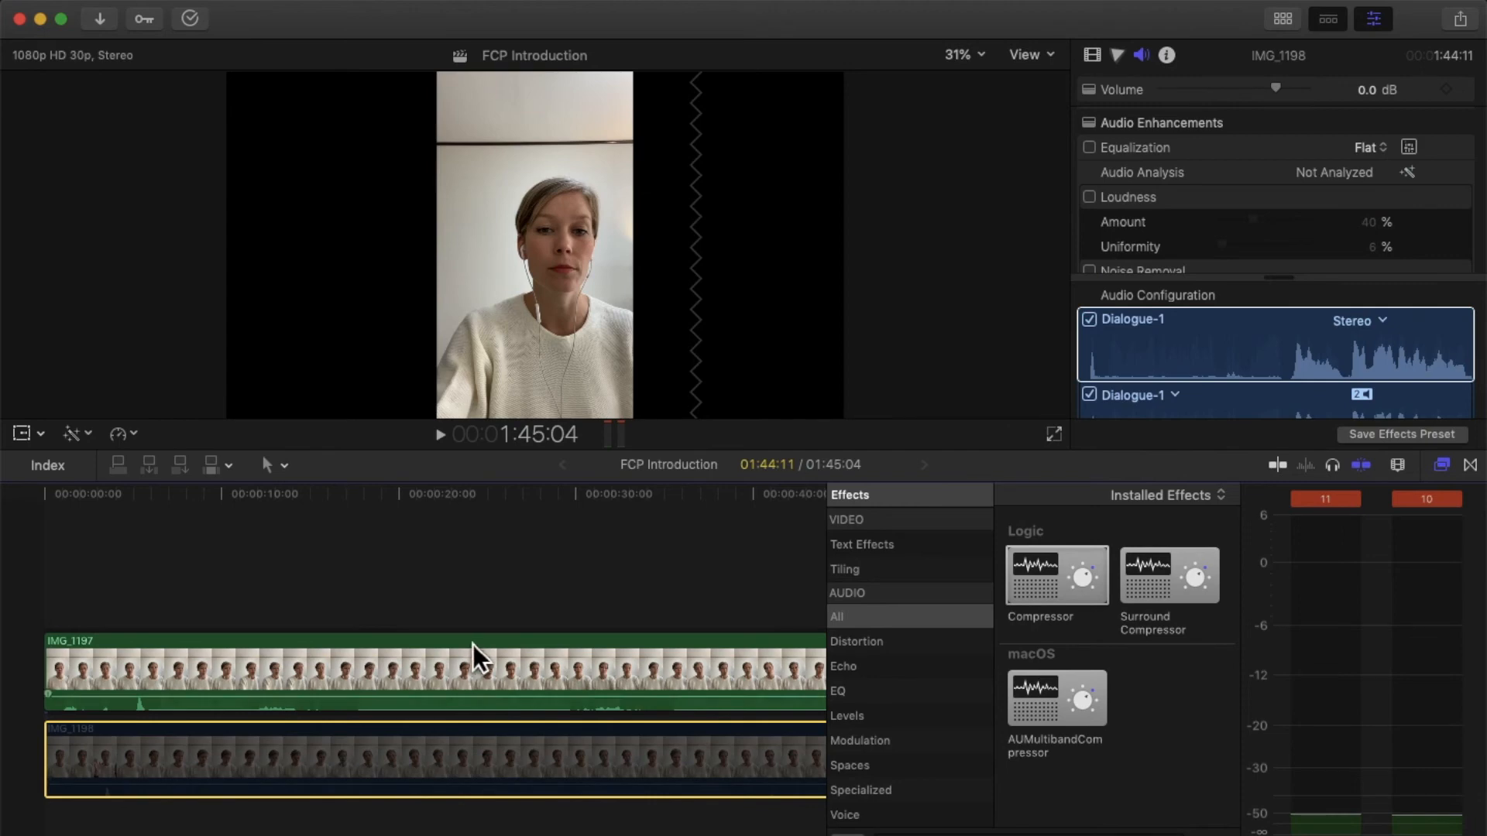
{"action": "mouse_move", "coordinate": [463, 732]}
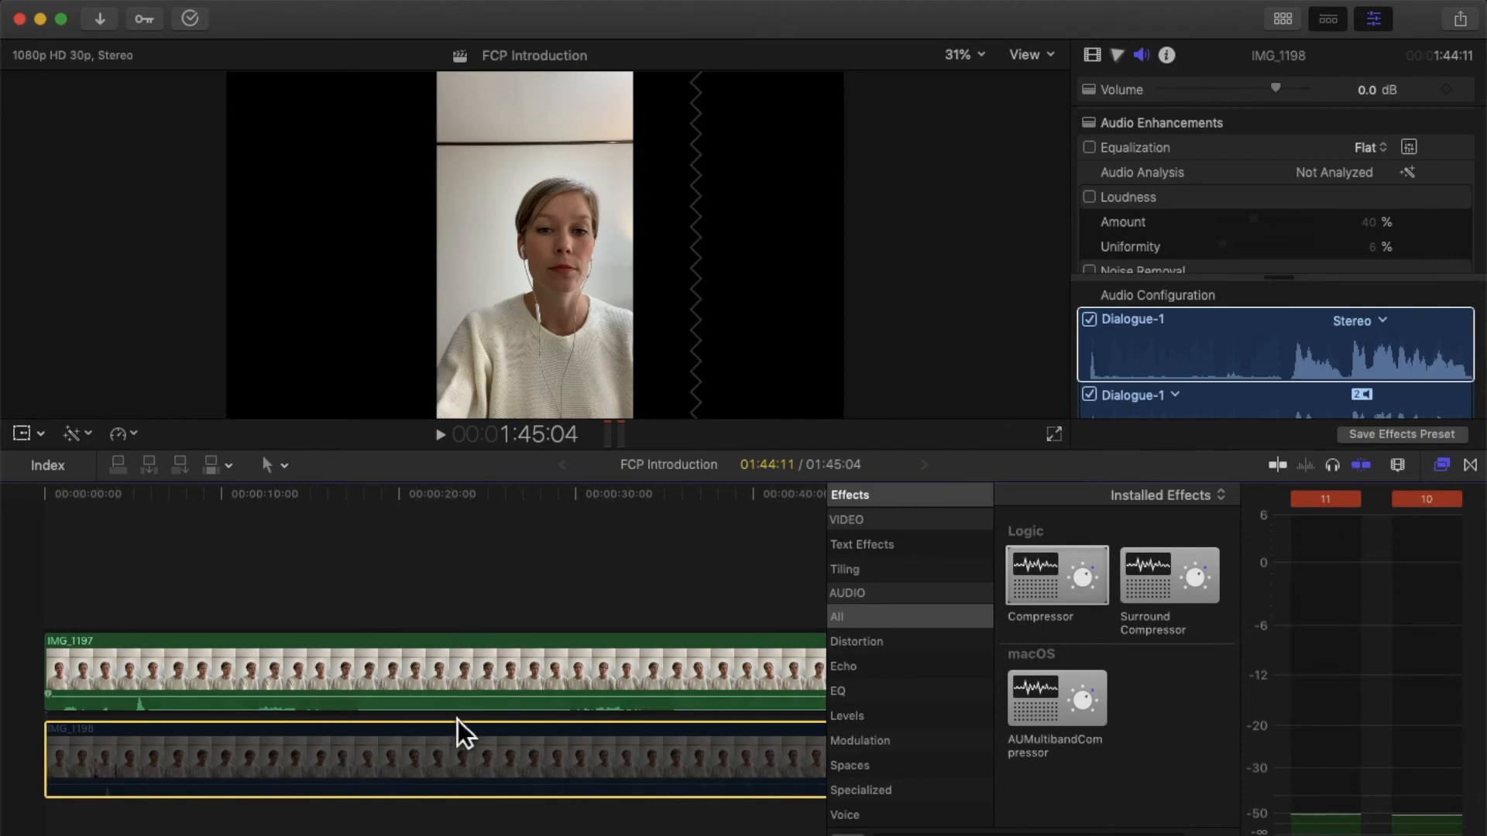
{"action": "mouse_move", "coordinate": [446, 773]}
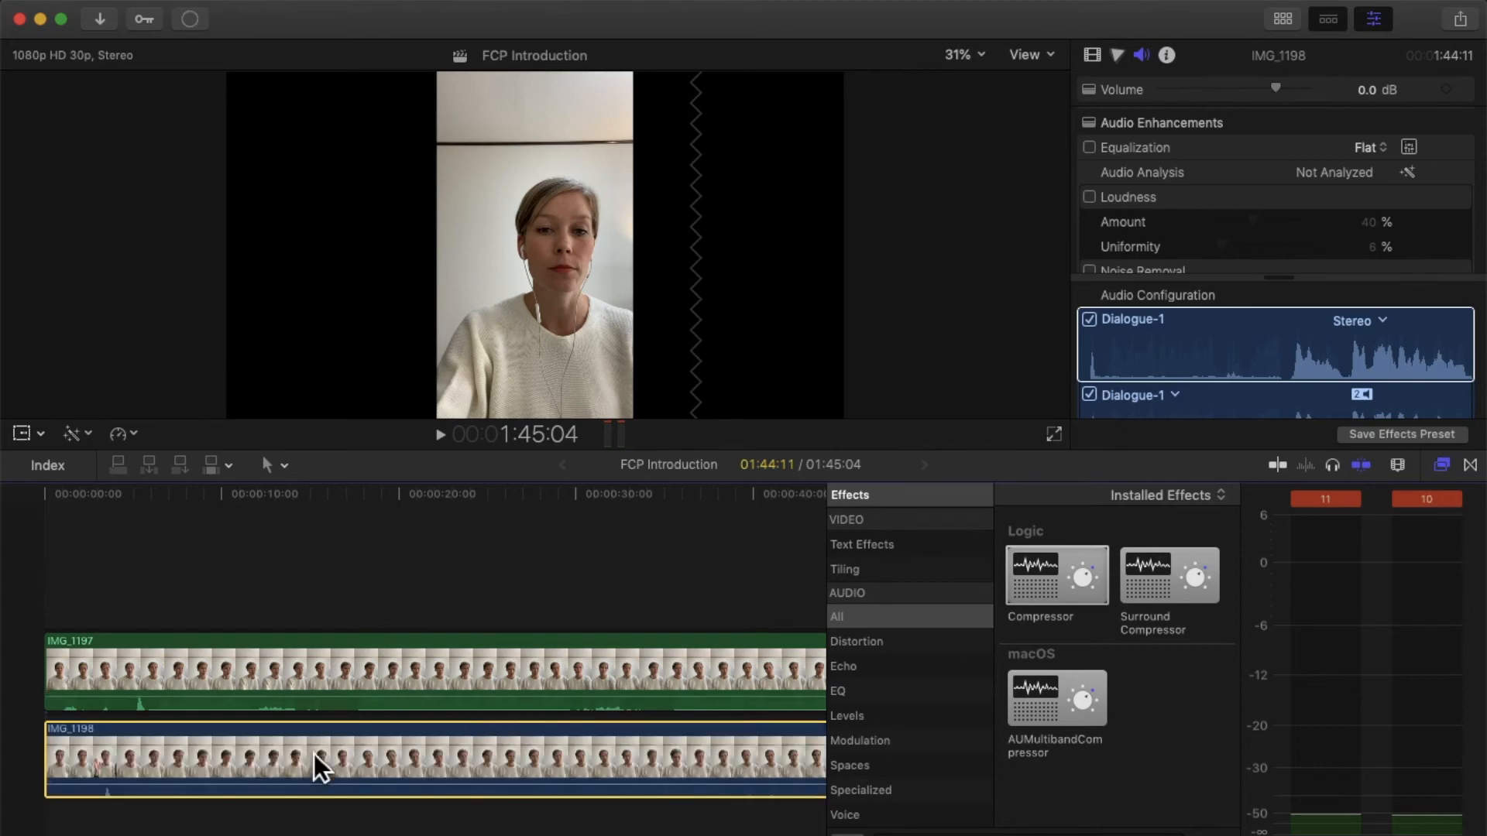
{"action": "mouse_move", "coordinate": [427, 768]}
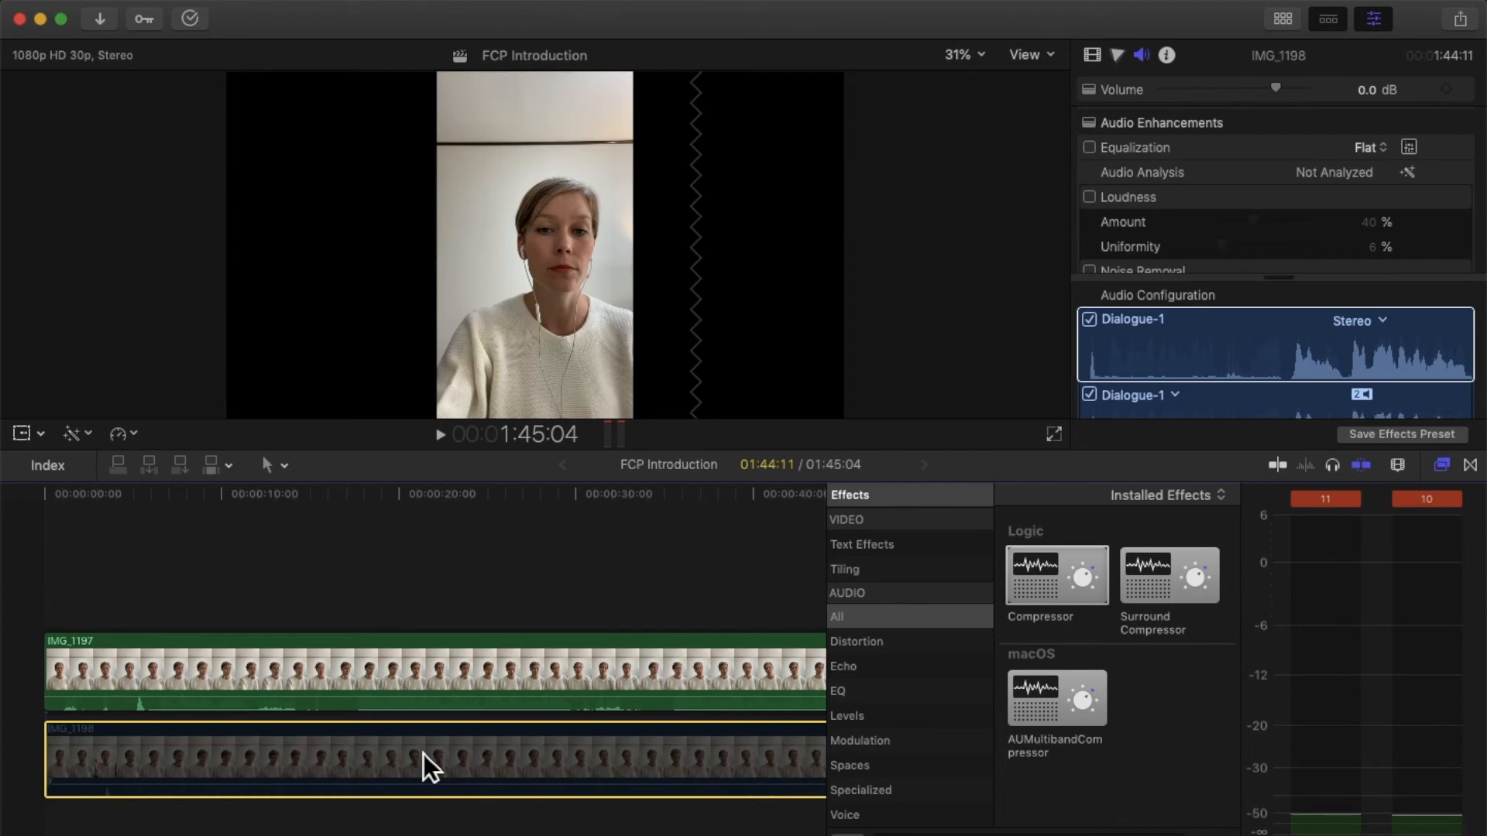
Step: Select IMG_1197 together with IMG_1198 so both singer clips are enabled
{"action": "left_click", "coordinate": [465, 670]}
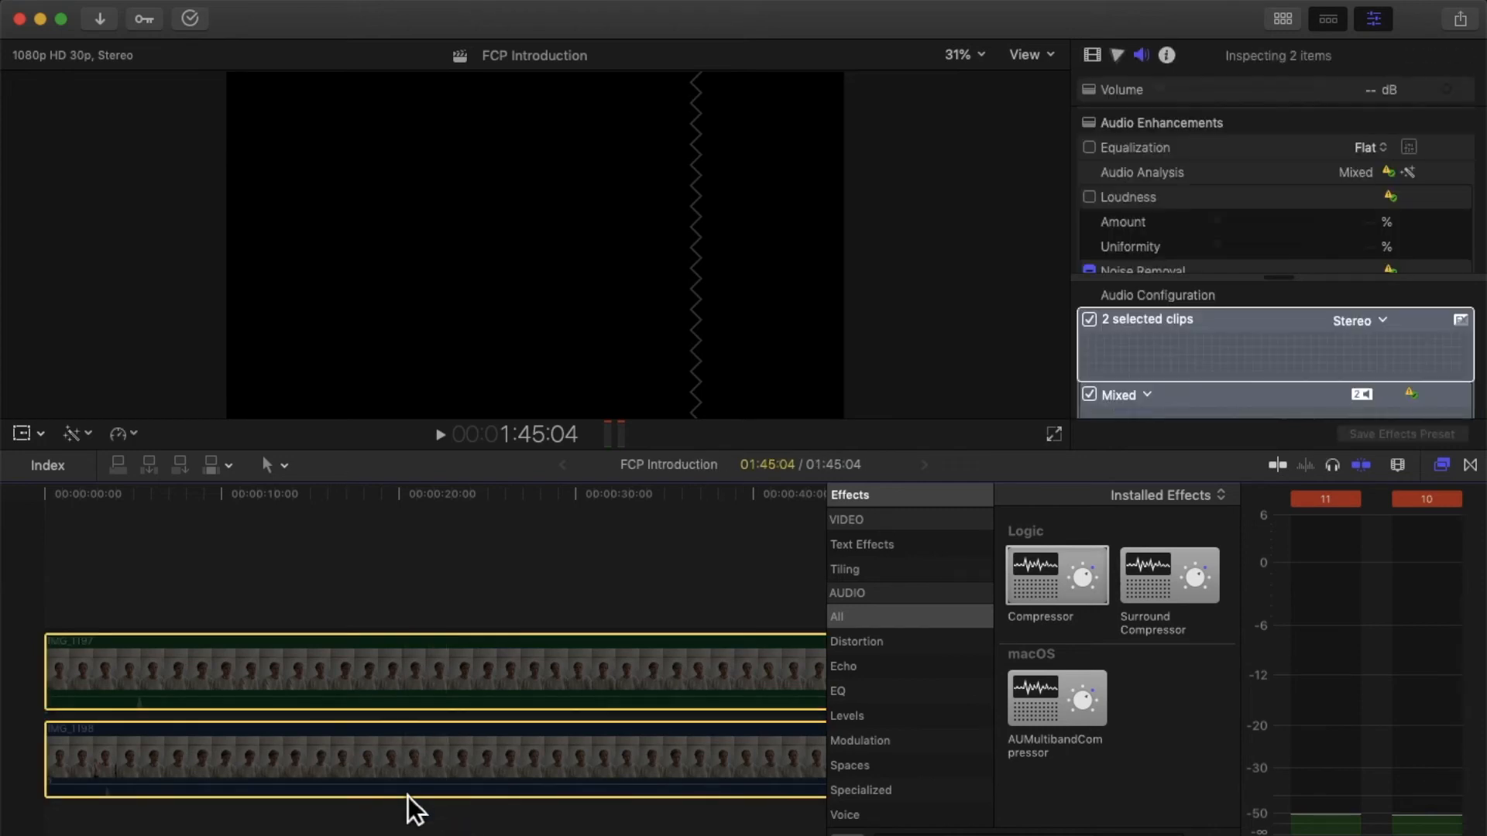
{"action": "mouse_move", "coordinate": [453, 734]}
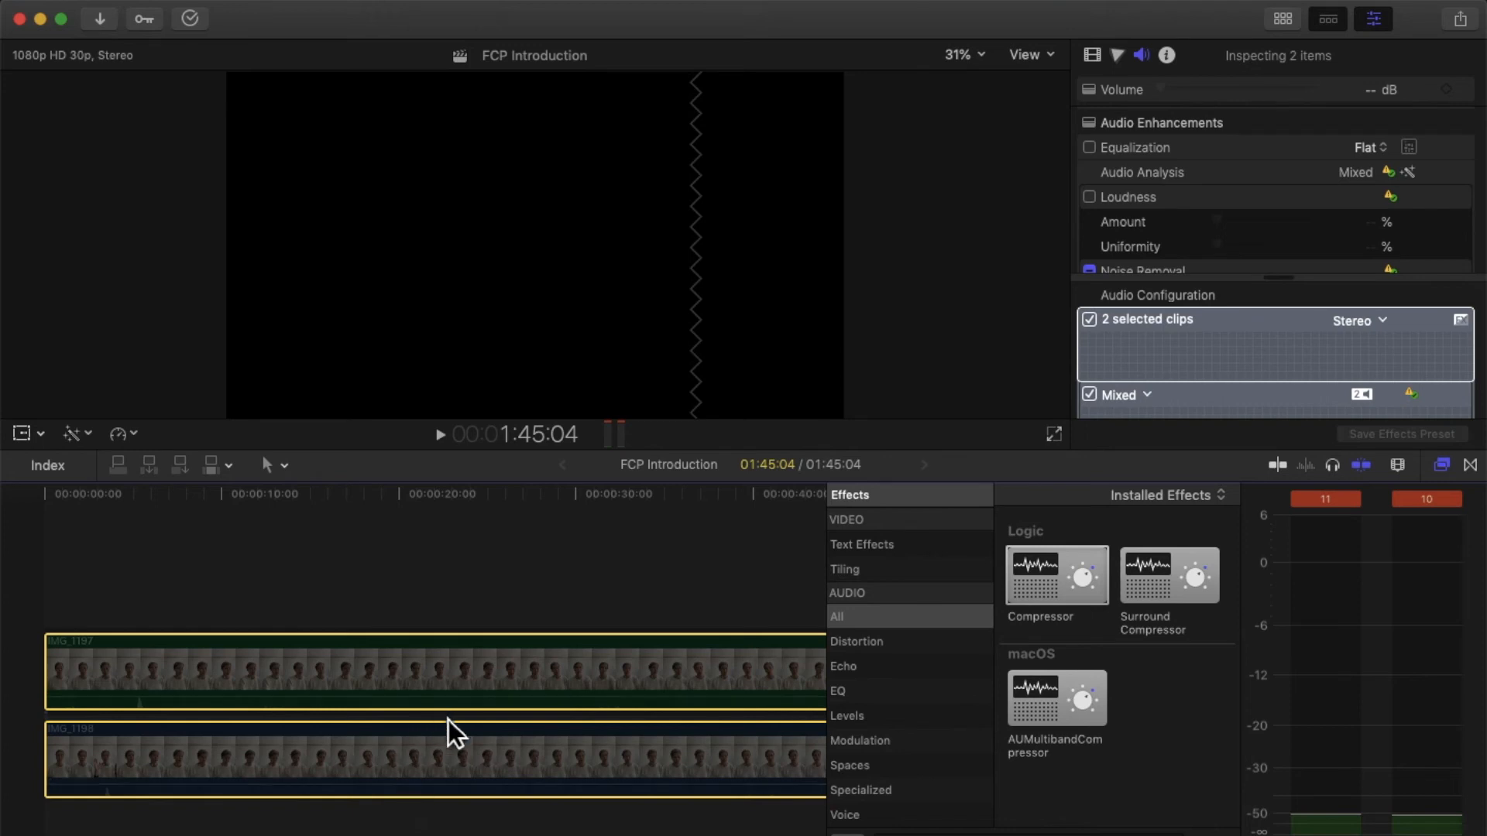
{"action": "mouse_move", "coordinate": [483, 696]}
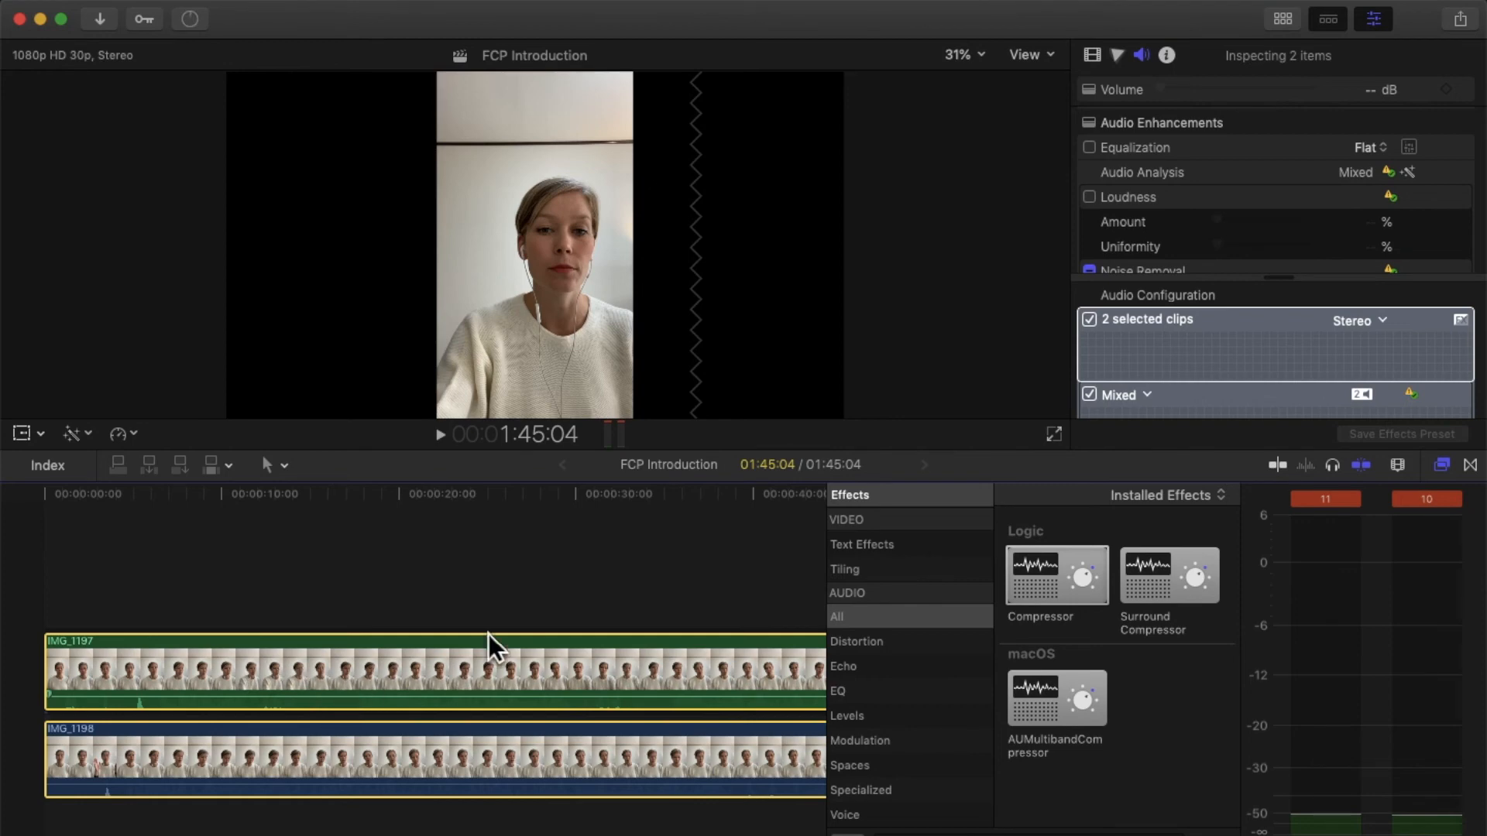
{"action": "mouse_move", "coordinate": [539, 615]}
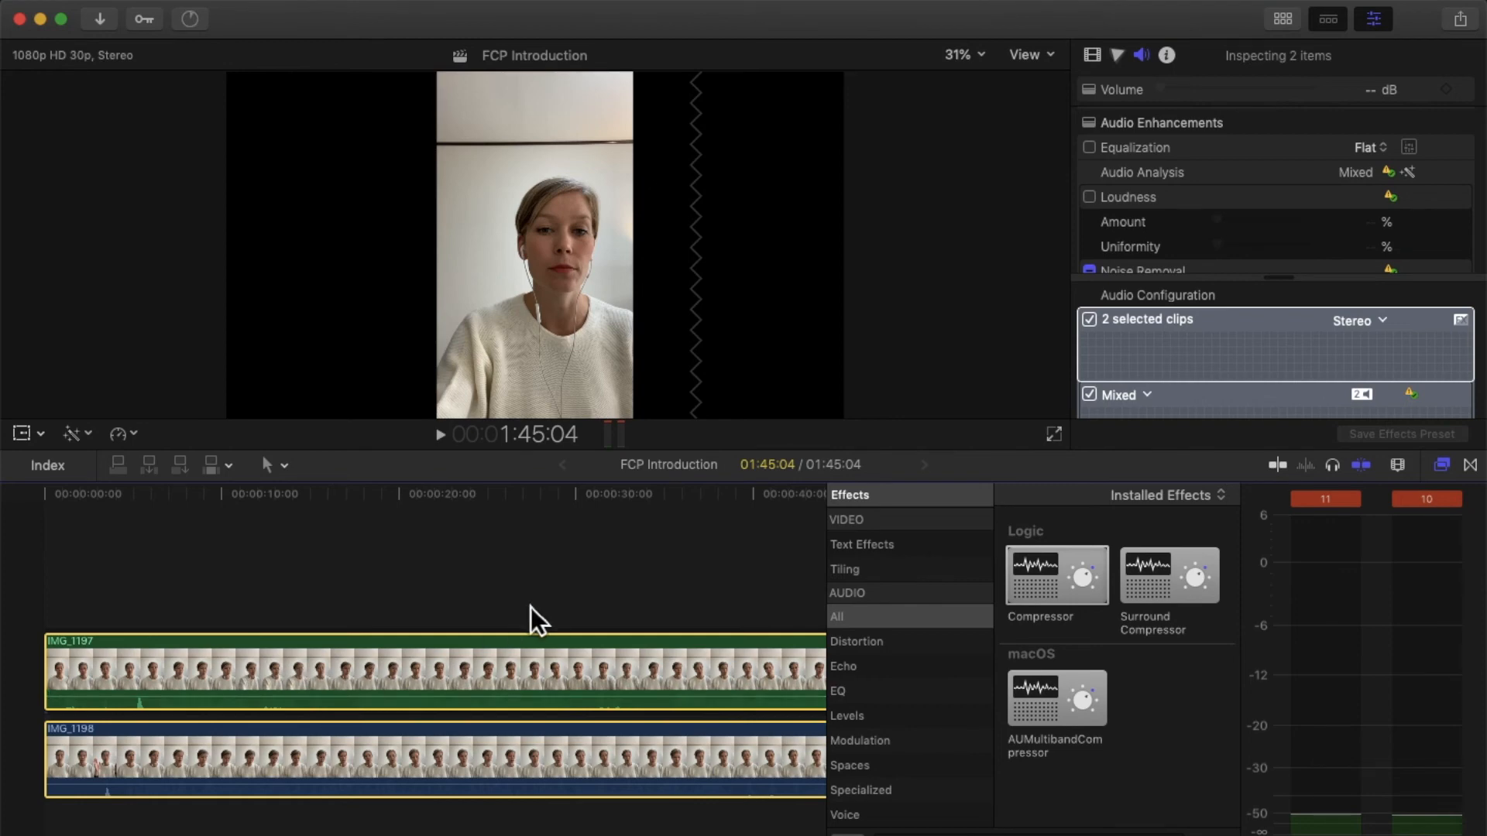
{"action": "mouse_move", "coordinate": [464, 611]}
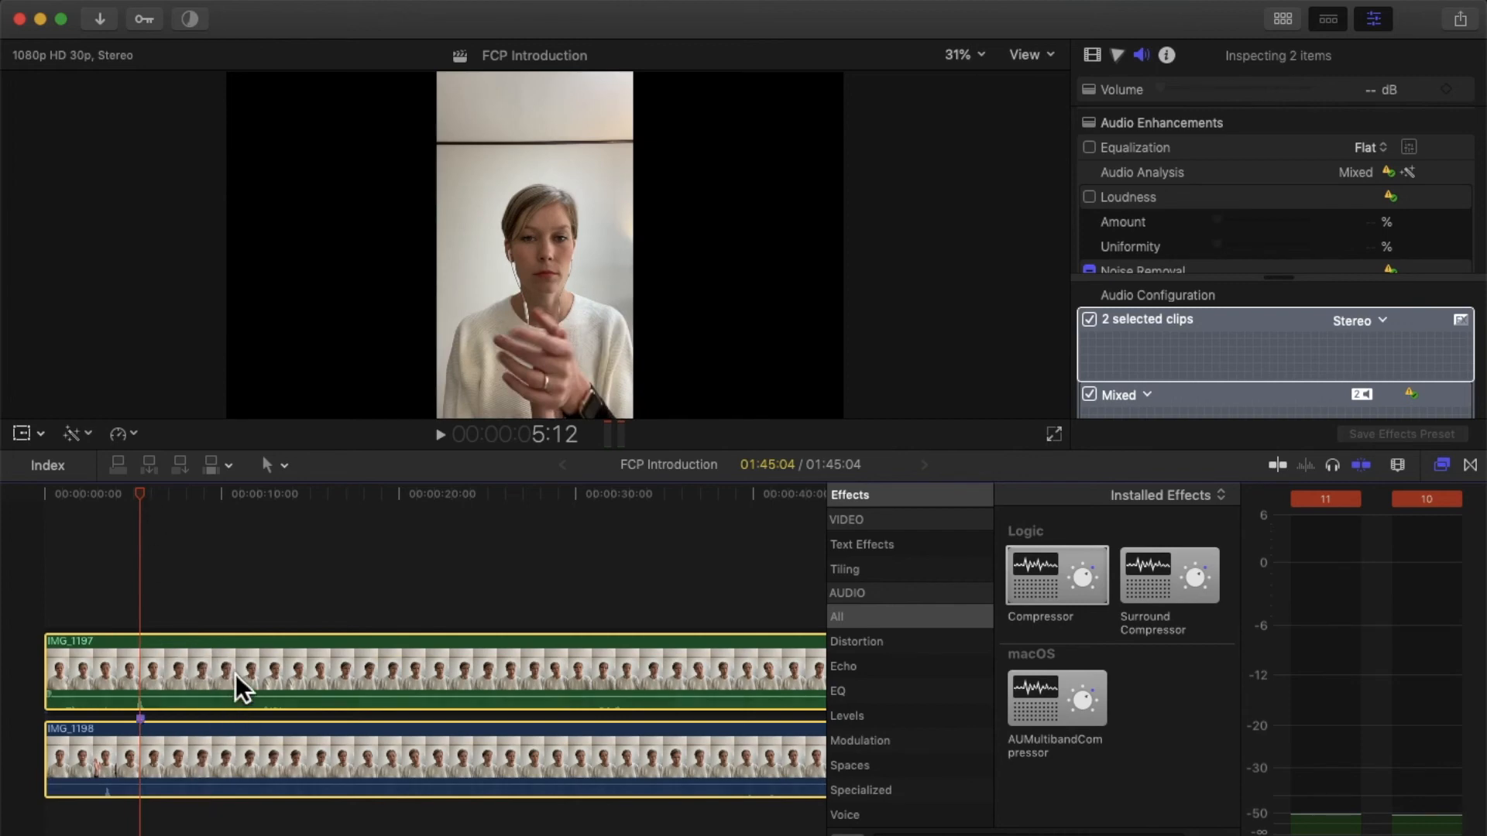
{"action": "mouse_move", "coordinate": [179, 741]}
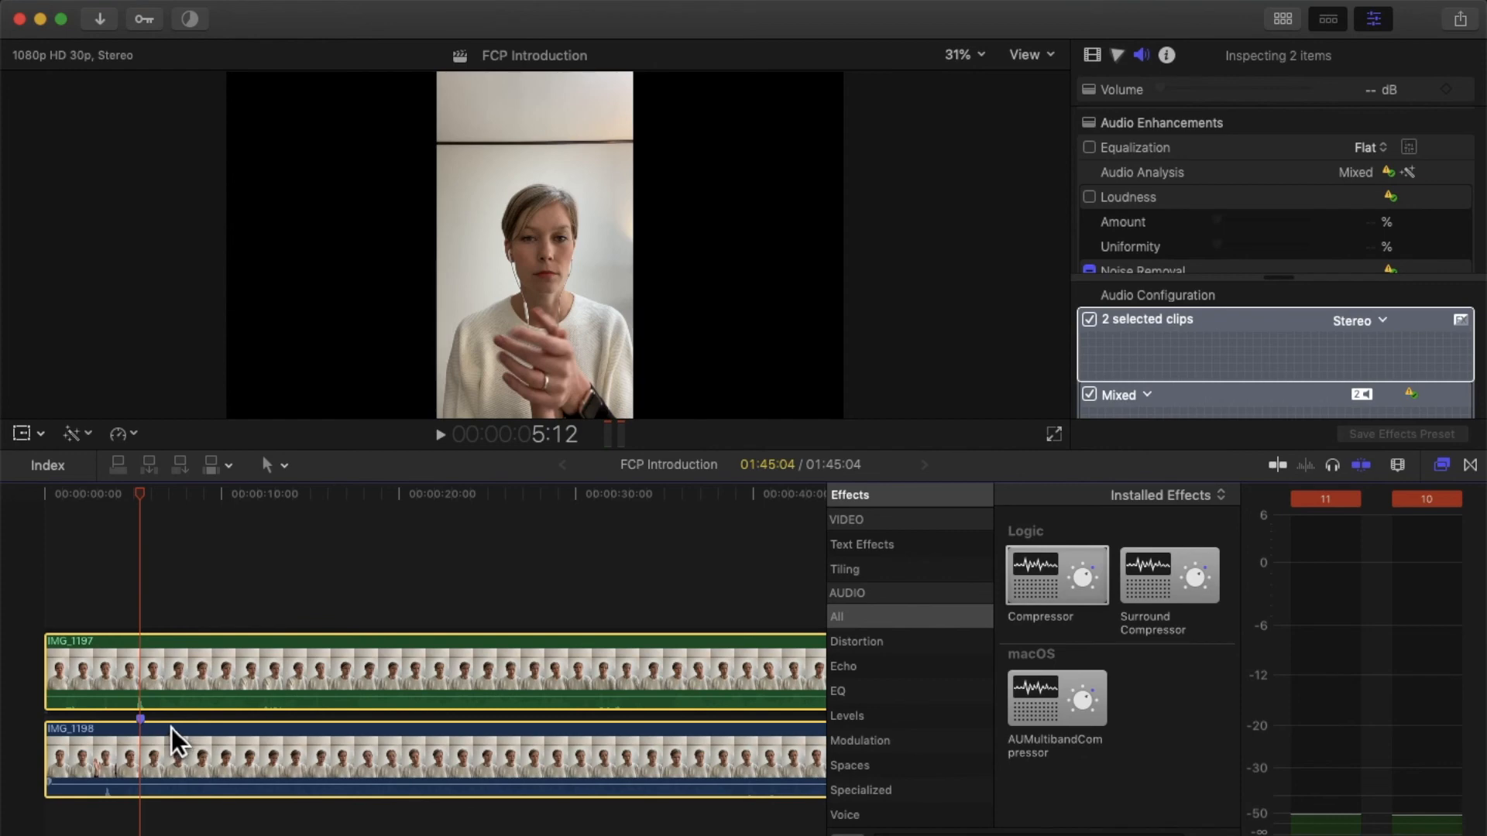
Step: Place a marker at the clap spike on IMG_1197 and on IMG_1198
{"action": "right_click", "coordinate": [180, 741]}
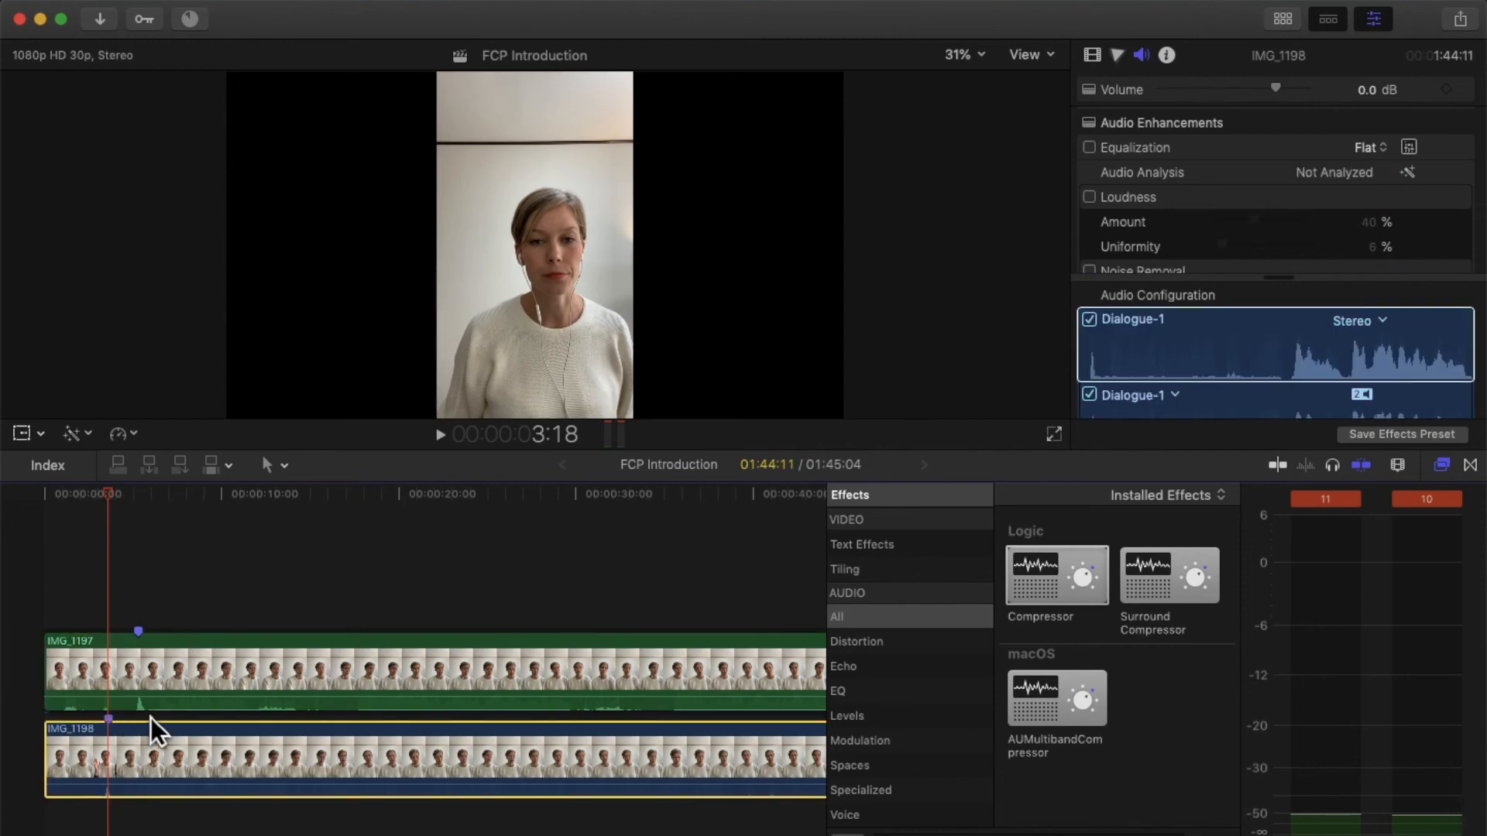
{"action": "mouse_move", "coordinate": [180, 729]}
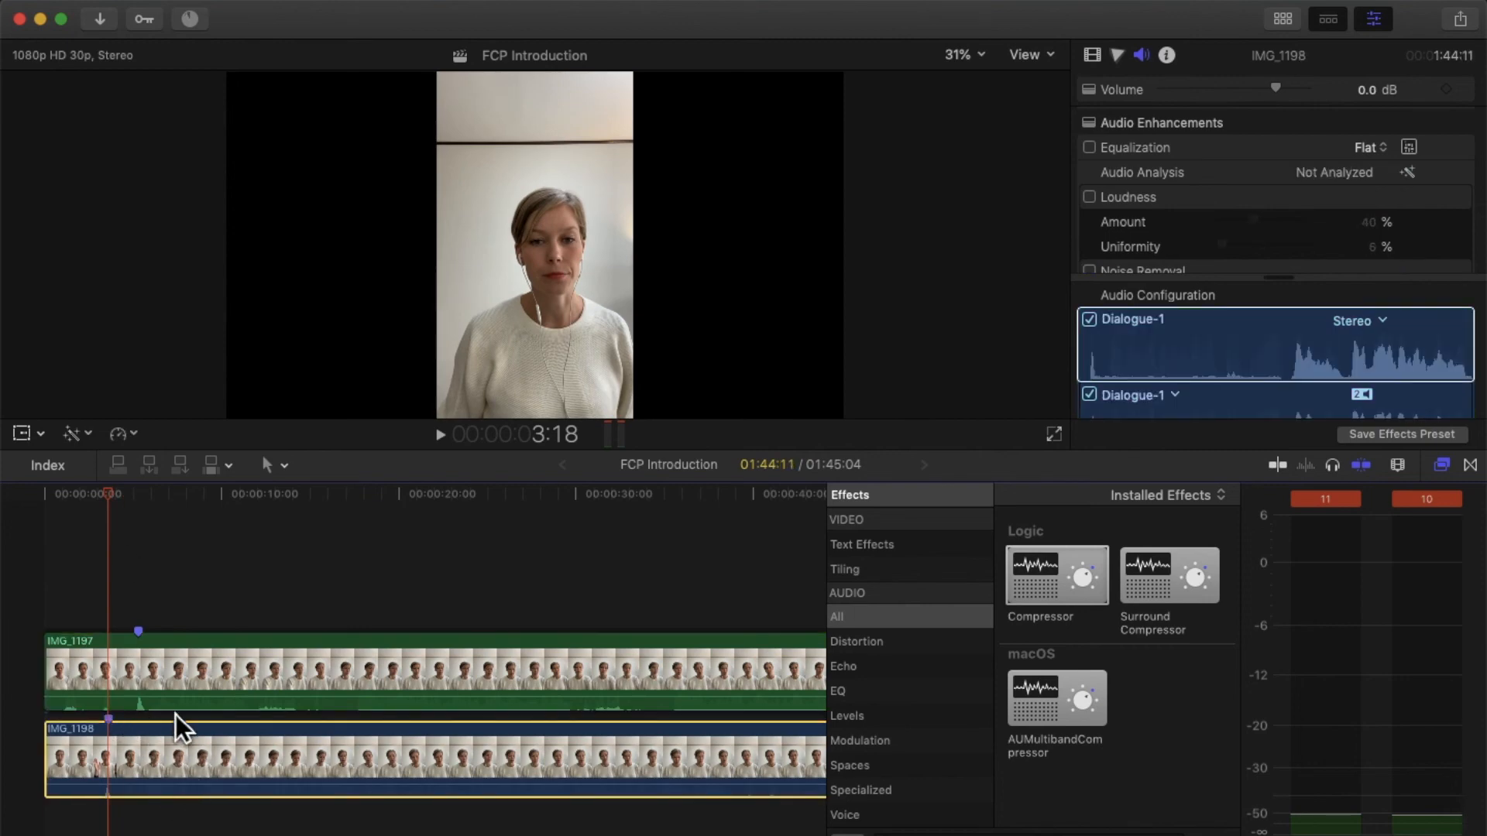
{"action": "left_click", "coordinate": [142, 777]}
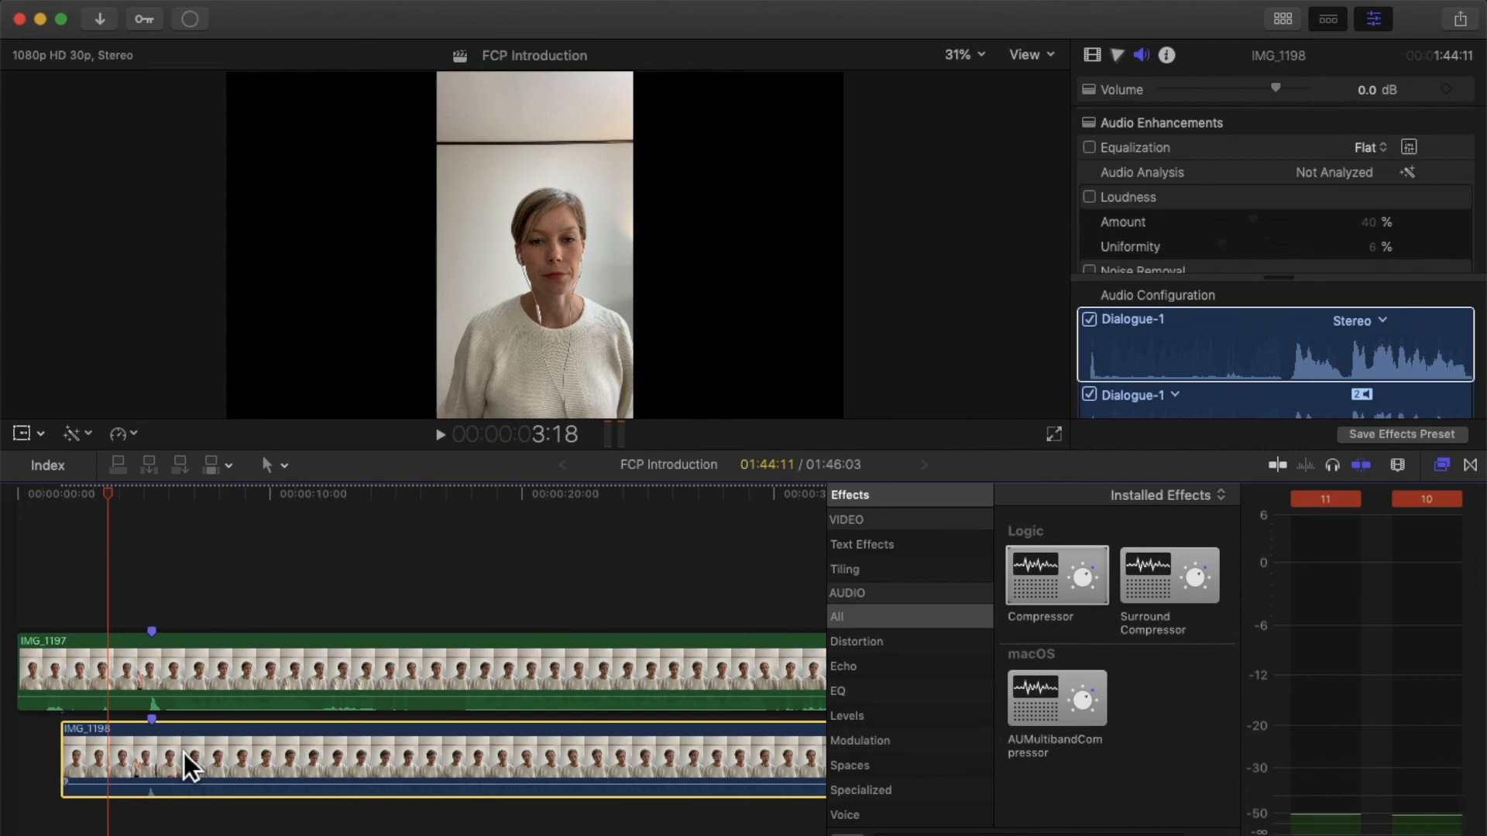
Step: Slide IMG_1198 along the timeline so its clap marker lines up with IMG_1197's
{"action": "left_click_drag", "start_coordinate": [195, 768], "coordinate": [147, 768]}
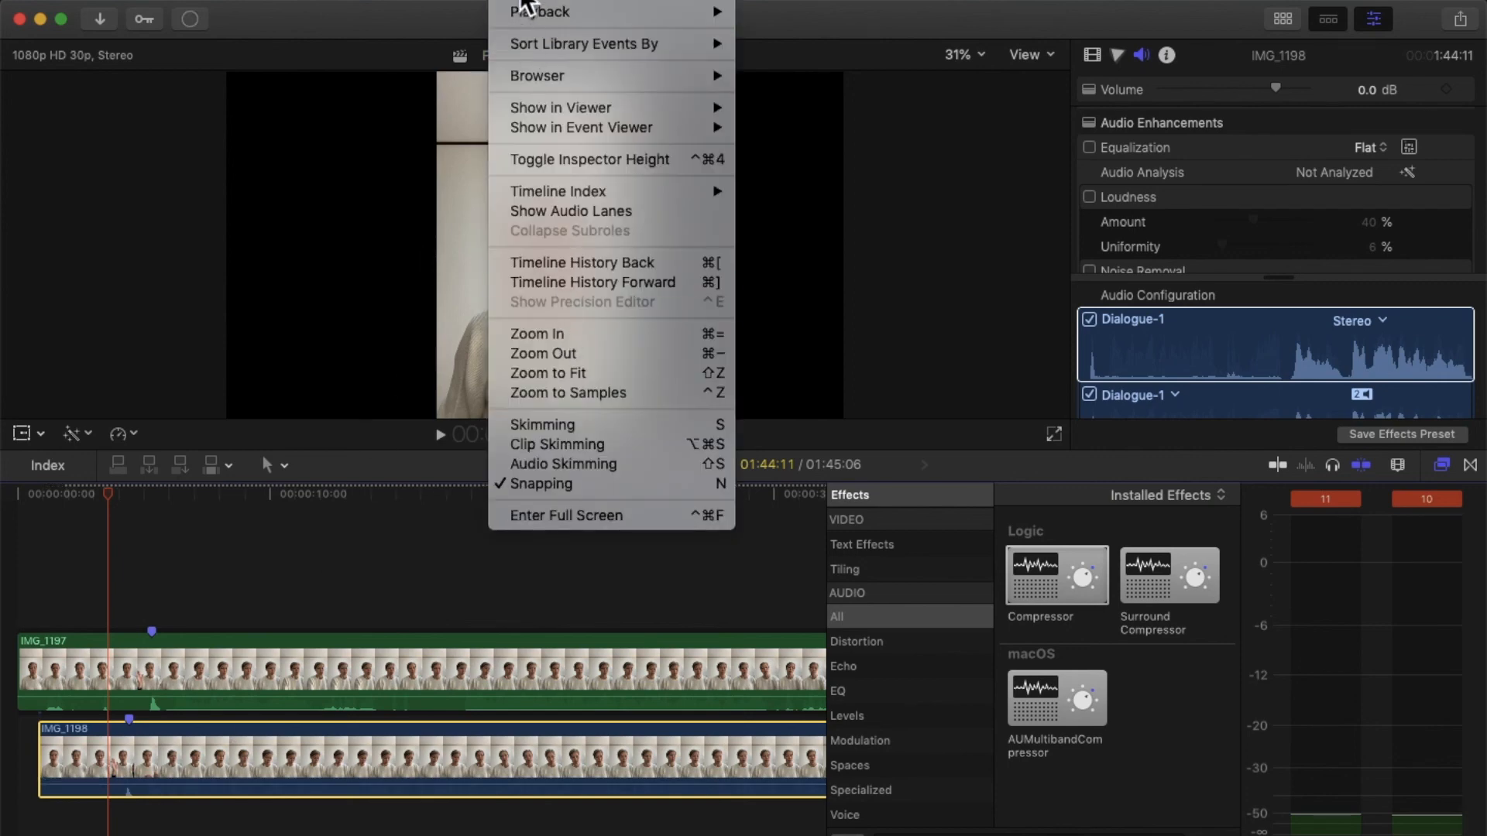
{"action": "mouse_move", "coordinate": [557, 483]}
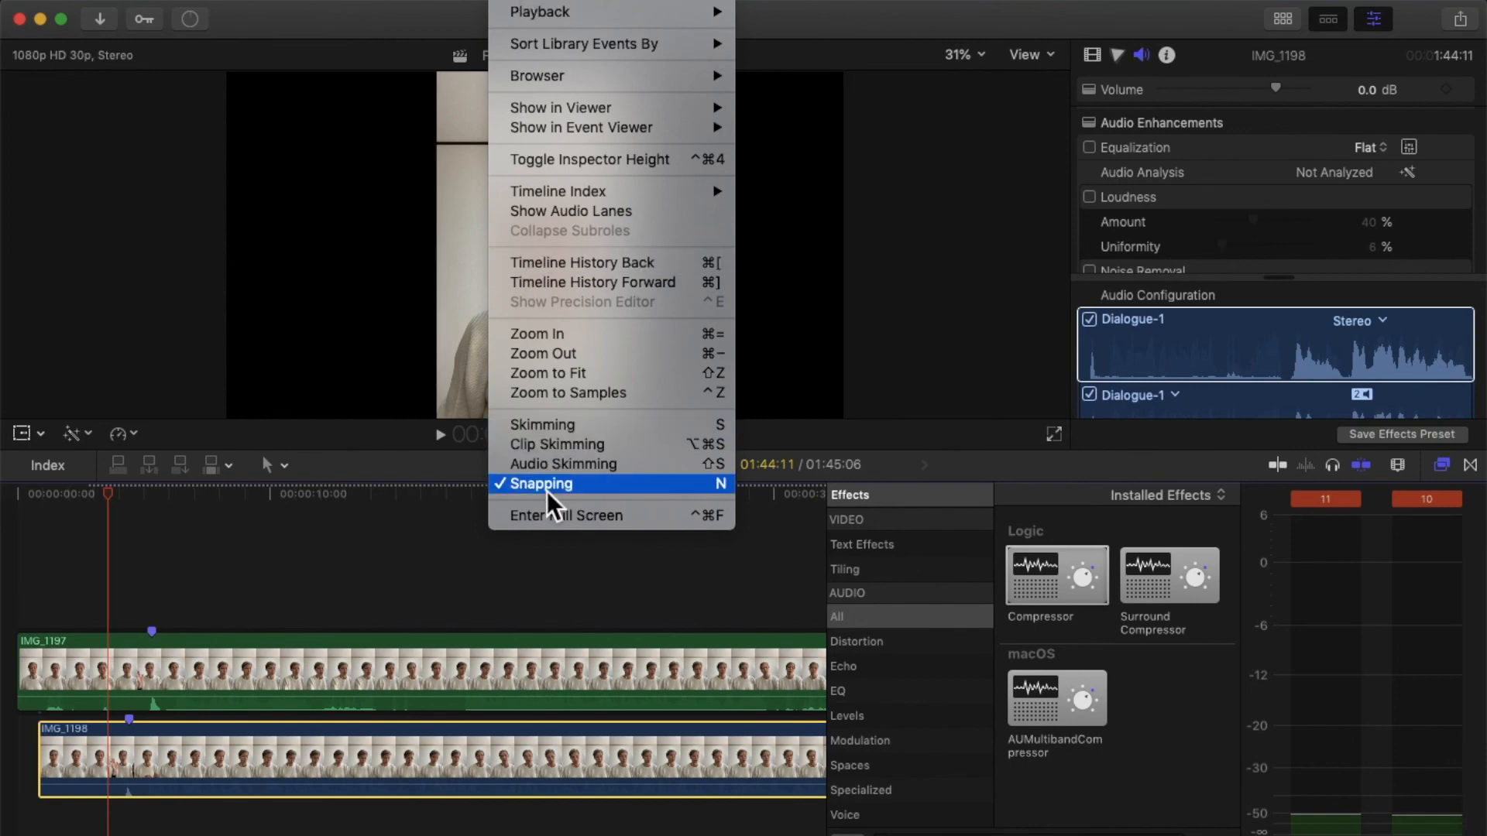